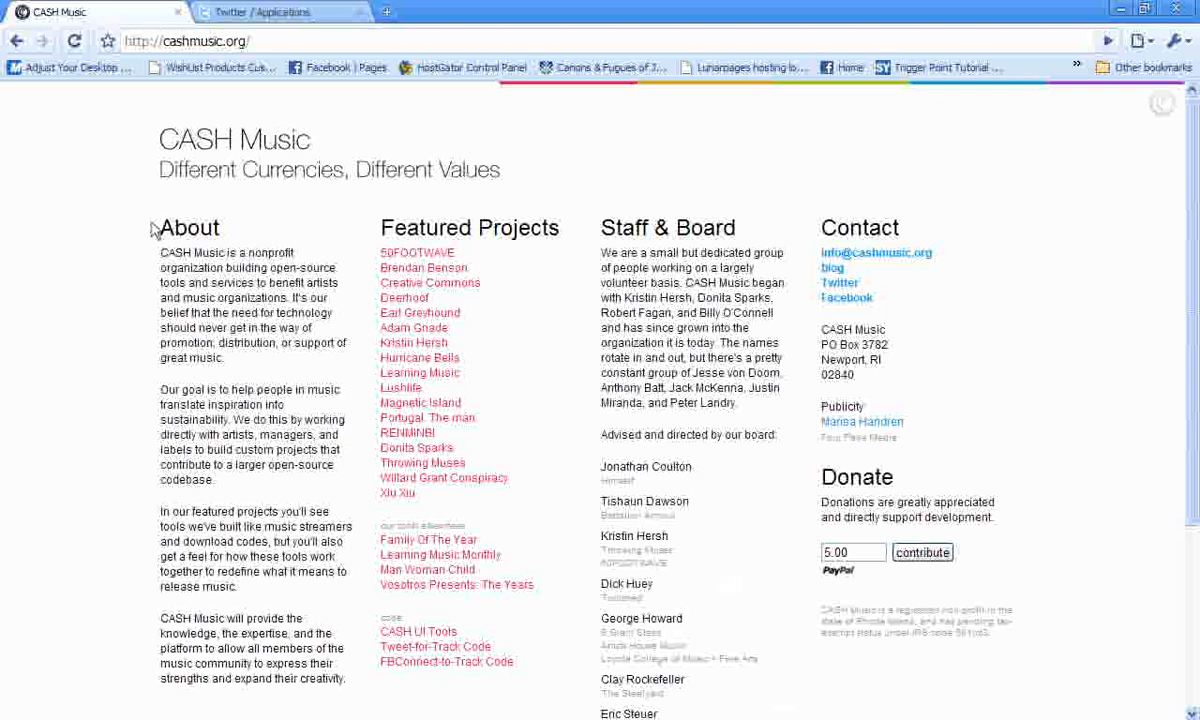
mouse_move(338, 148)
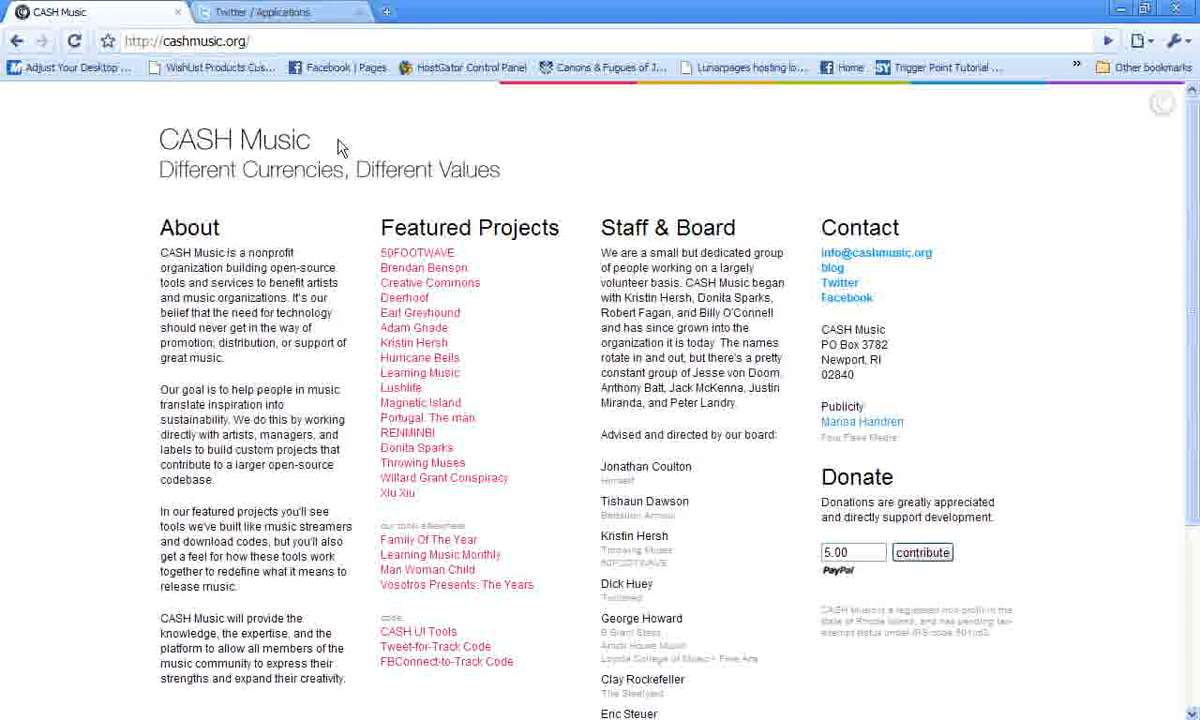
mouse_move(398, 612)
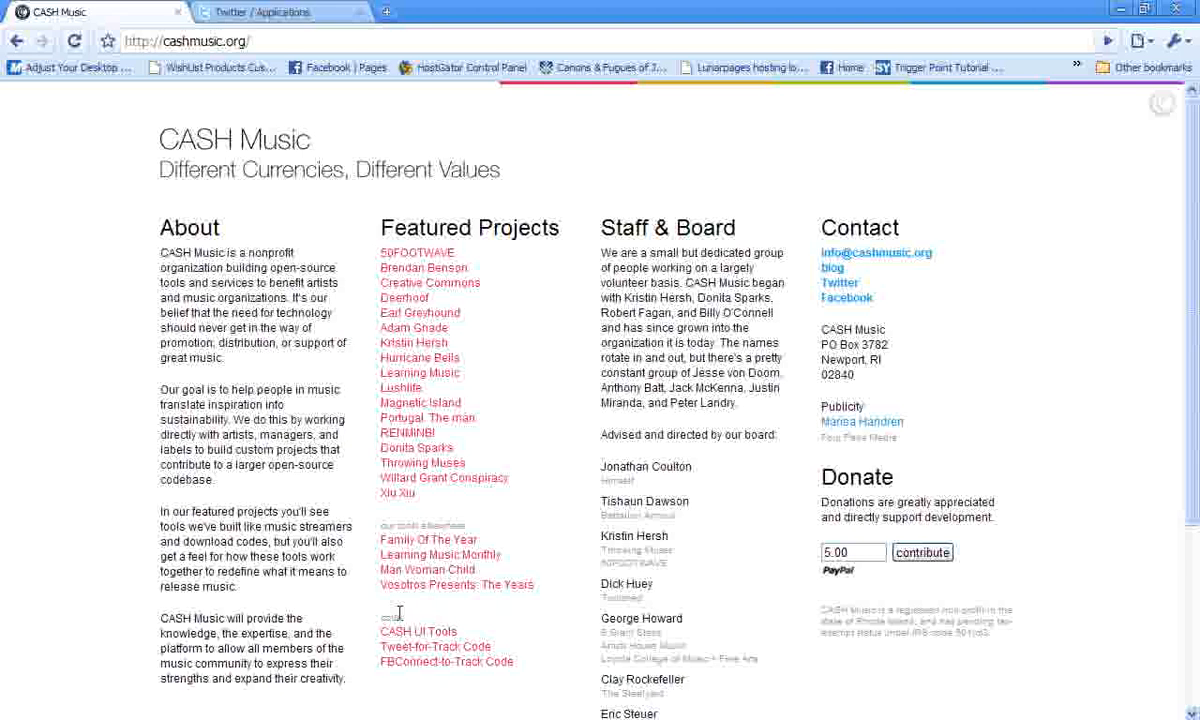
Open the Tweet-for-Track Code project page and post its prefilled tweet to unlock the download
double_click(434, 646)
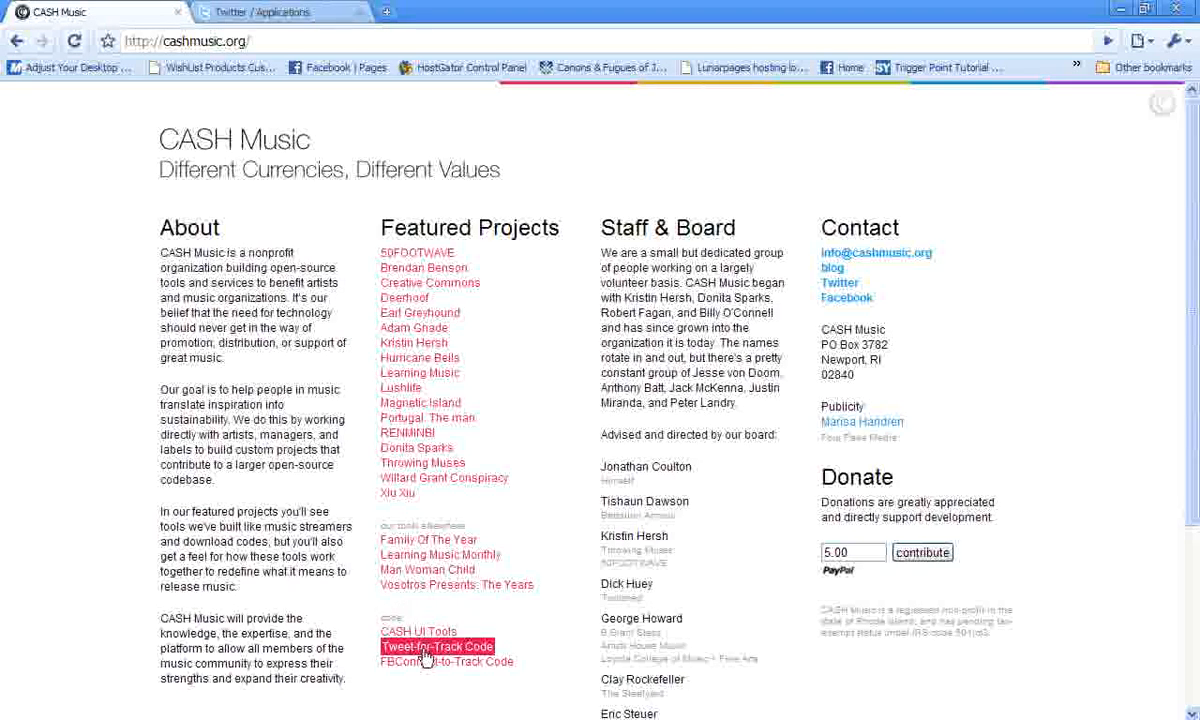
left_click(438, 646)
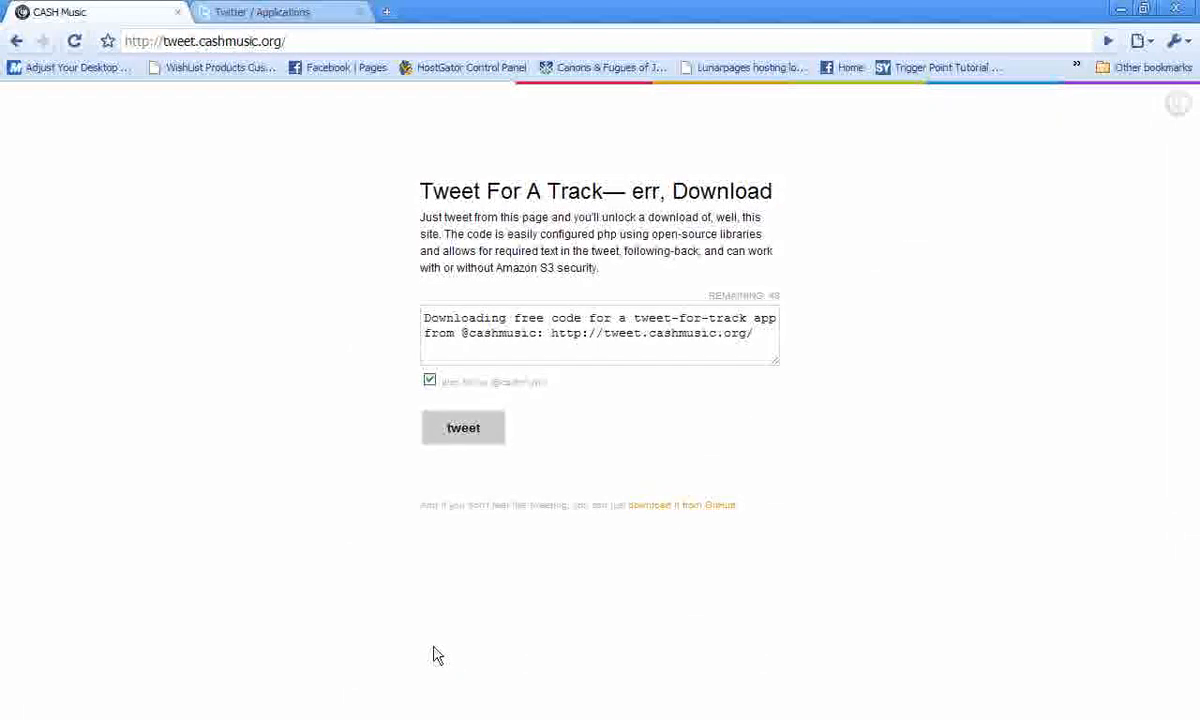
mouse_move(456, 296)
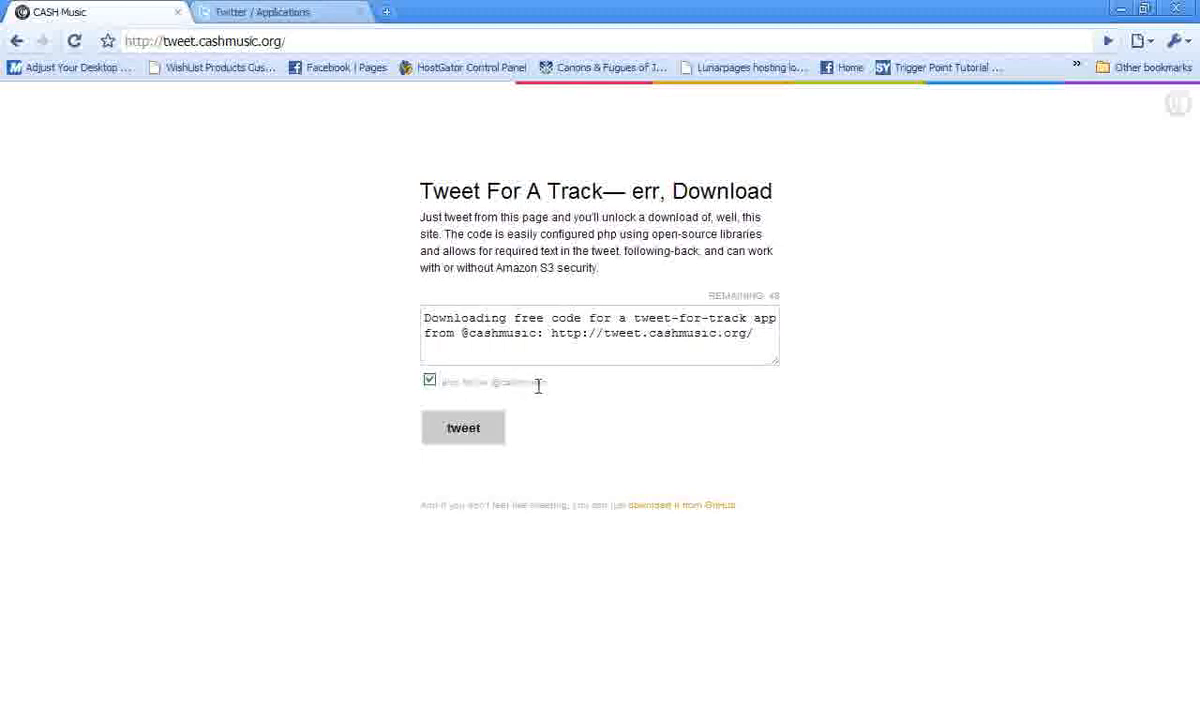
mouse_move(714, 220)
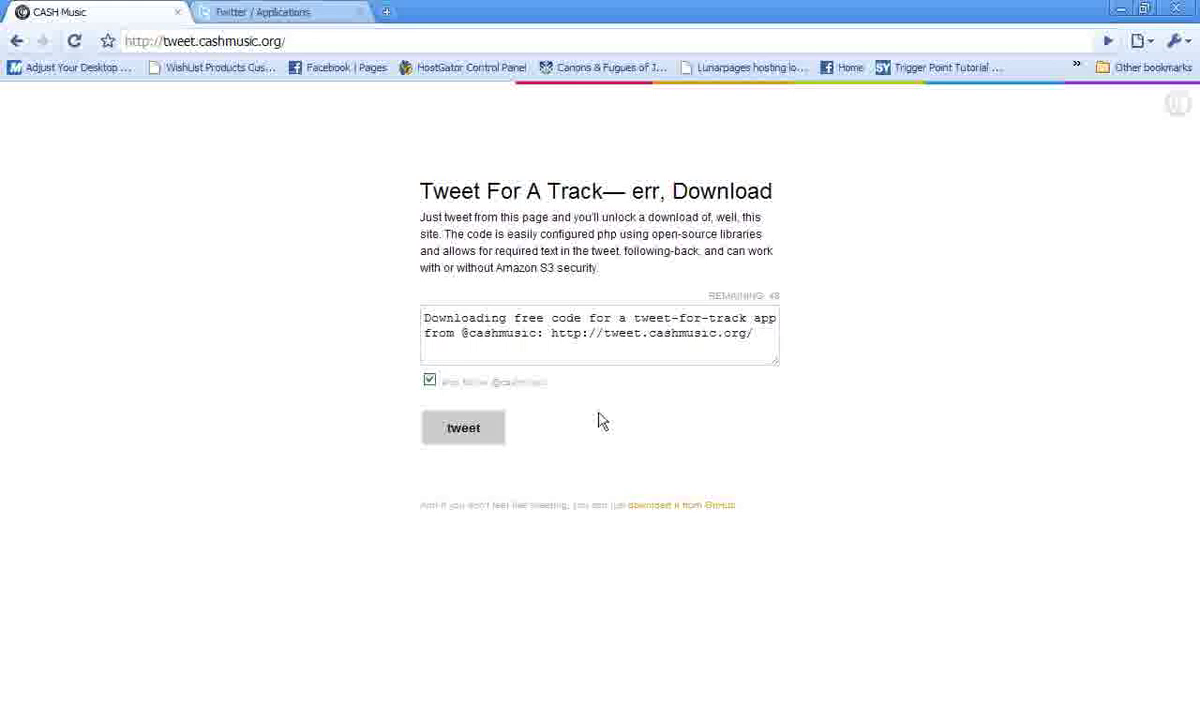
mouse_move(588, 412)
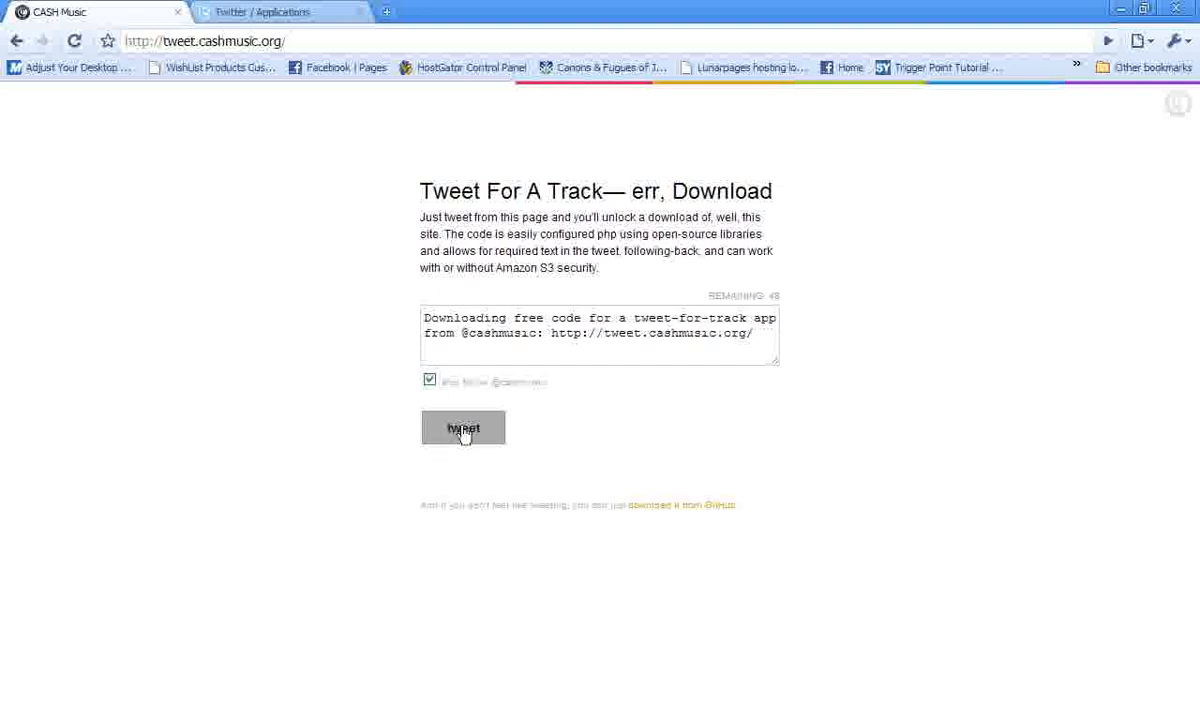
left_click(462, 428)
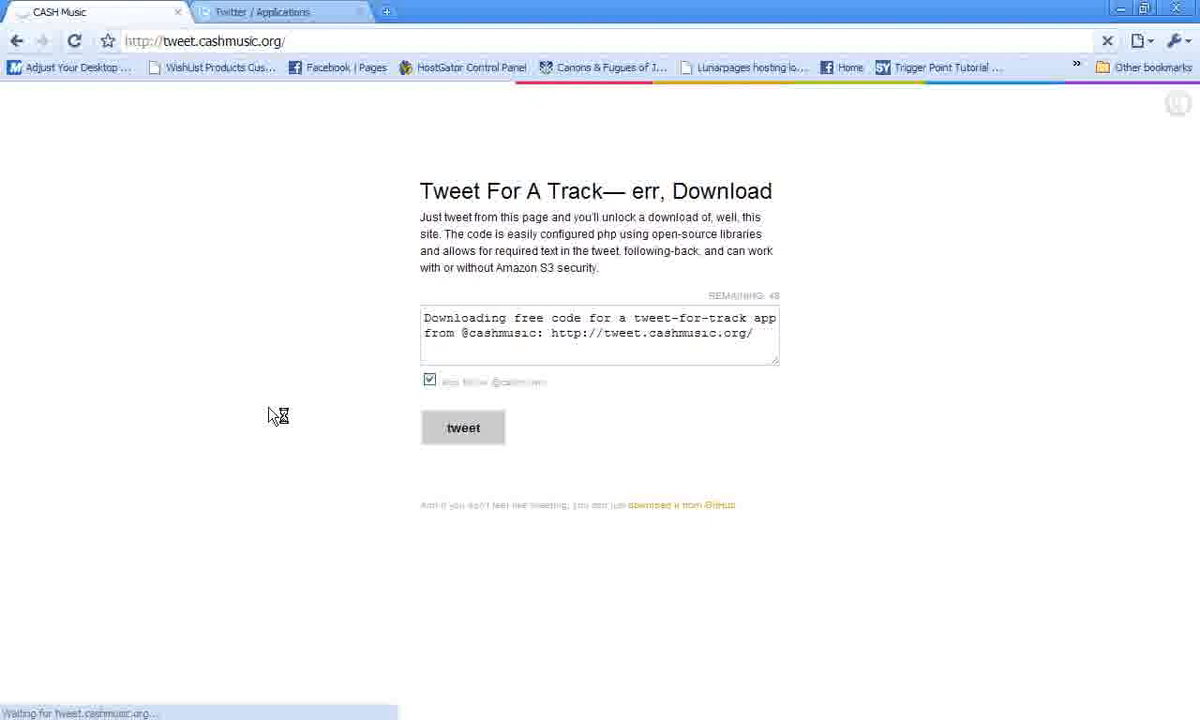
Download the Tweet-for-Track Code zip, open it in WinRAR and extract it to the C: drive
left_click(462, 428)
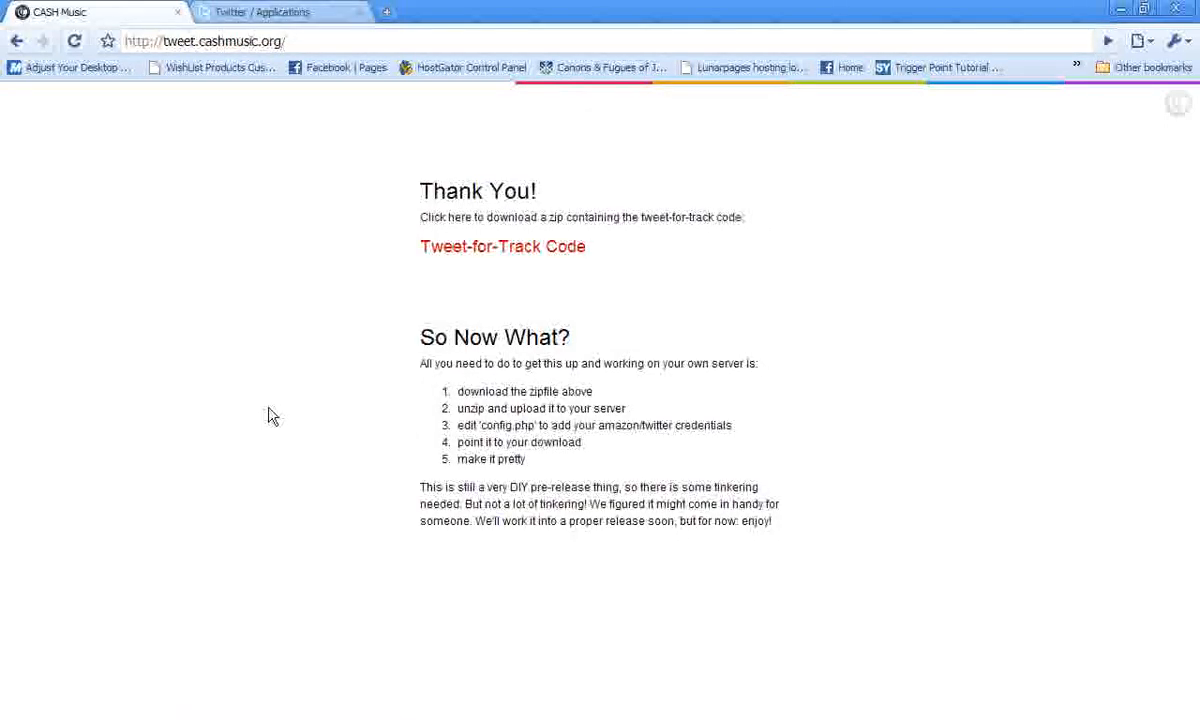
mouse_move(380, 260)
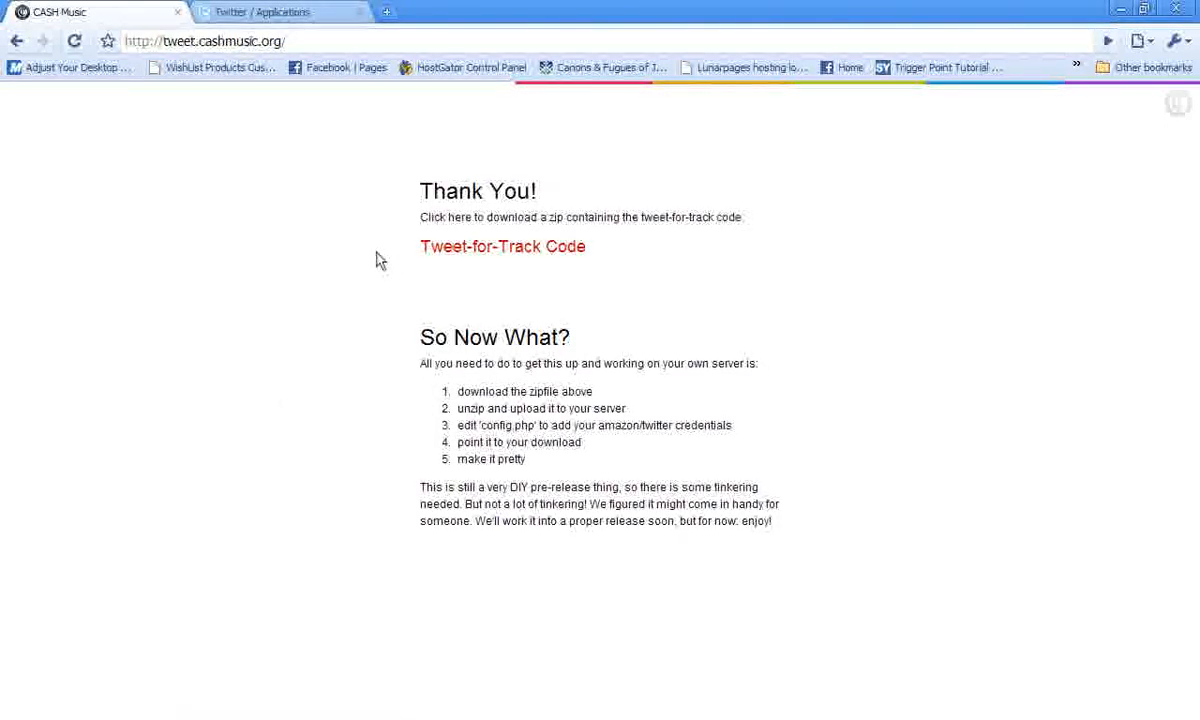
mouse_move(366, 248)
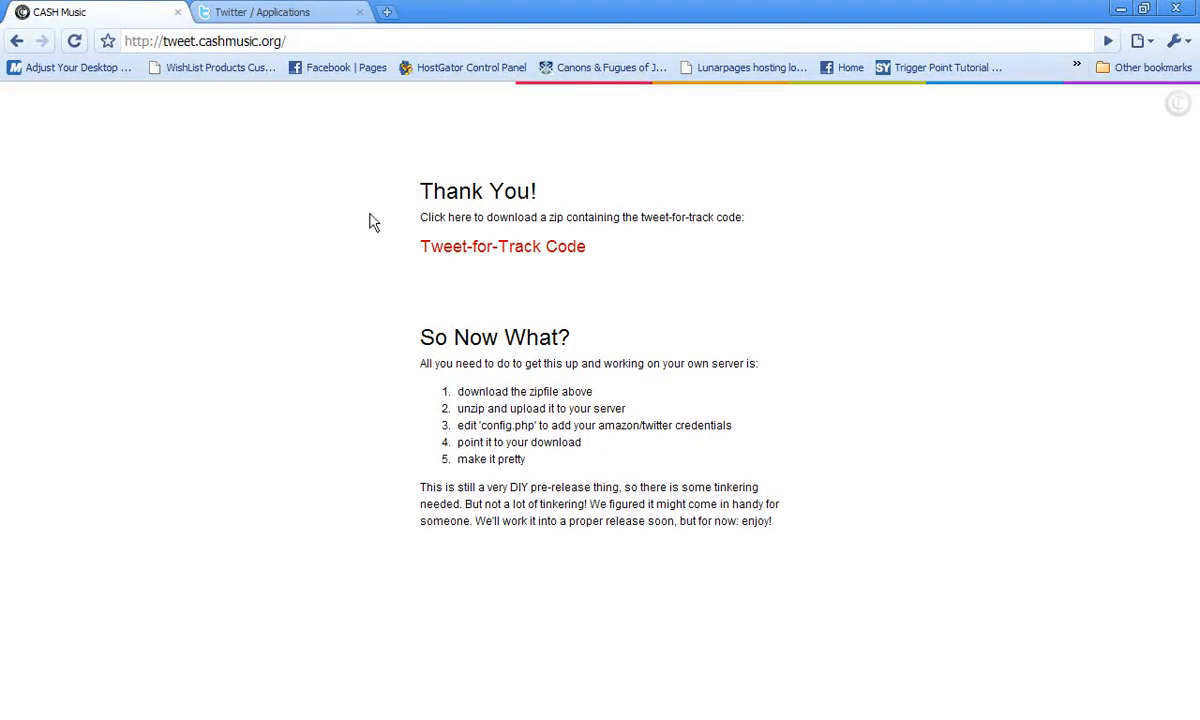
mouse_move(368, 322)
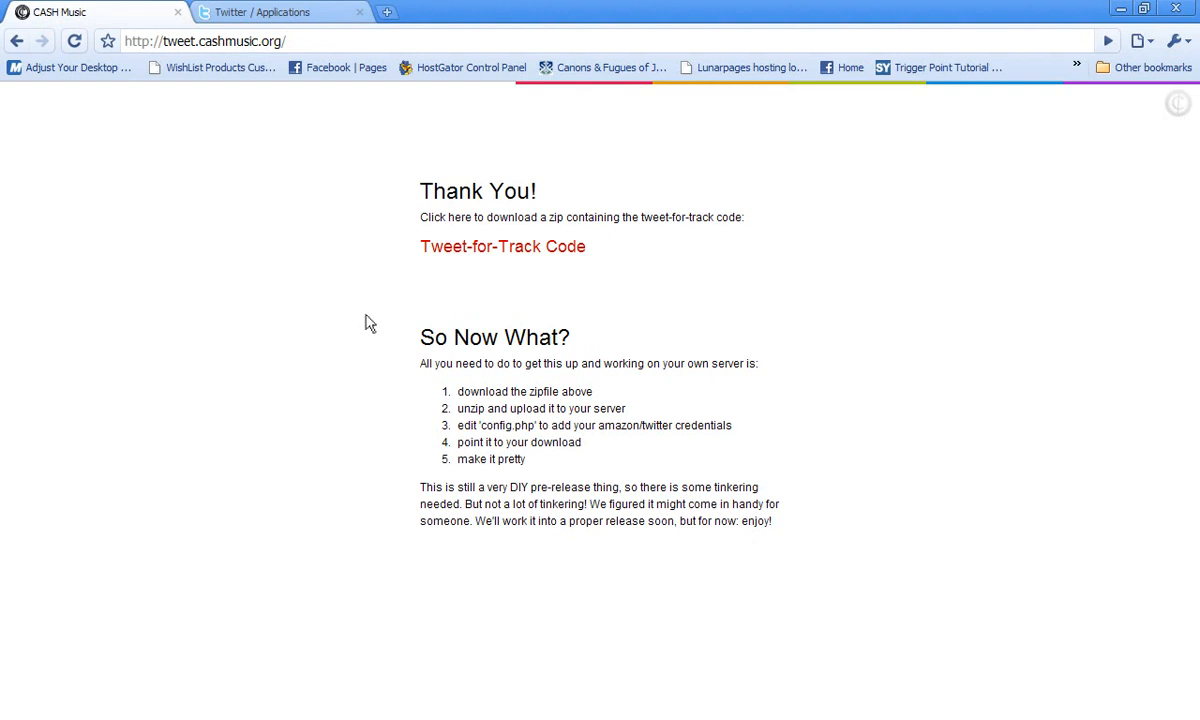
mouse_move(746, 278)
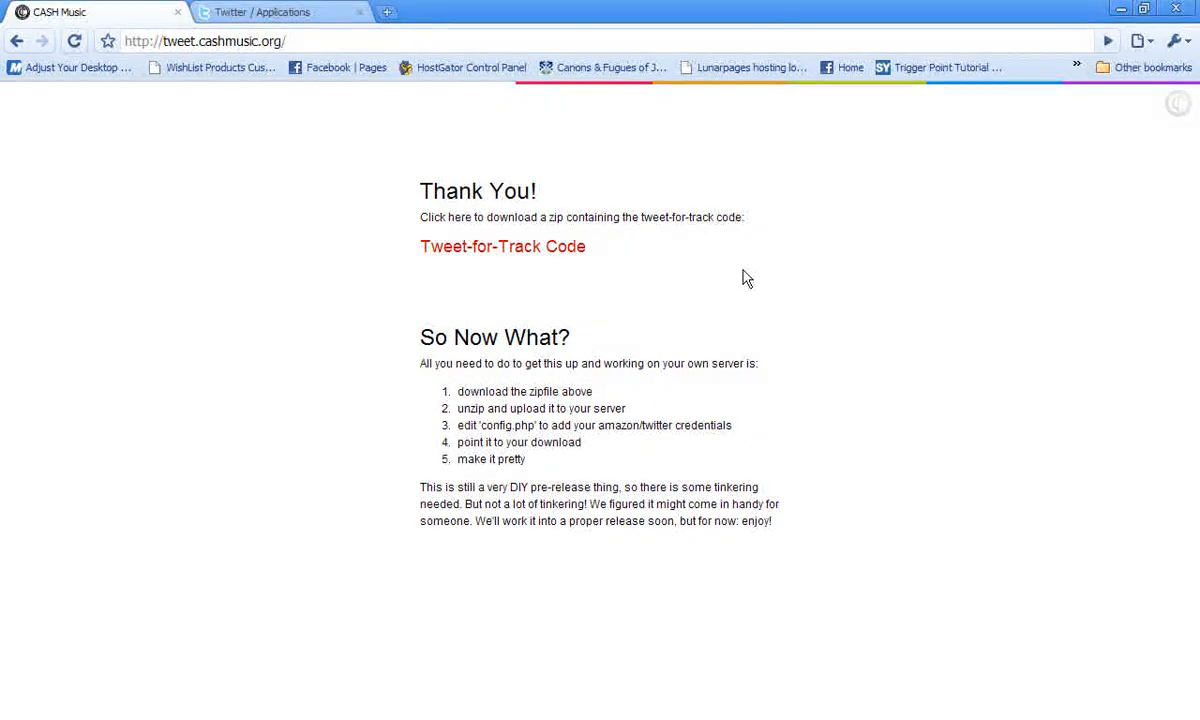
left_click(502, 246)
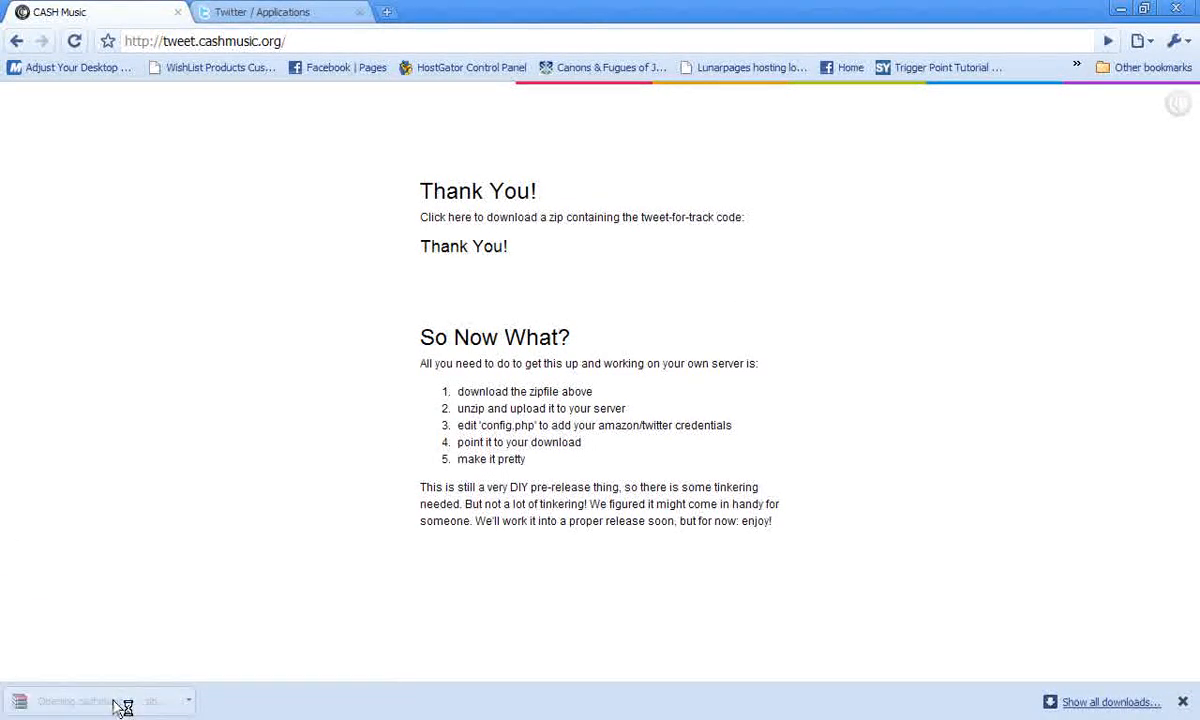
mouse_move(268, 612)
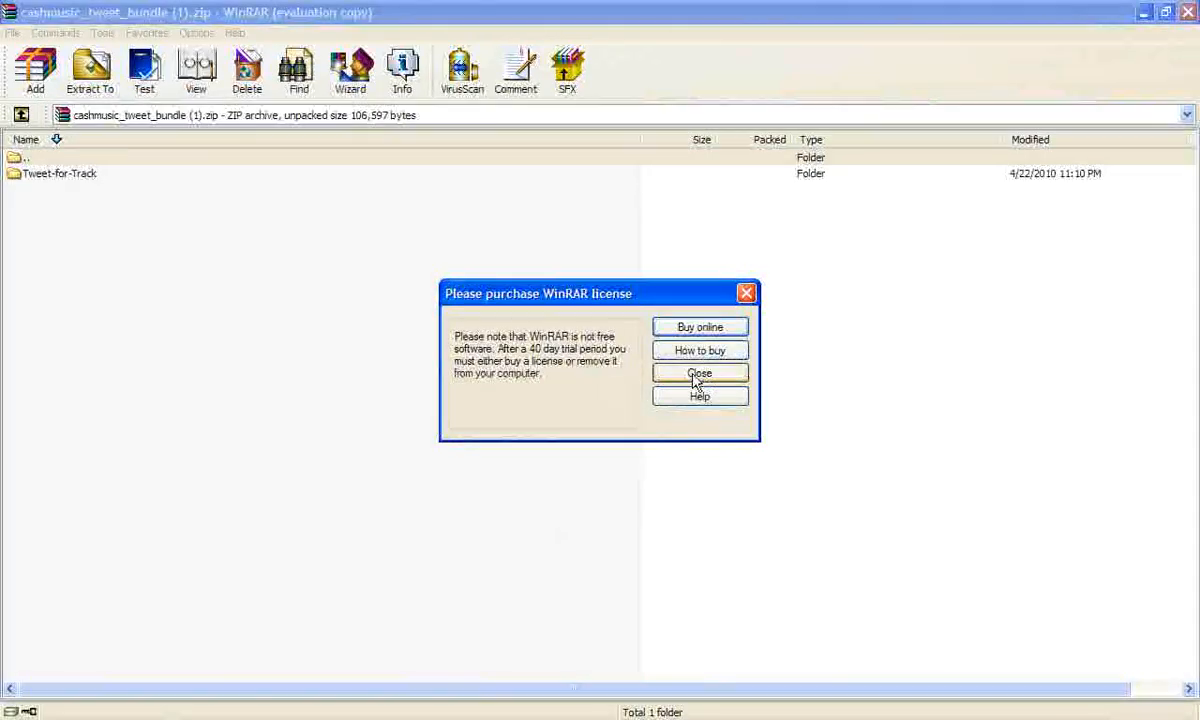
left_click(700, 374)
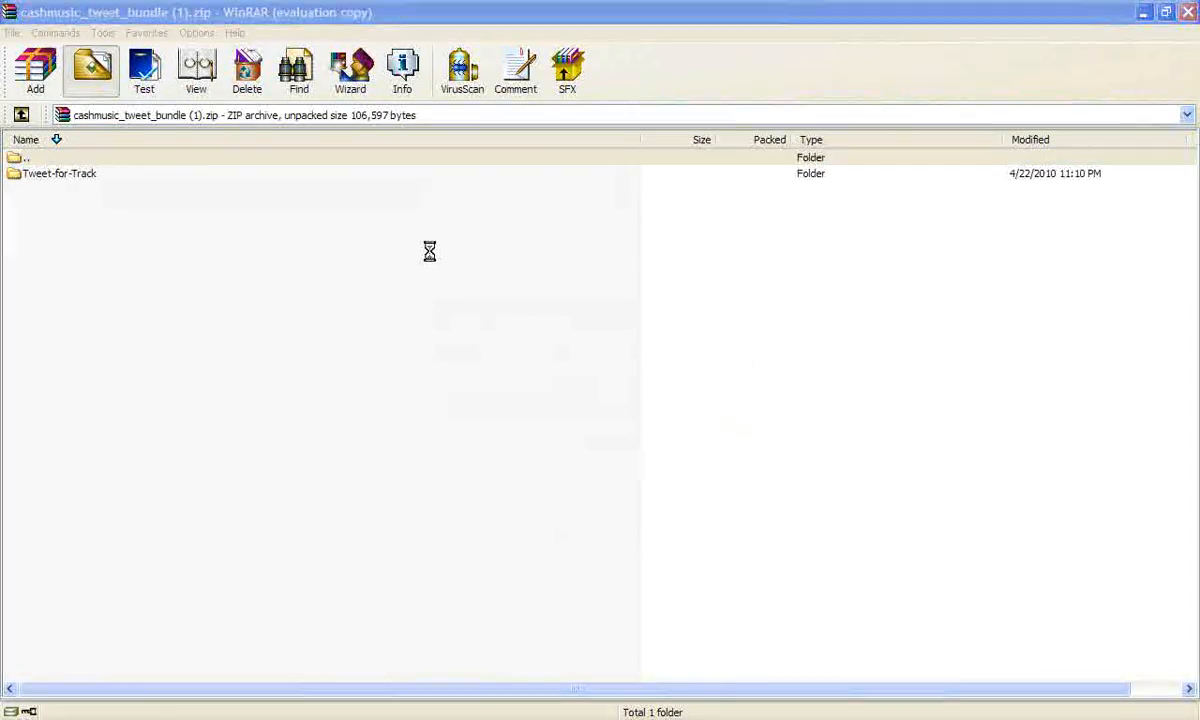
left_click(90, 70)
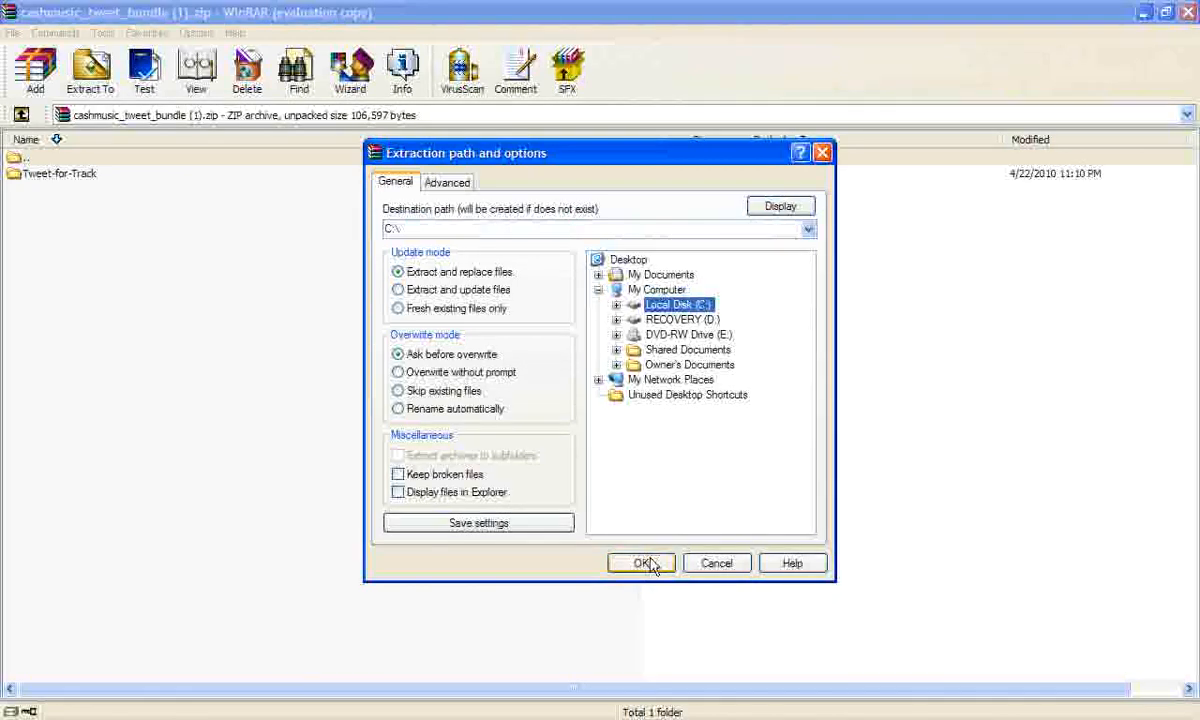
left_click(640, 562)
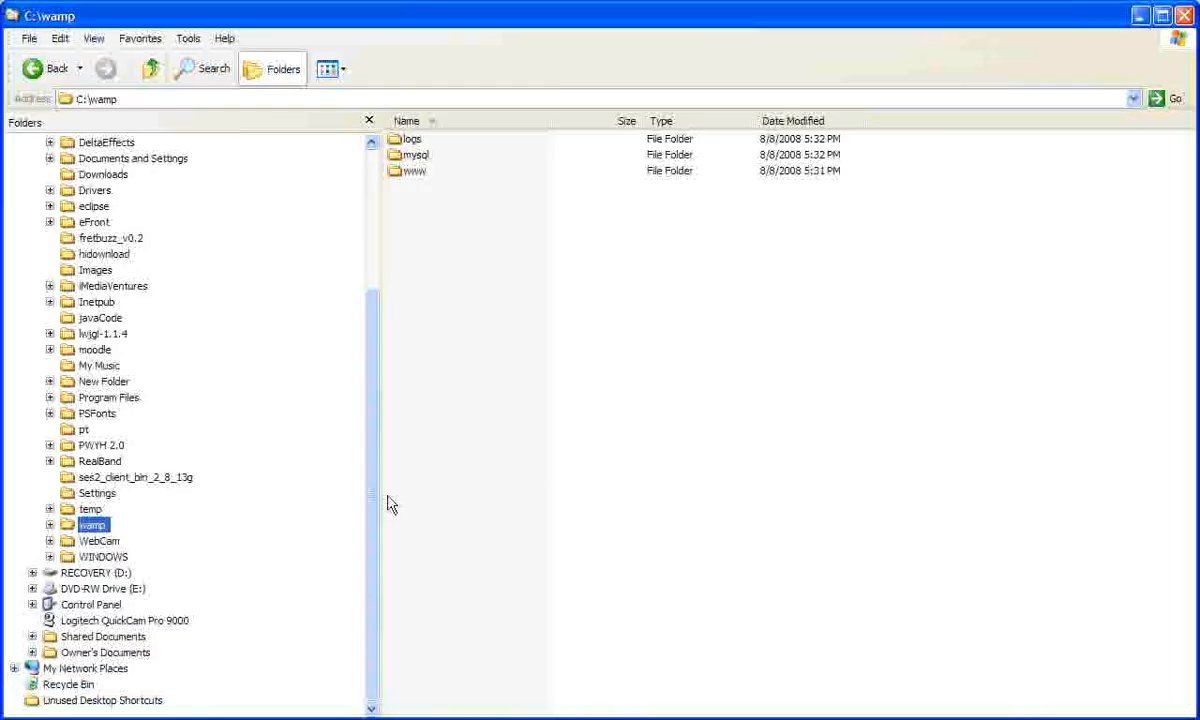
Open the extracted Tweet-for-Track folder on C: showing assets, lib and config.php
scroll("up", 3)
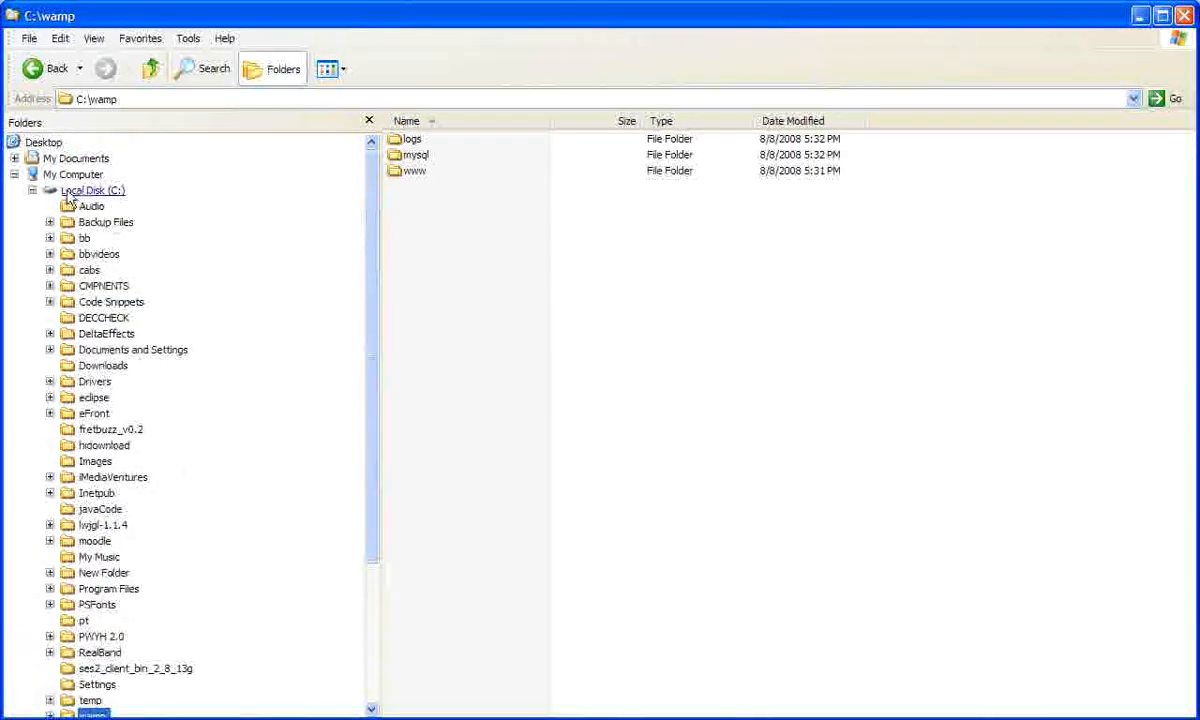
left_click(94, 190)
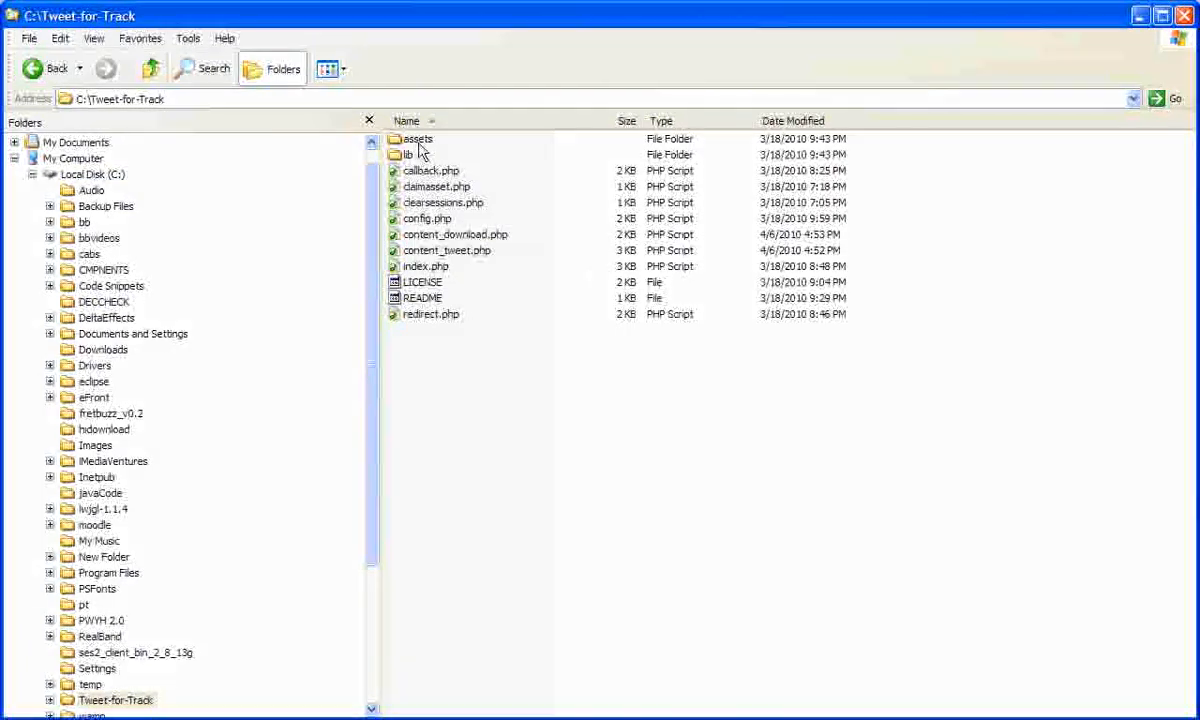
mouse_move(408, 156)
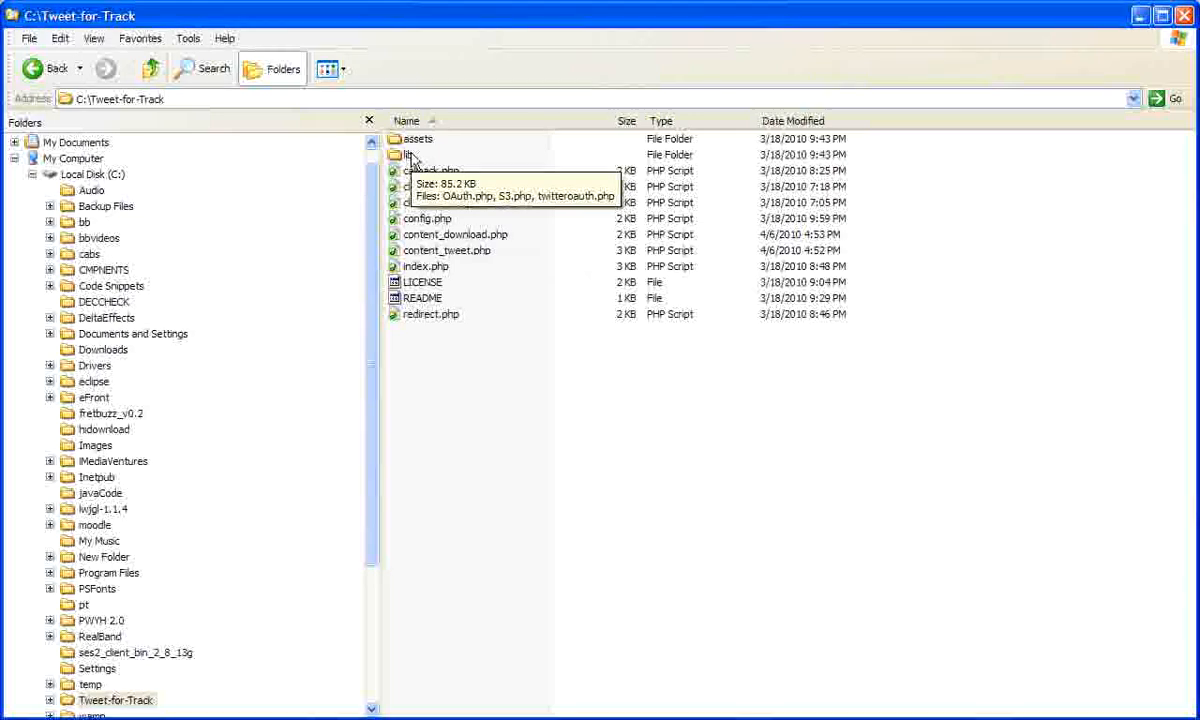
mouse_move(484, 234)
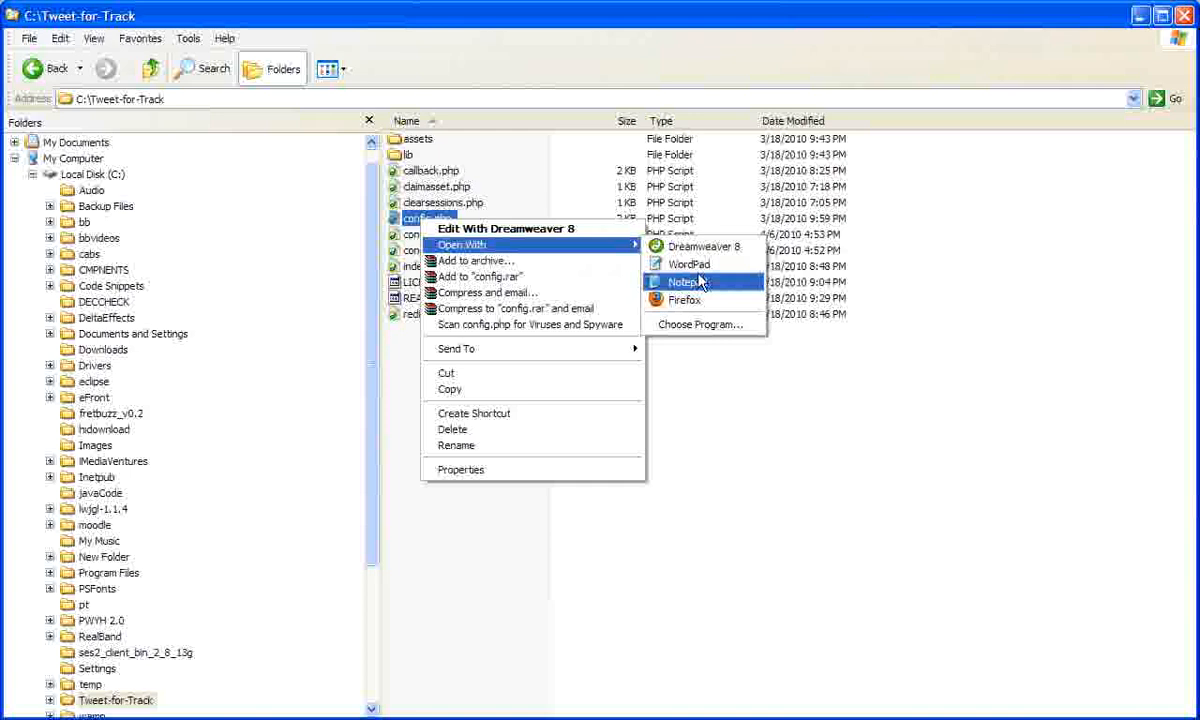
Open config.php in WordPad to review its Twitter and Amazon credential defines
left_click(688, 264)
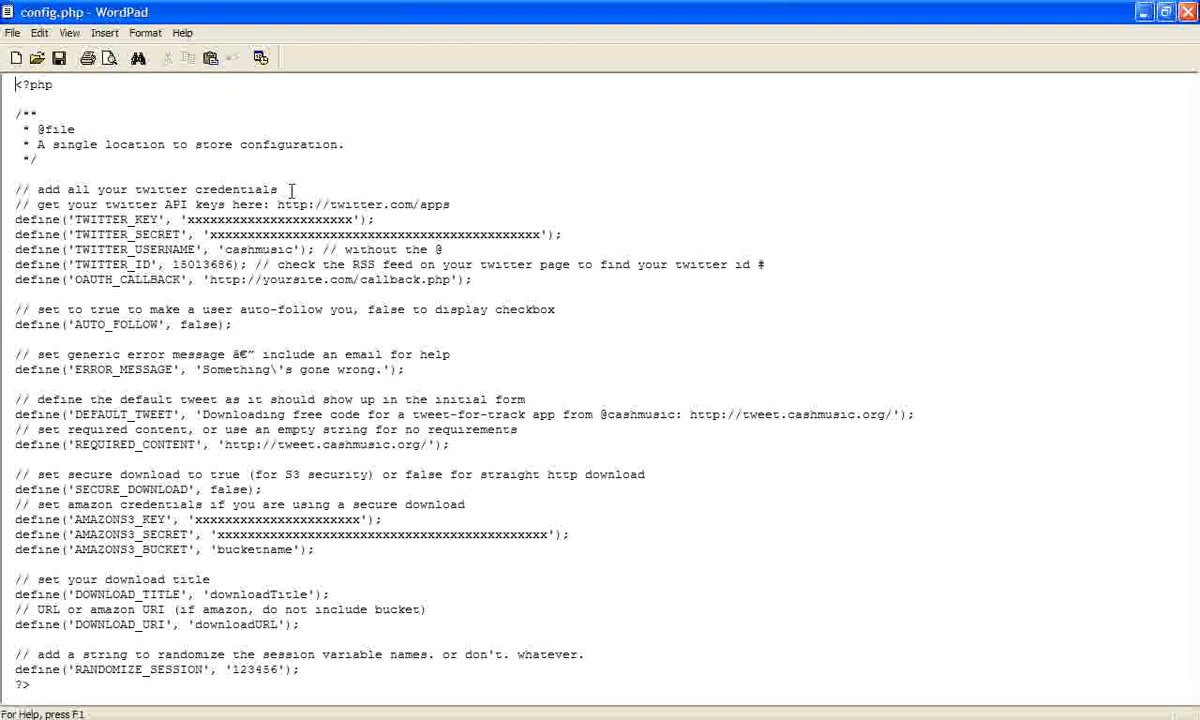
double_click(364, 204)
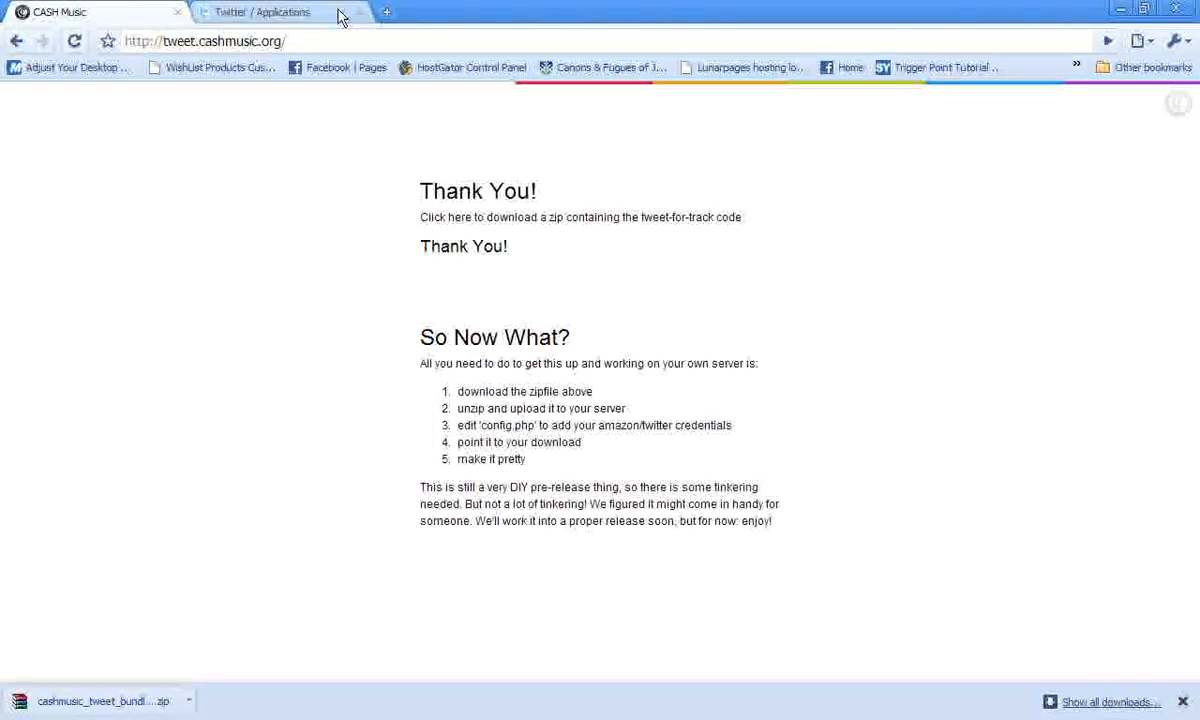
Switch to the Twitter Applications page and start registering a new application
left_click(264, 12)
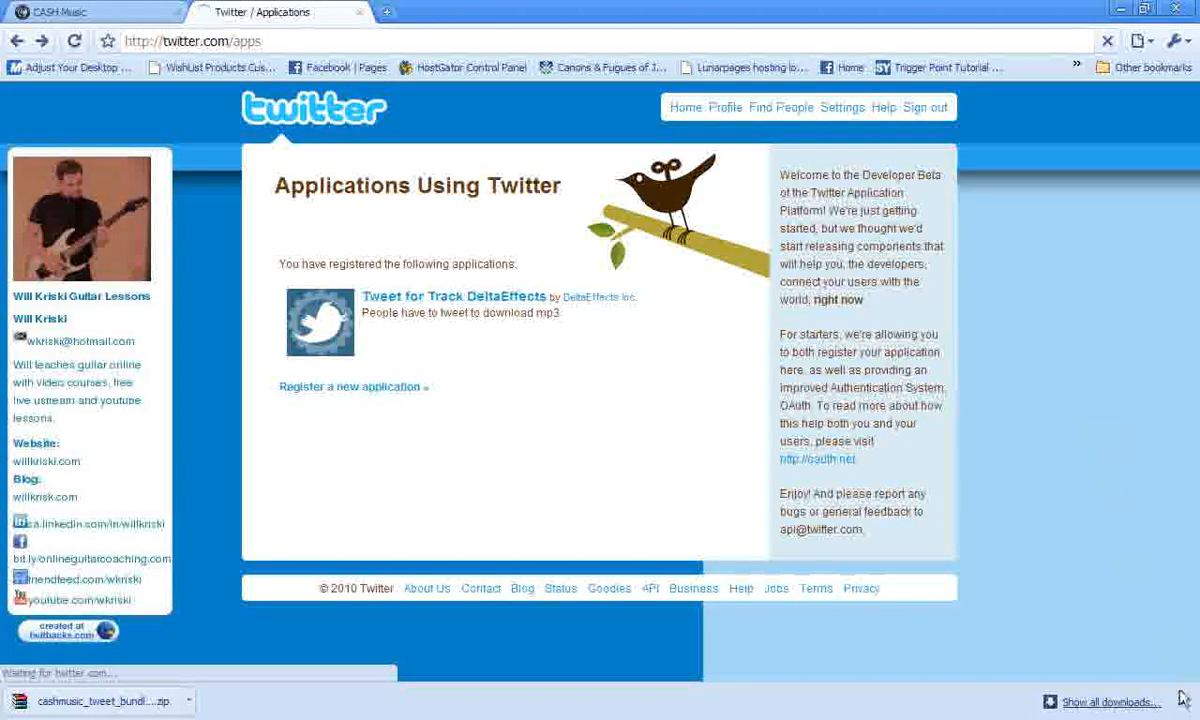
left_click(350, 386)
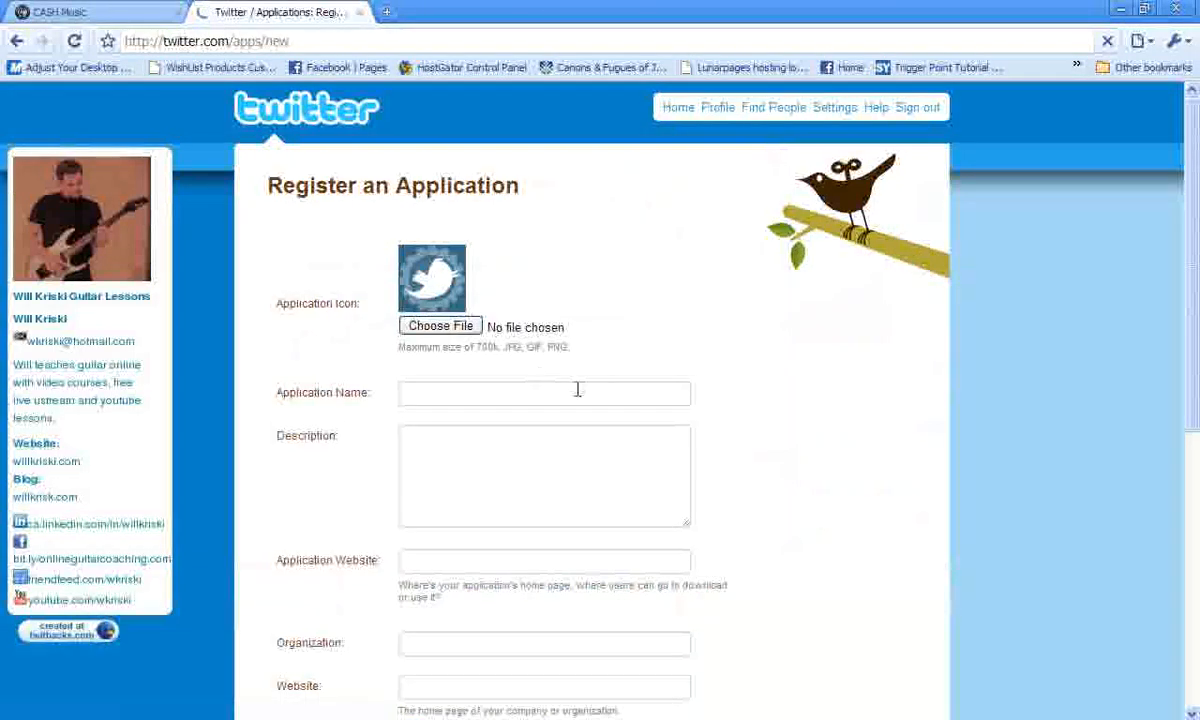
scroll("down", 3)
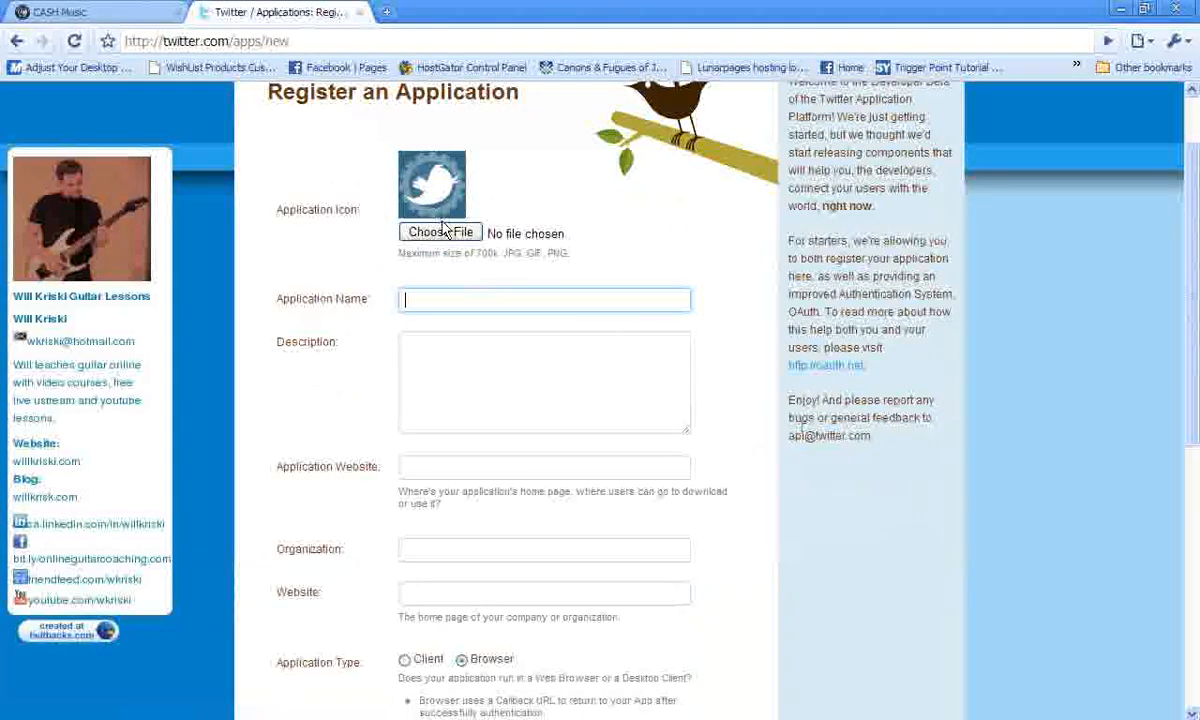
left_click(544, 300)
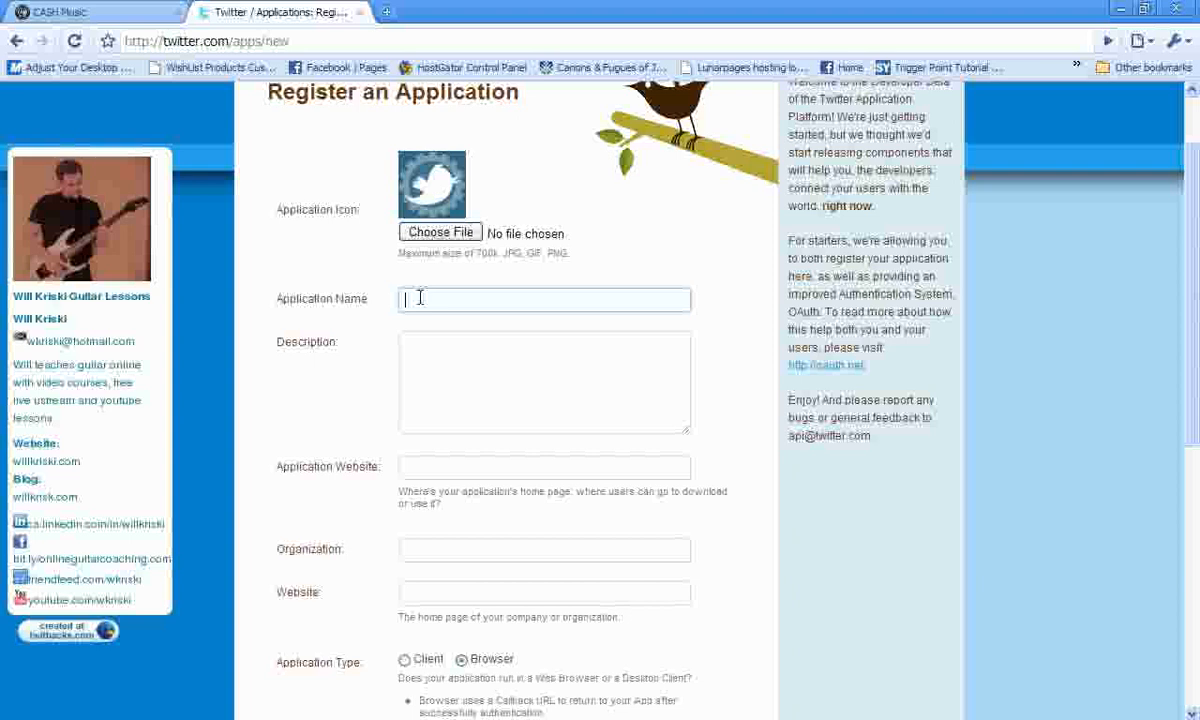
type("Tweet")
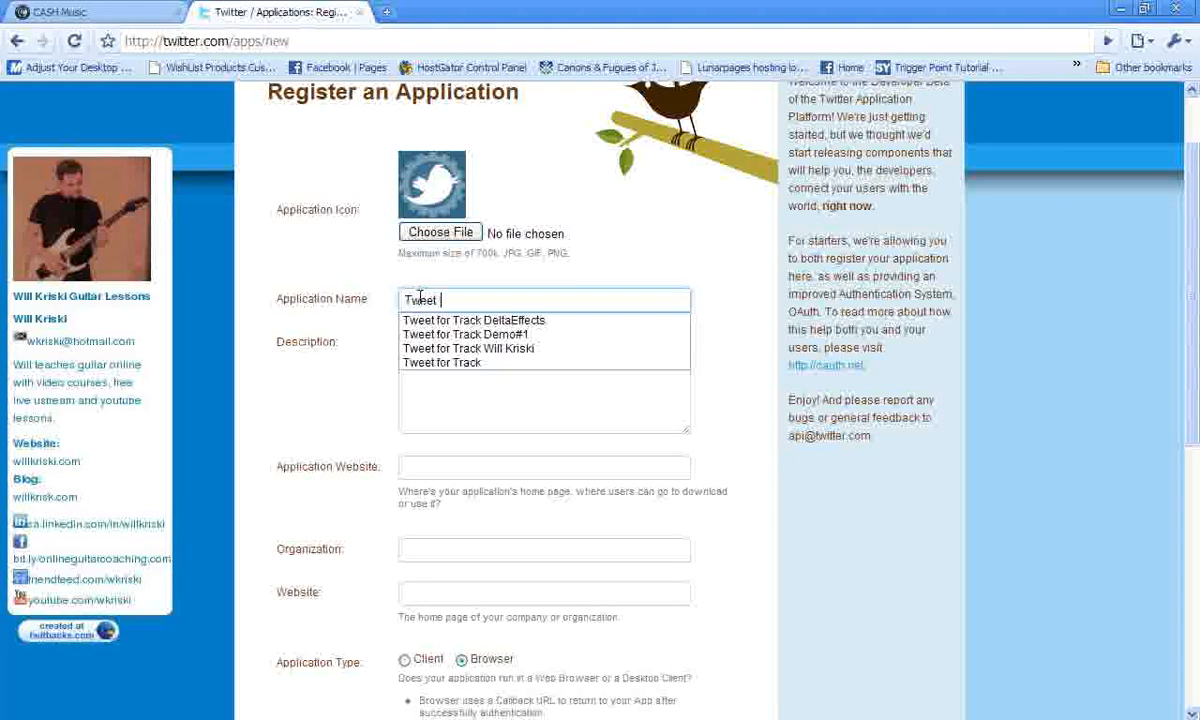
type("for Track Demo#1")
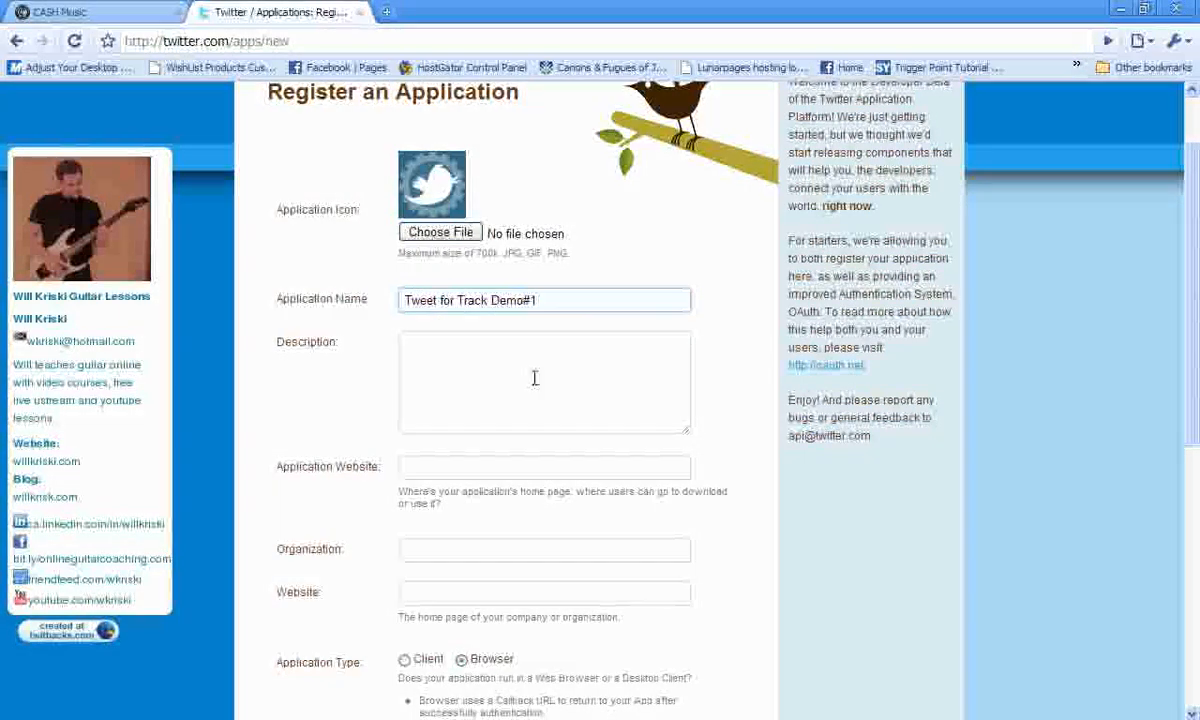
type("t")
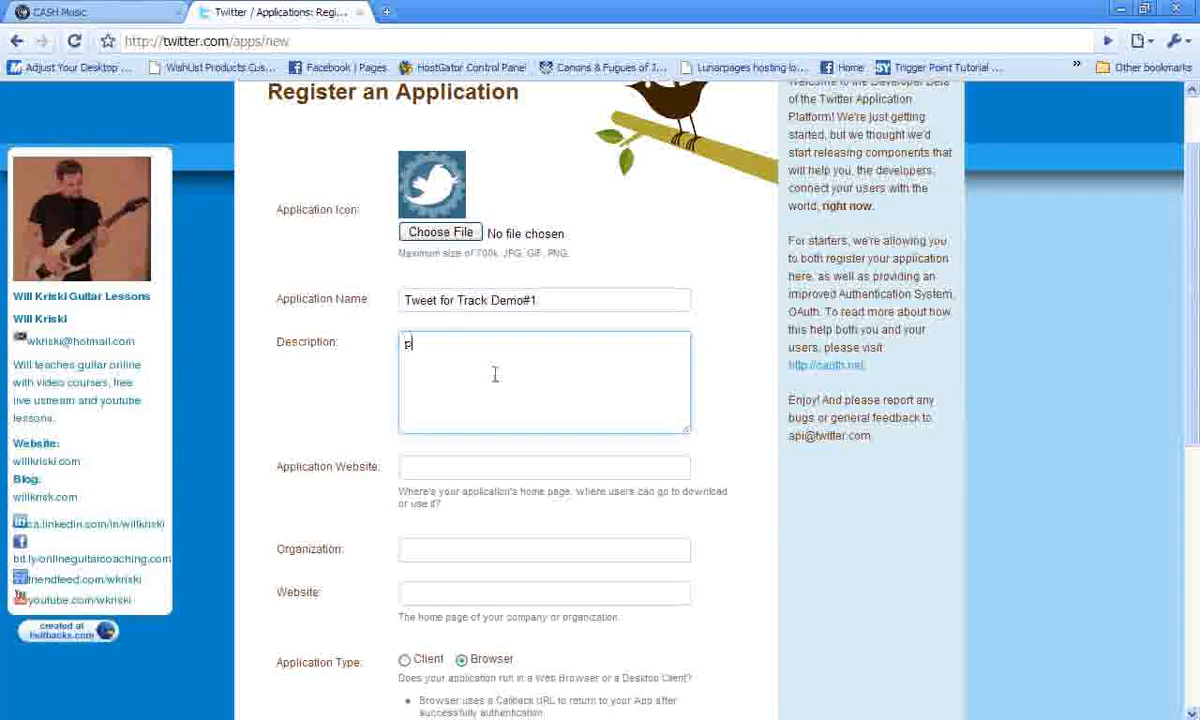
type("eople need to tweet to get my song")
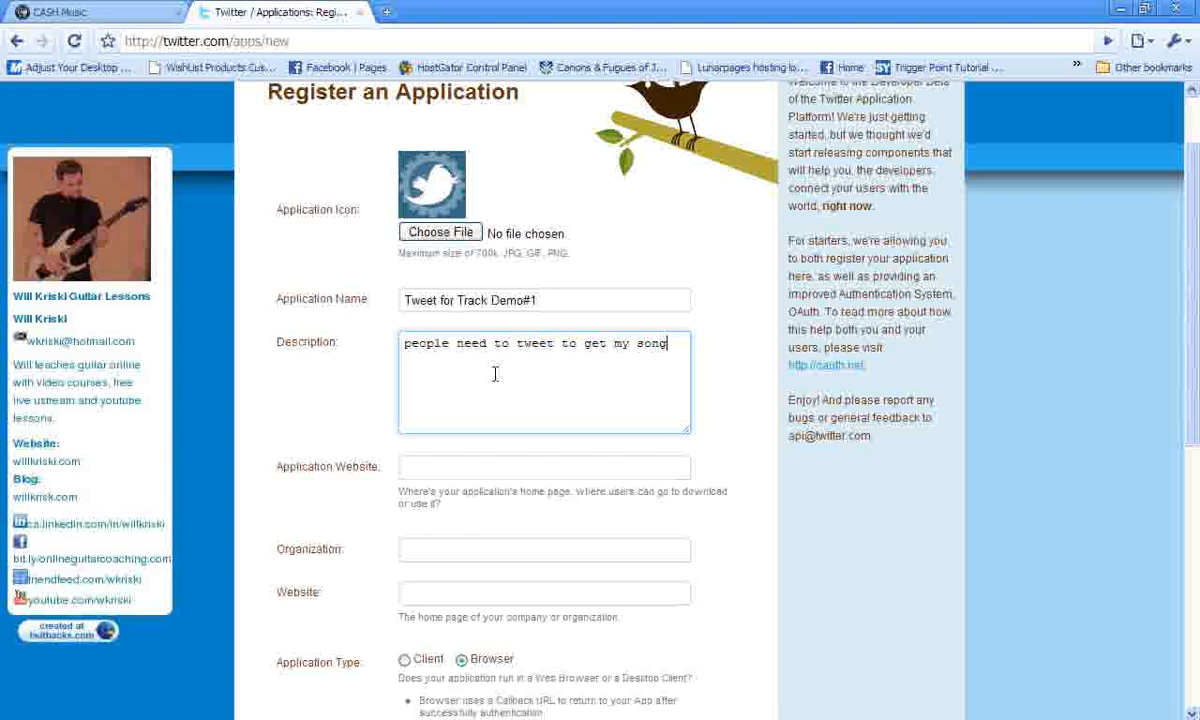
left_click(544, 466)
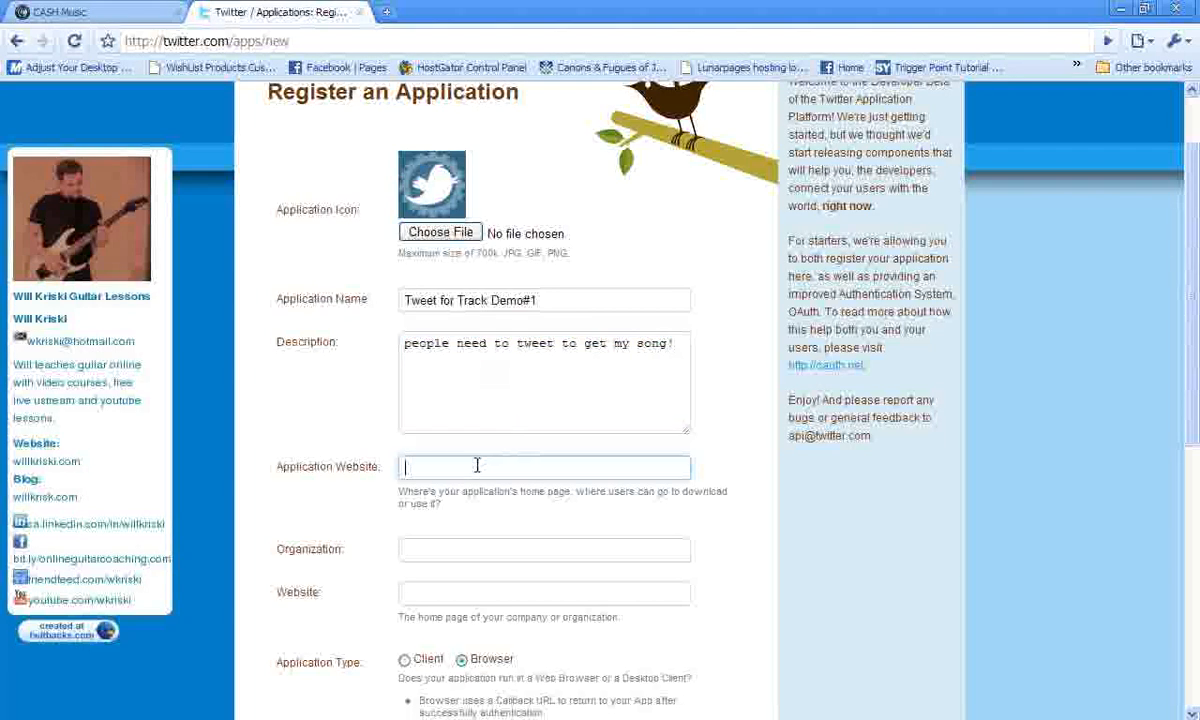
type("htt")
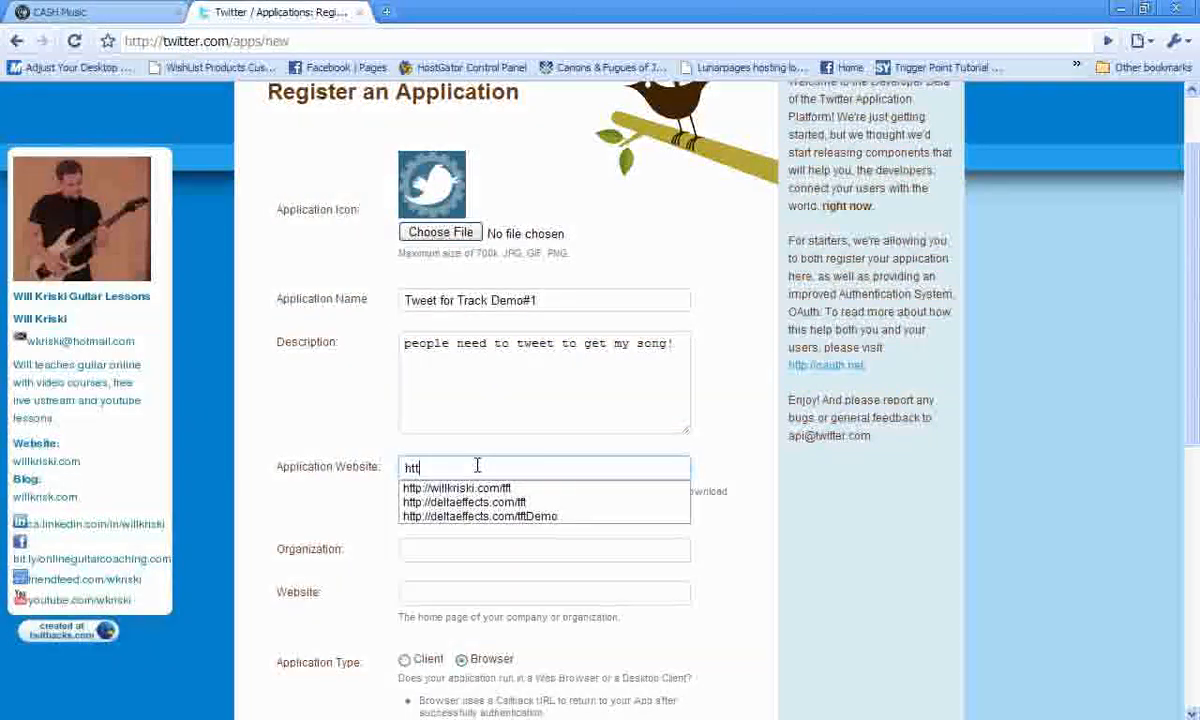
mouse_move(480, 516)
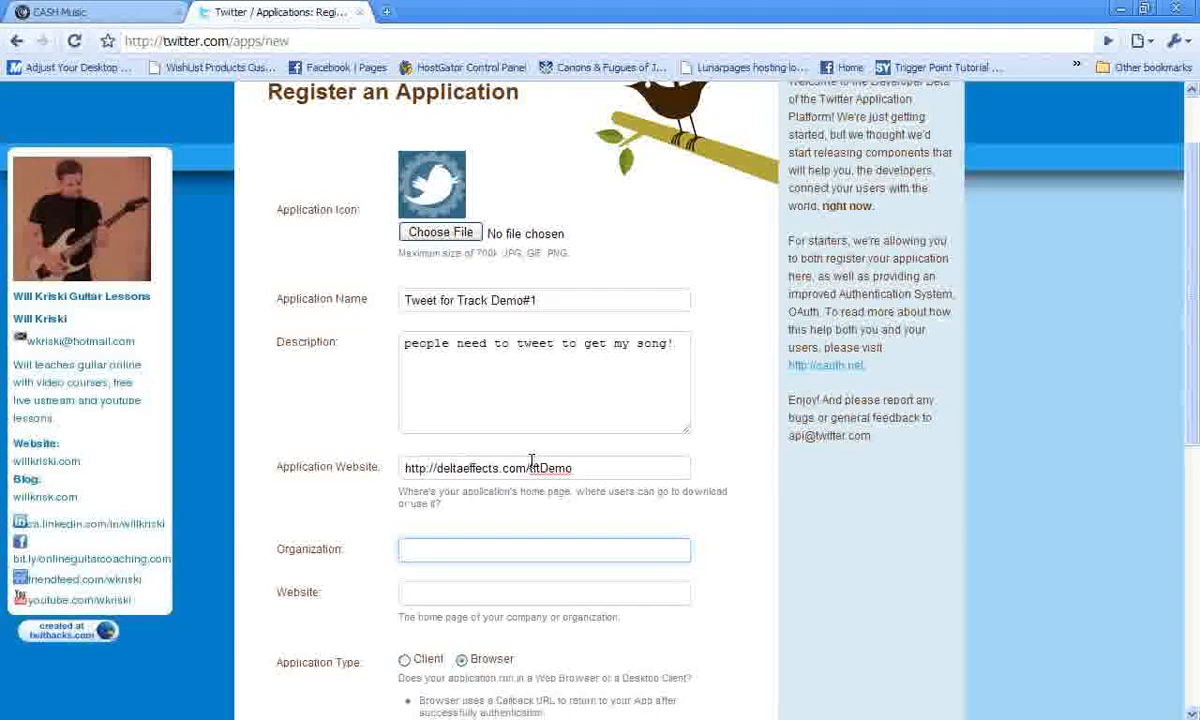
mouse_move(528, 458)
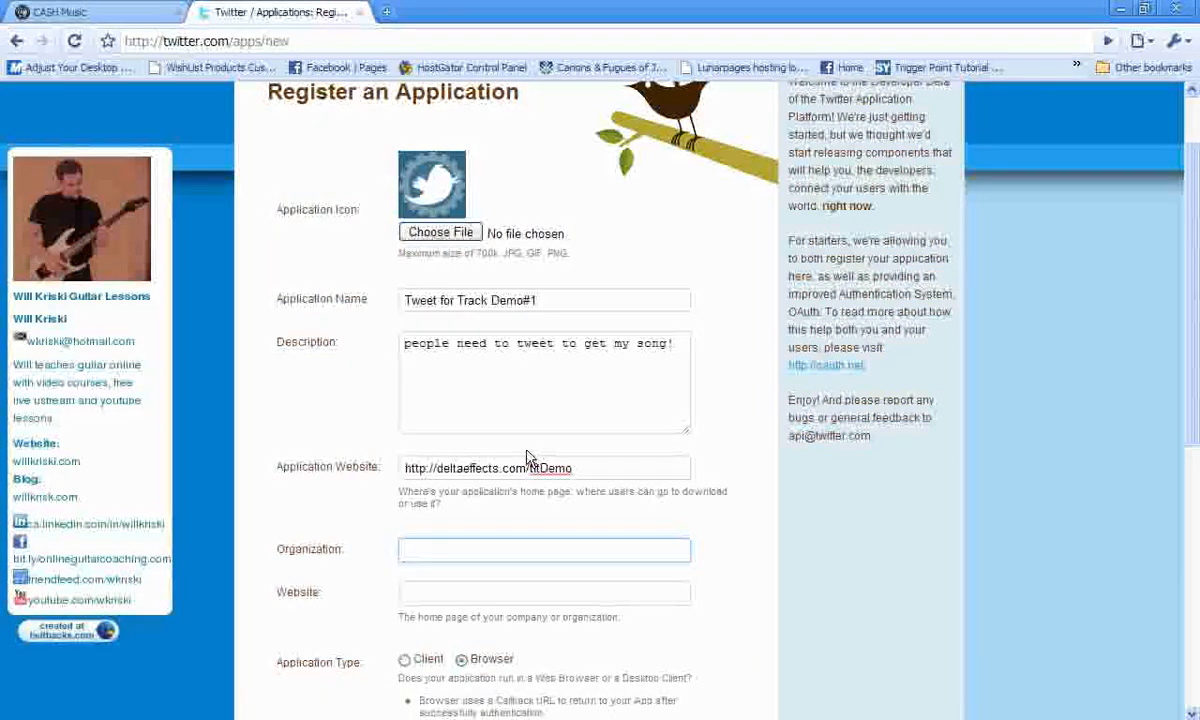
left_click(544, 550)
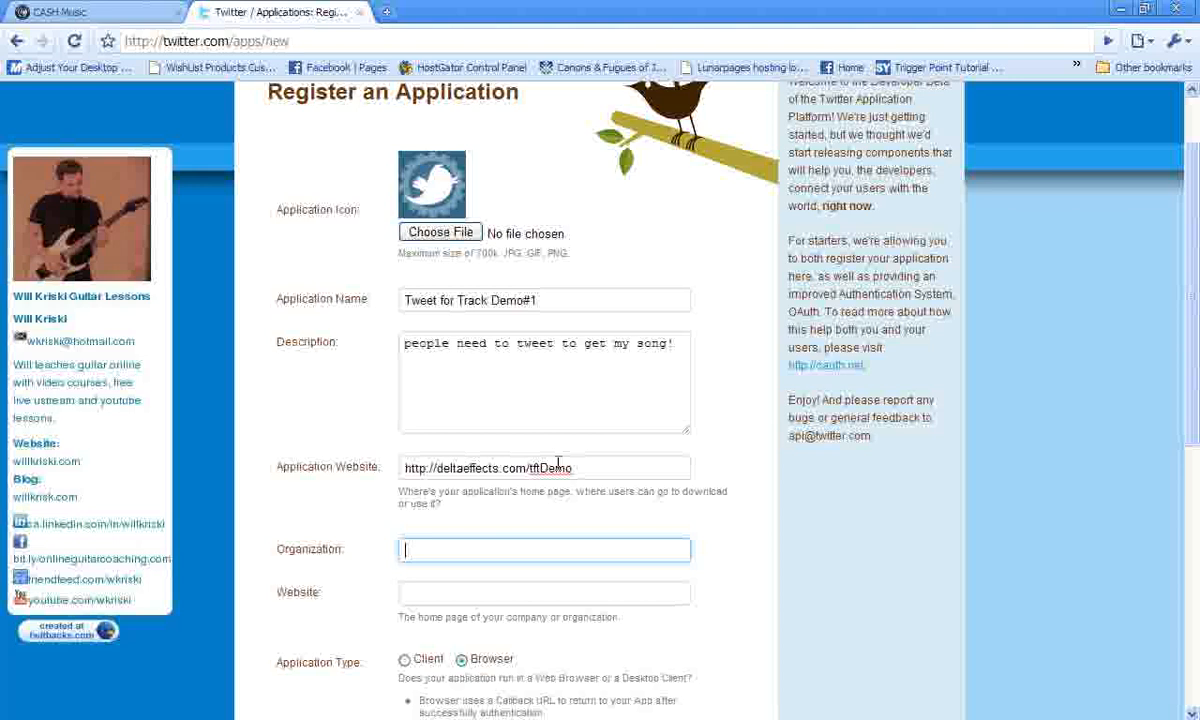
mouse_move(520, 456)
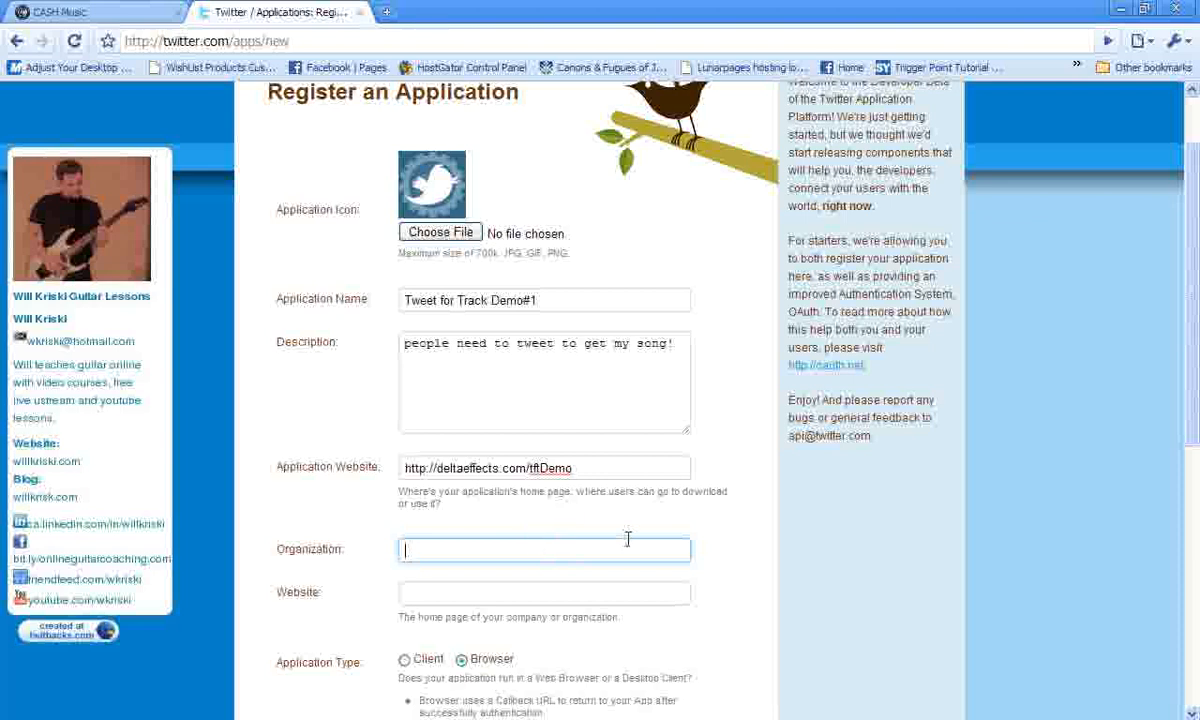
scroll("down", 3)
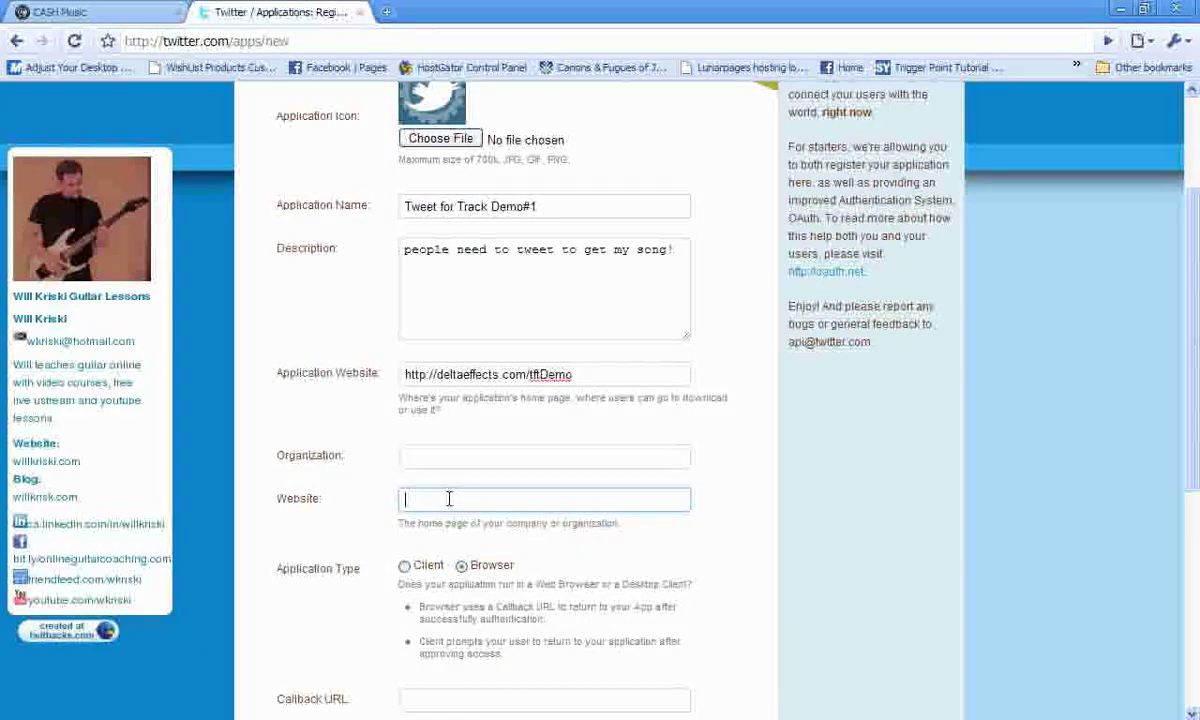
type("http://deltaeffects.com")
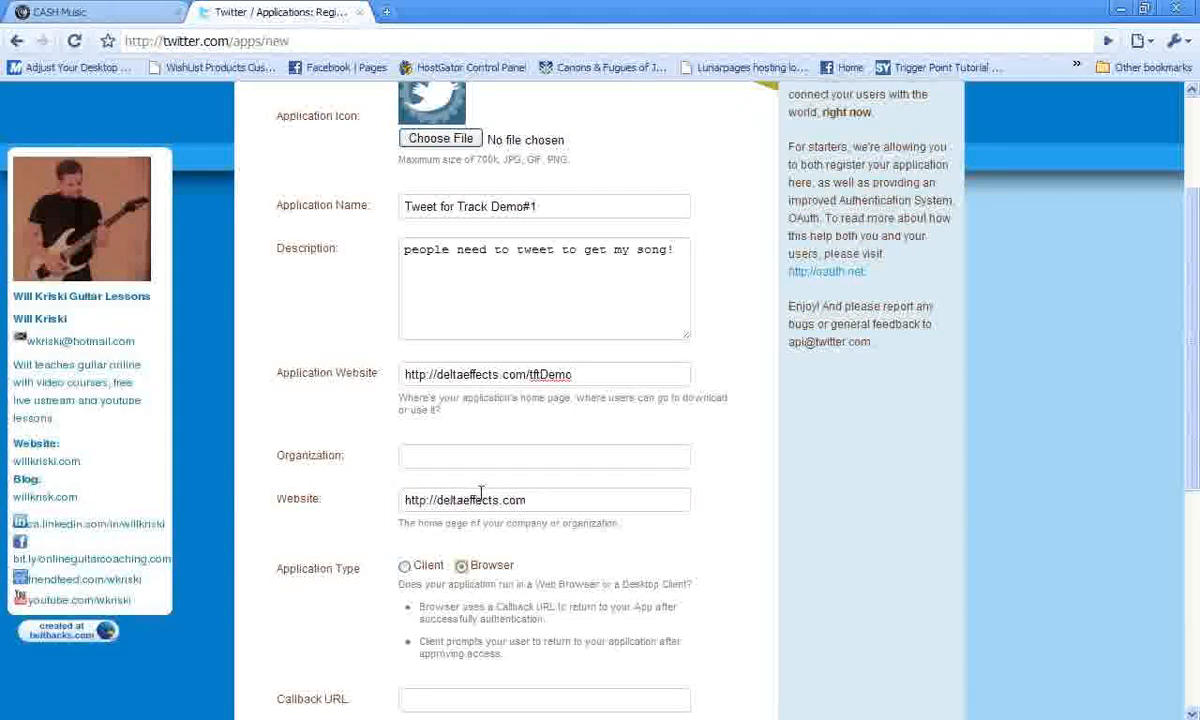
scroll("down", 3)
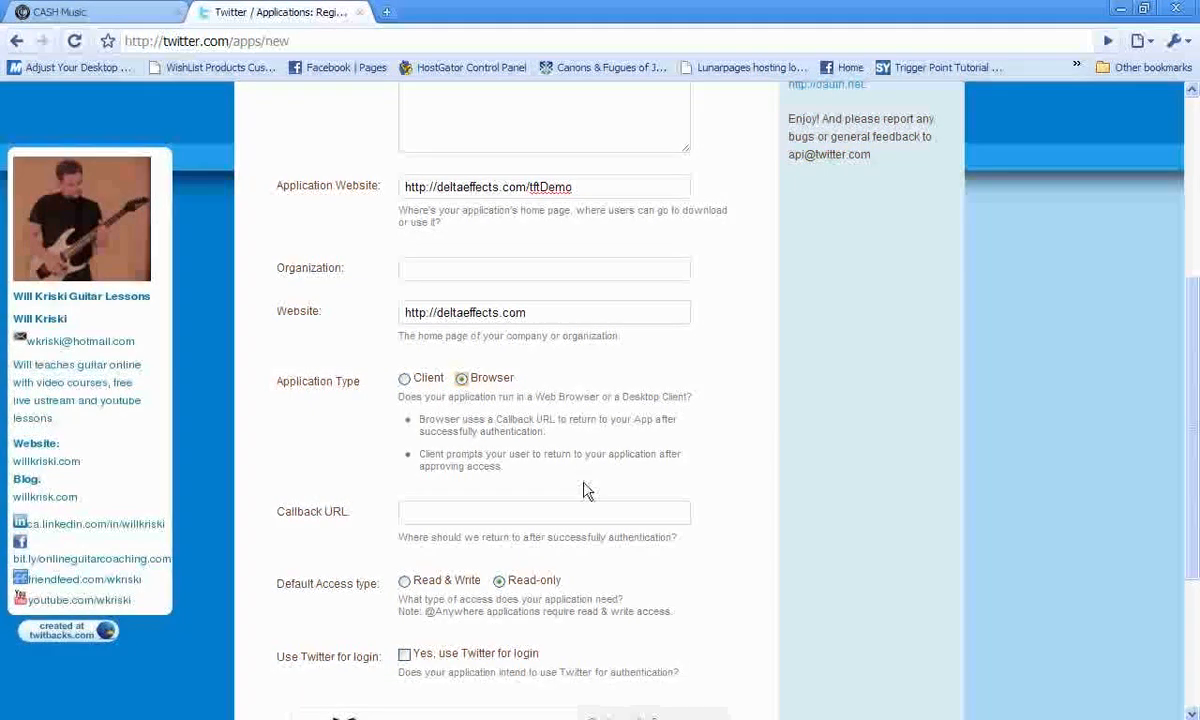
scroll("down", 3)
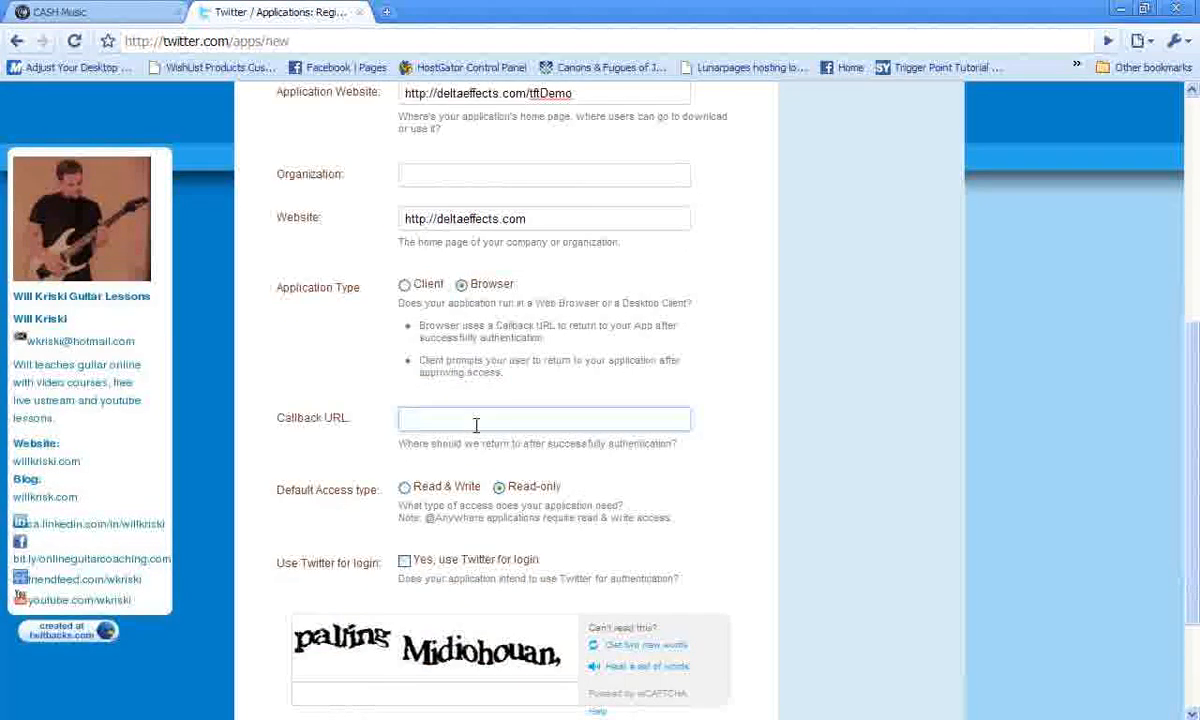
scroll("up", 3)
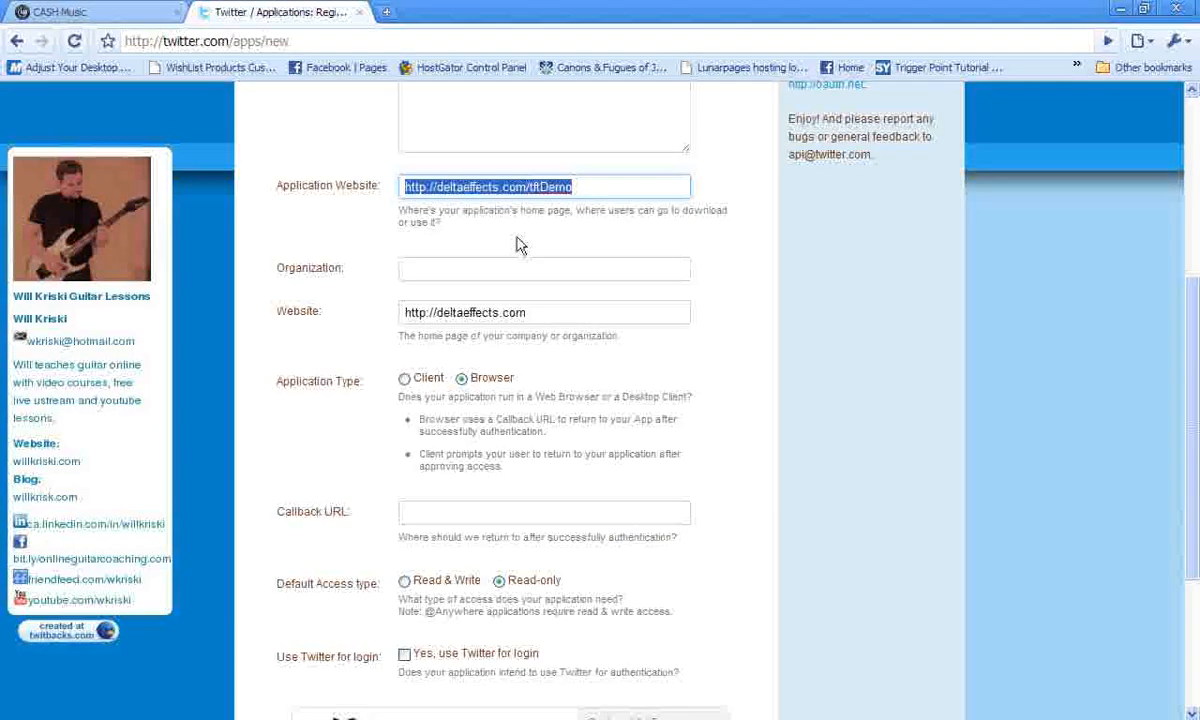
scroll("down", 3)
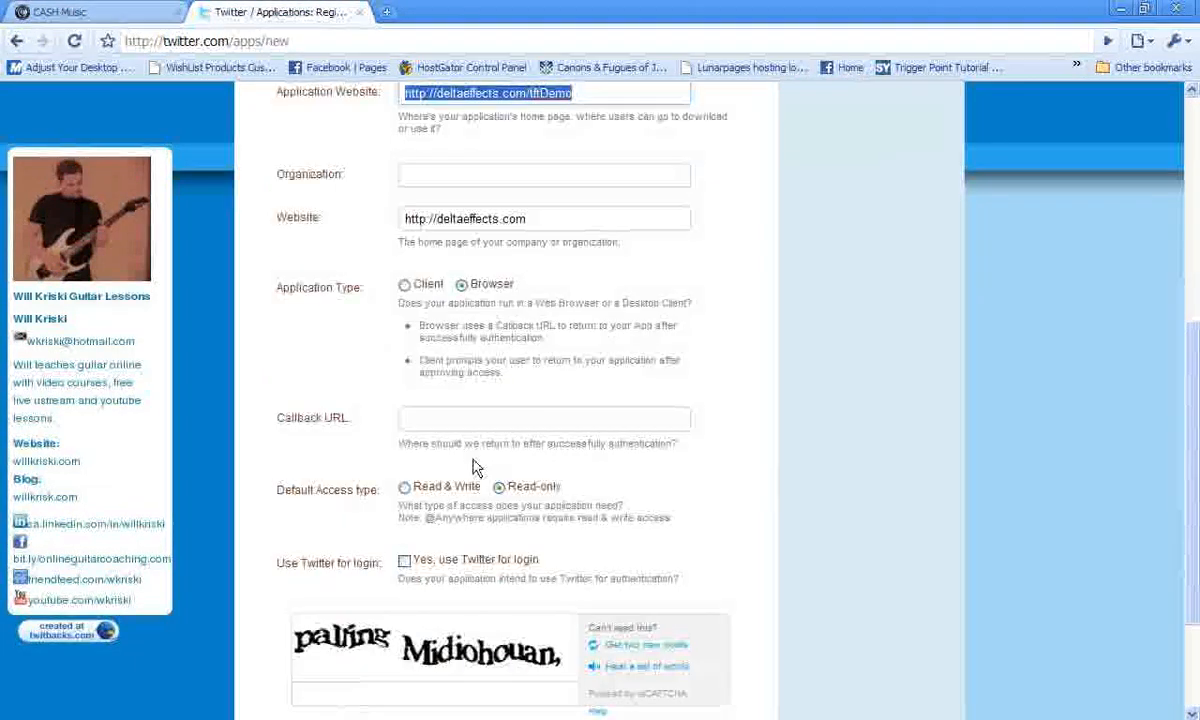
left_click(544, 418)
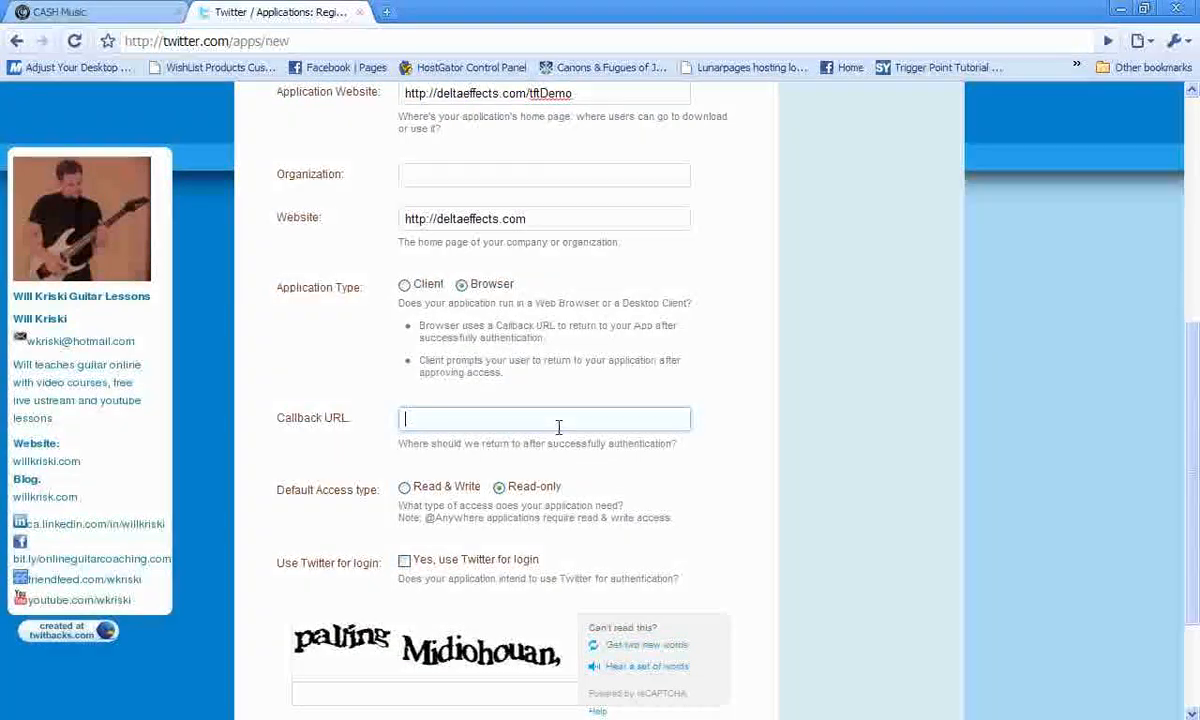
type("http://deltaeffects.com/tftDemo")
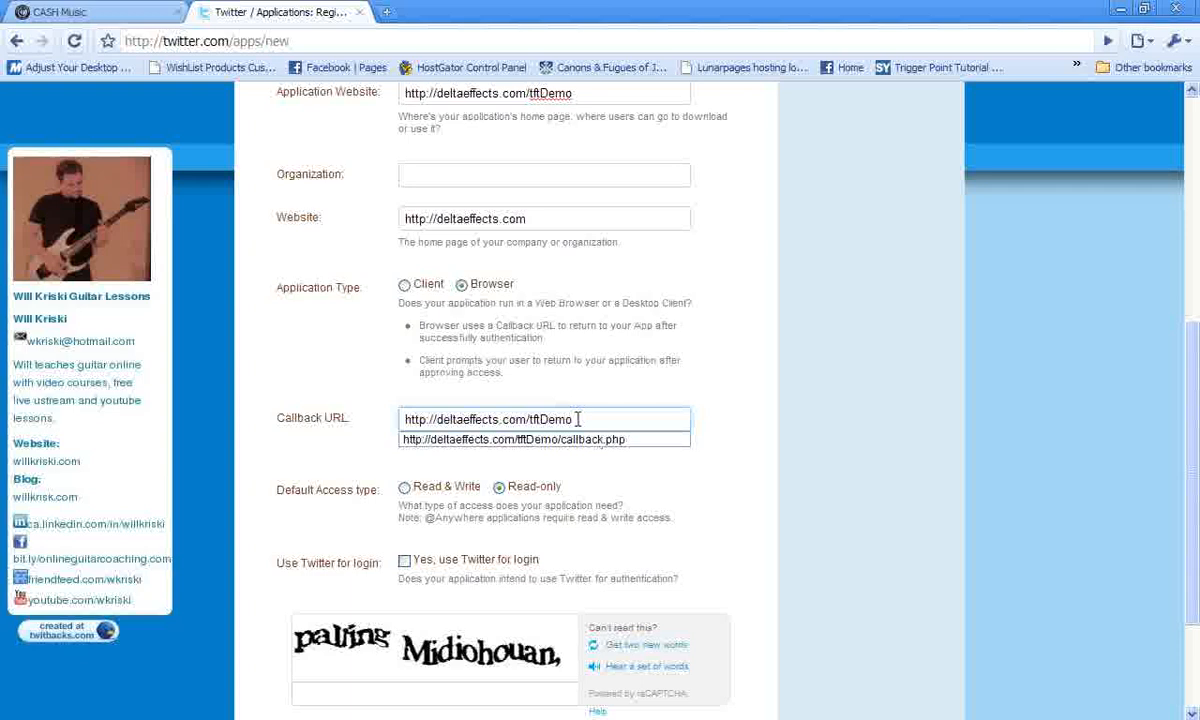
type("/callback.php")
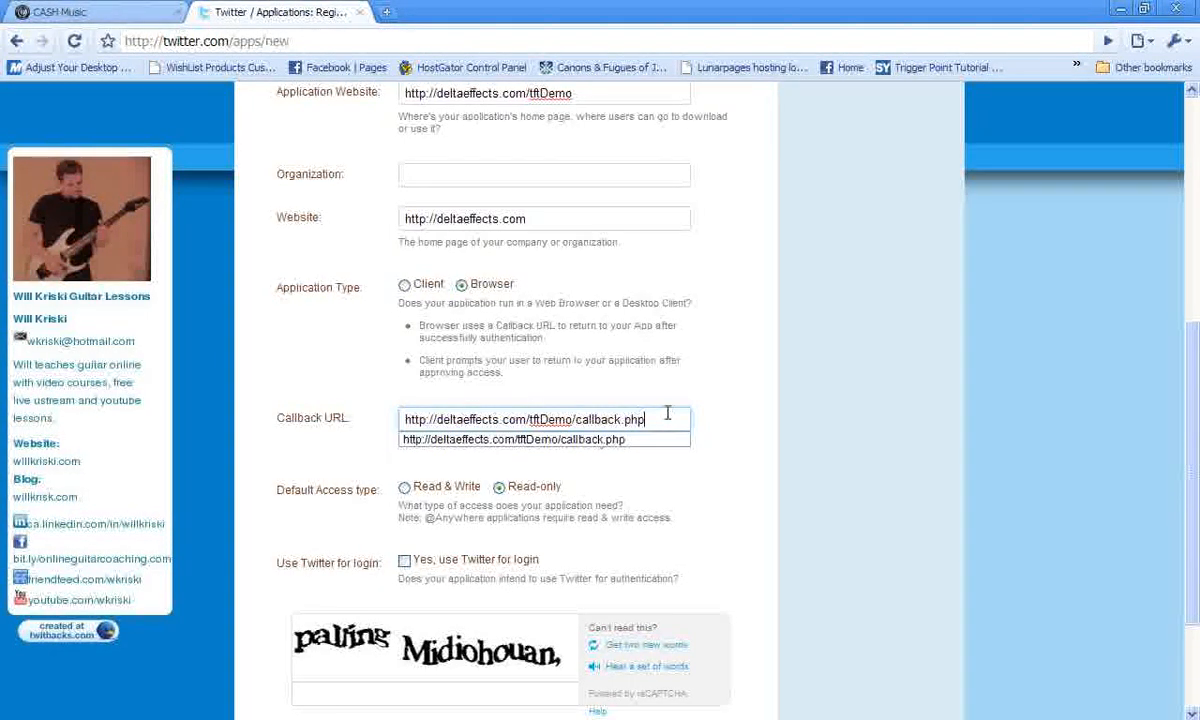
scroll("down", 3)
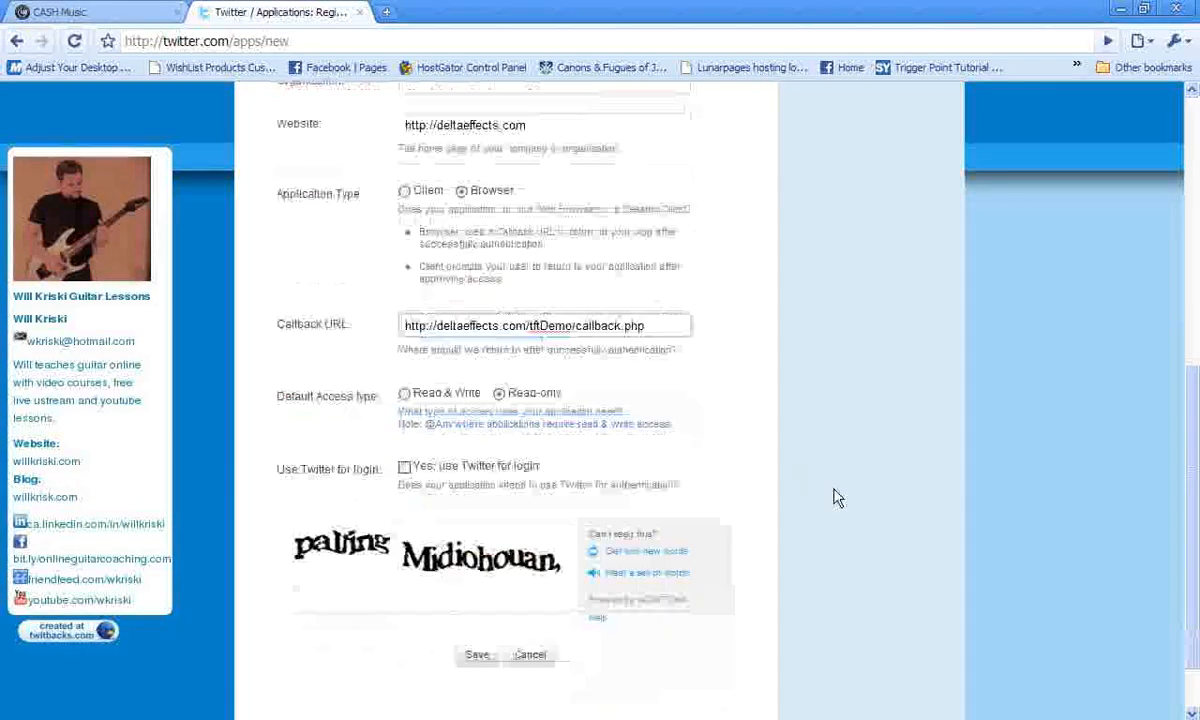
scroll("down", 3)
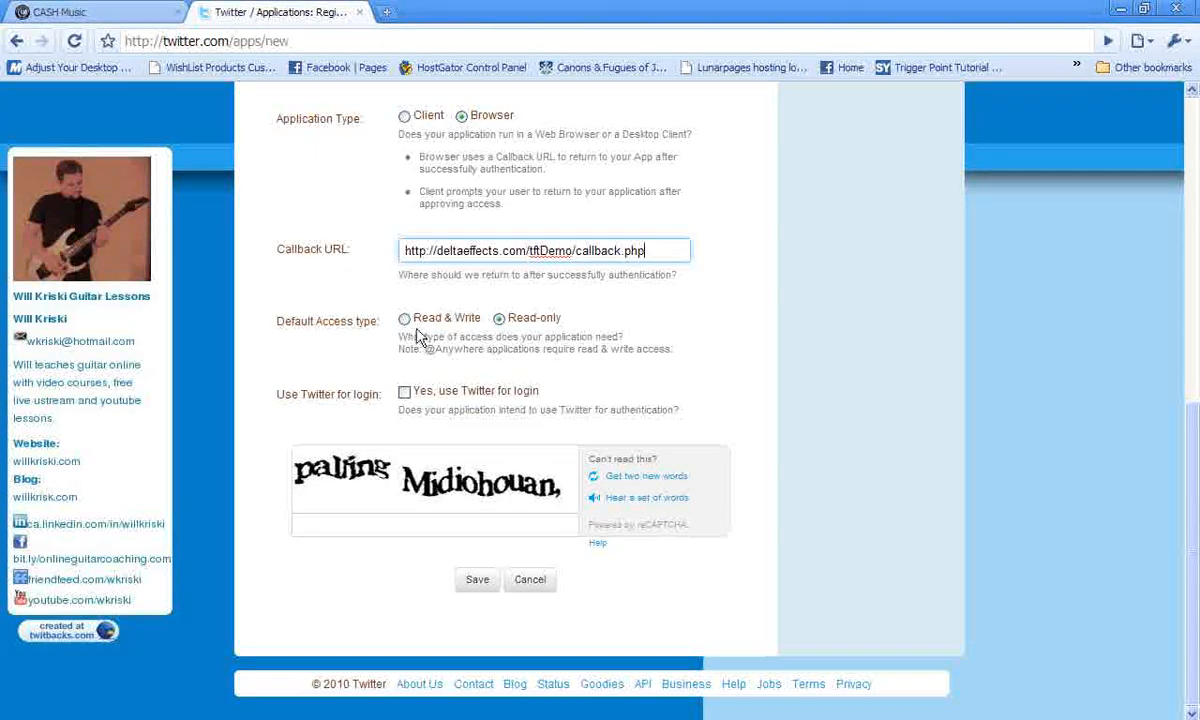
left_click(404, 316)
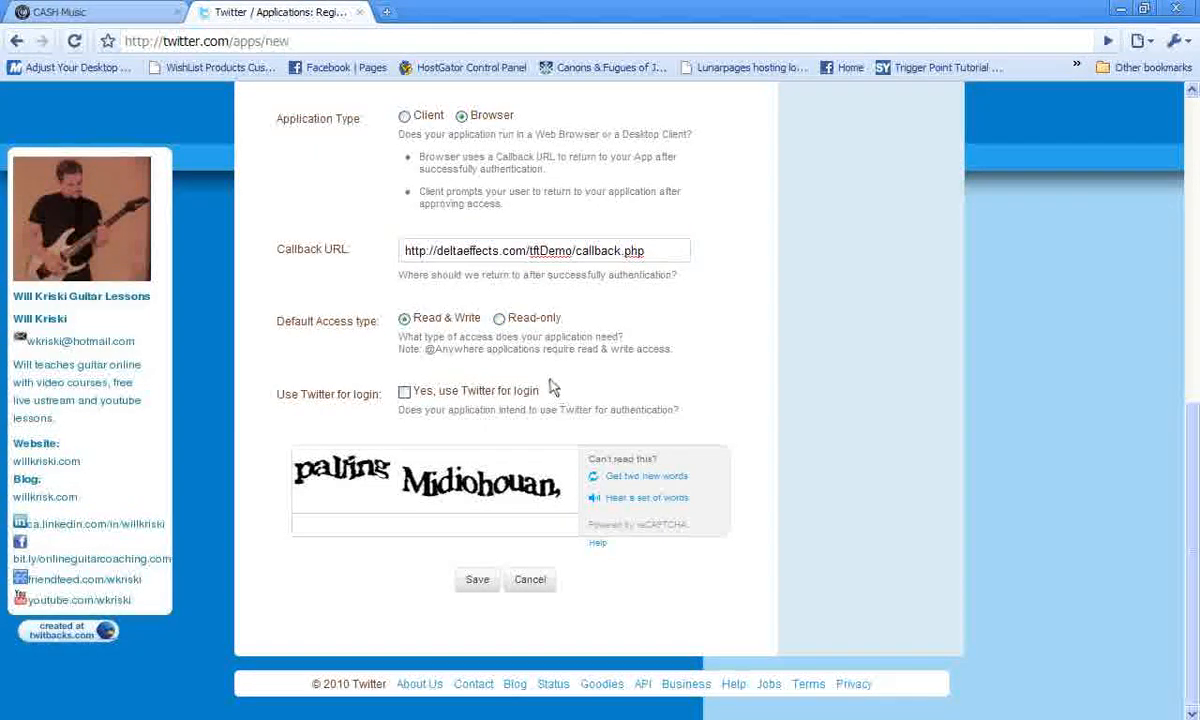
mouse_move(450, 430)
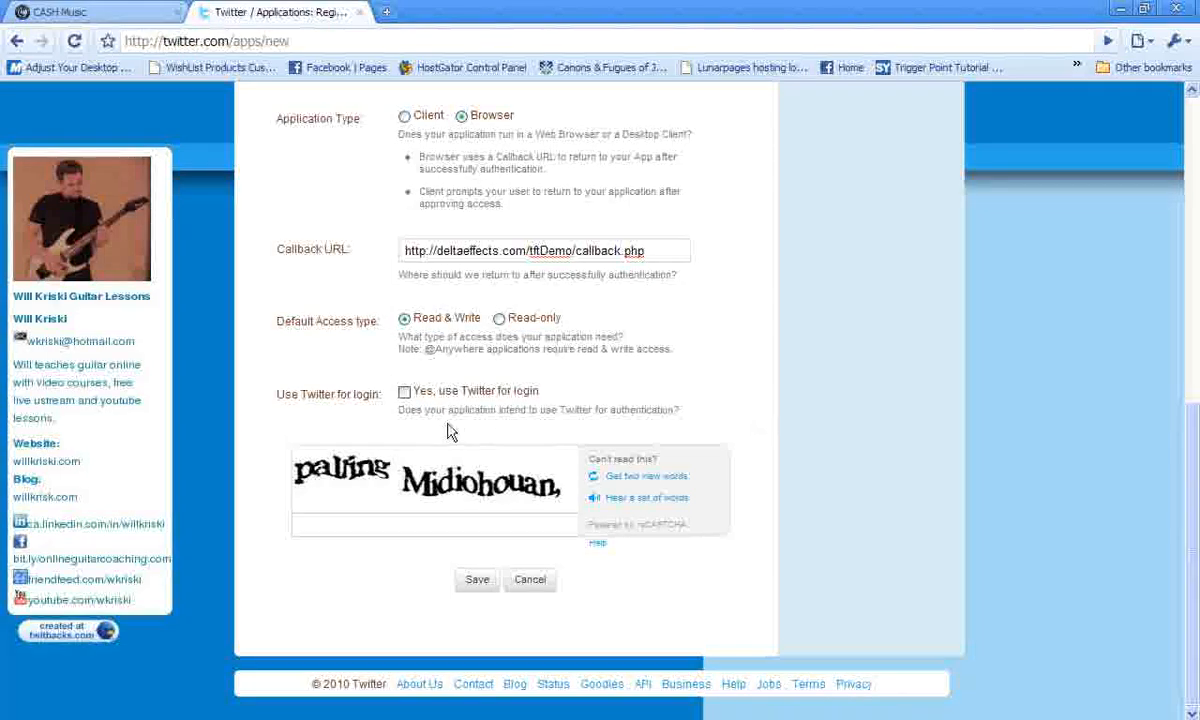
mouse_move(640, 380)
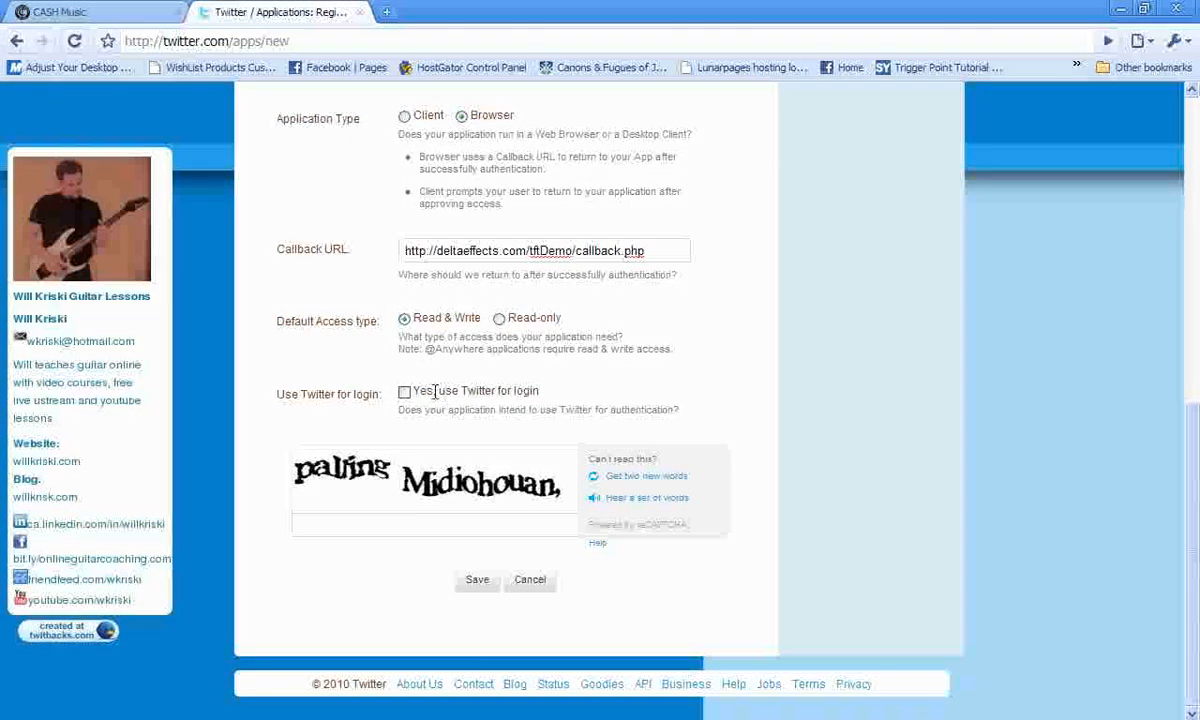
left_click(404, 390)
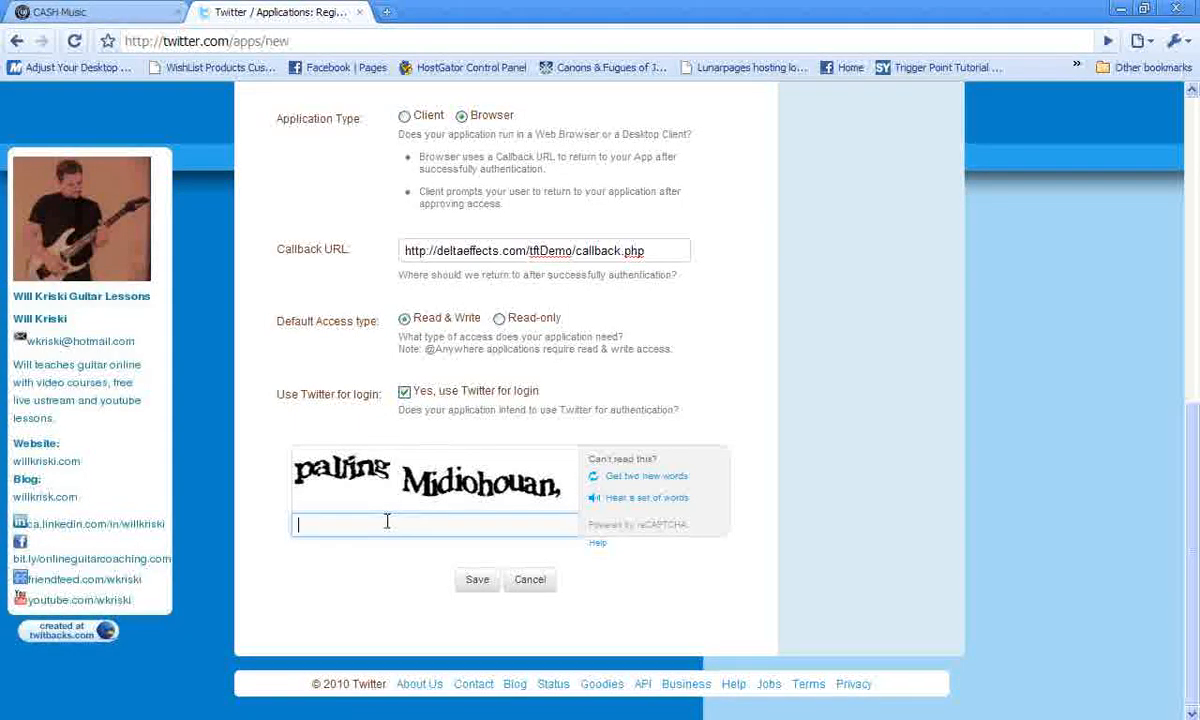
Enter the CAPTCHA words and submit the Tweet for Track Demo#1 registration, retrying after a failure
type("pauling")
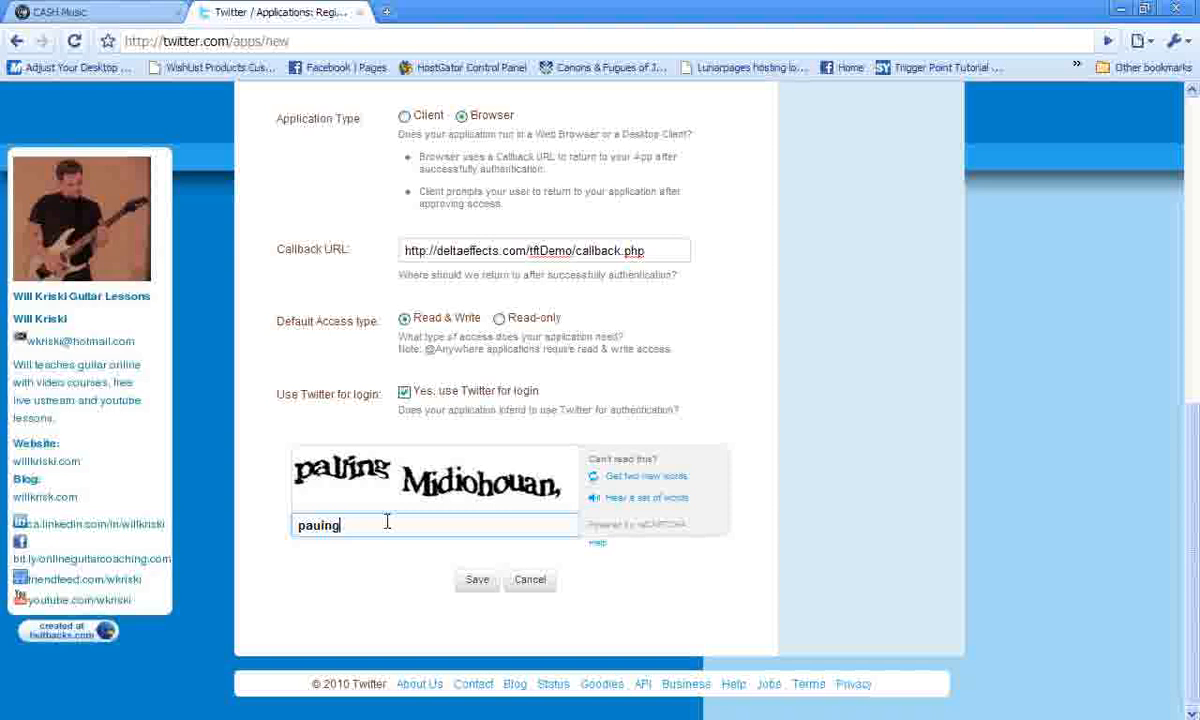
type("Midioh")
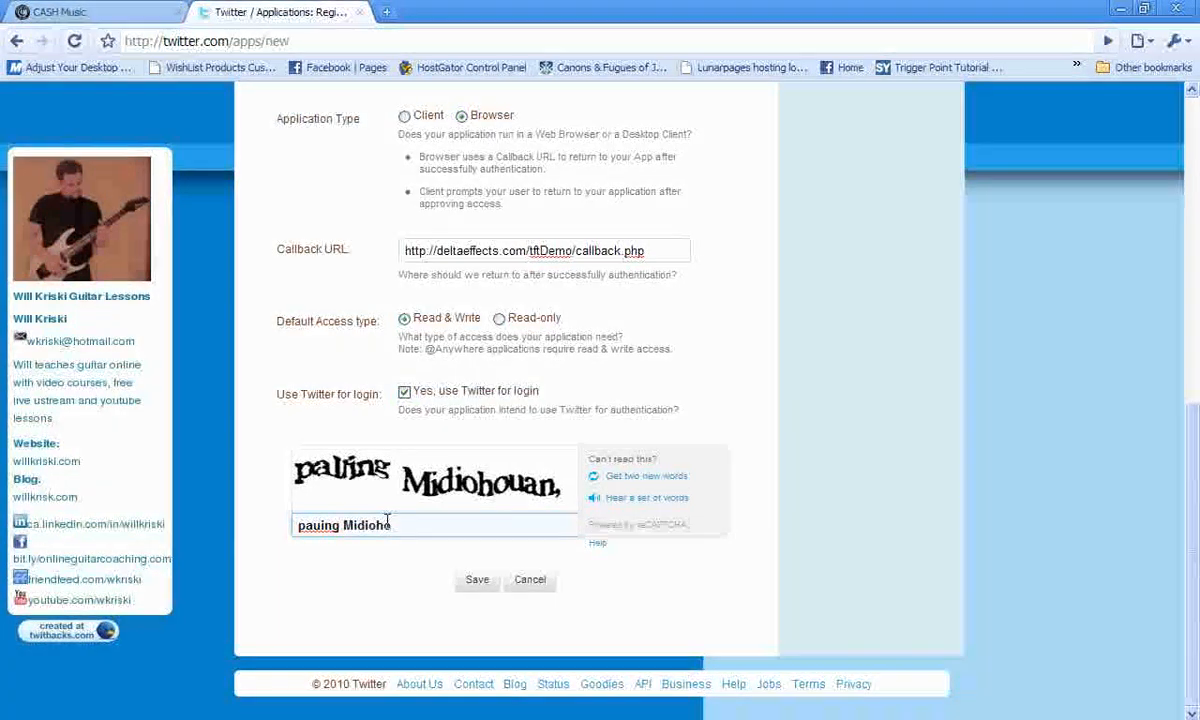
type("ouan")
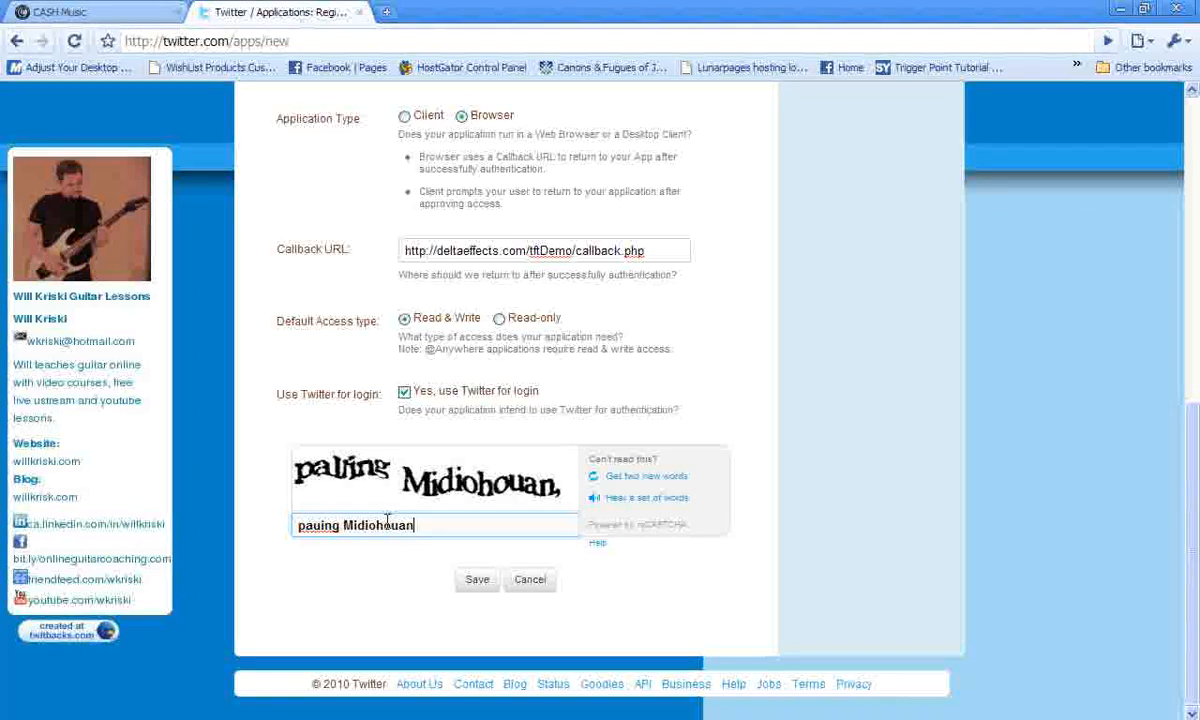
type(".")
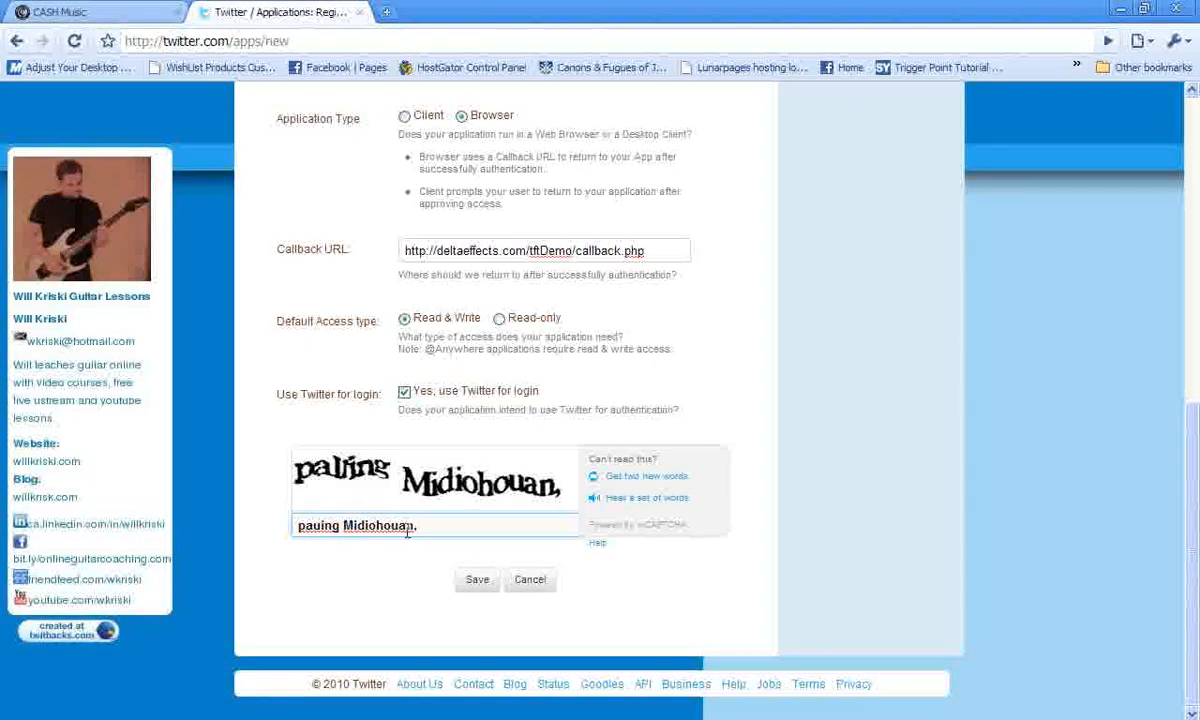
left_click(476, 580)
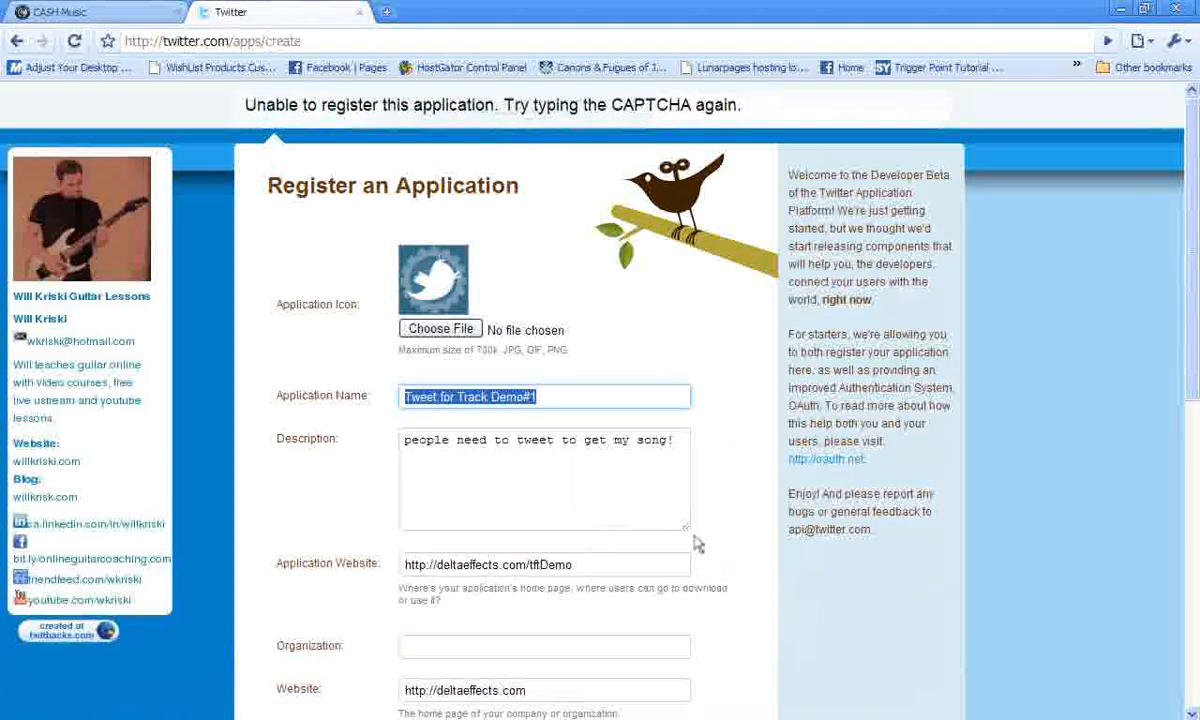
scroll("down", 3)
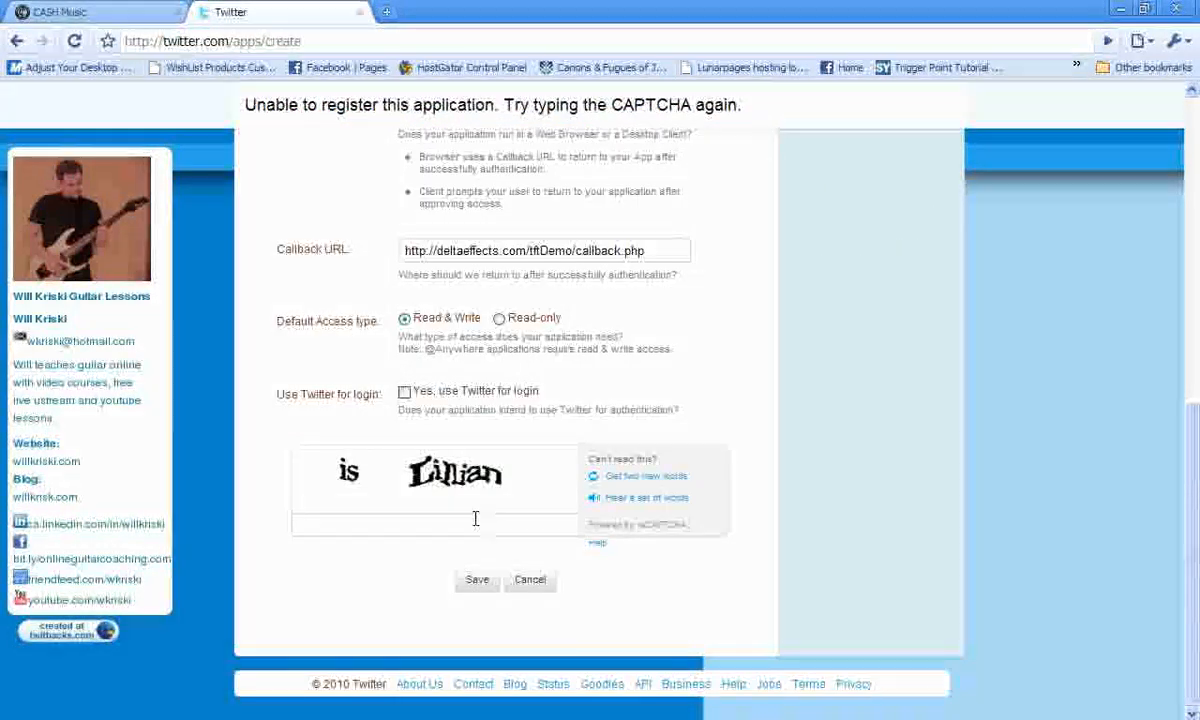
type("is L")
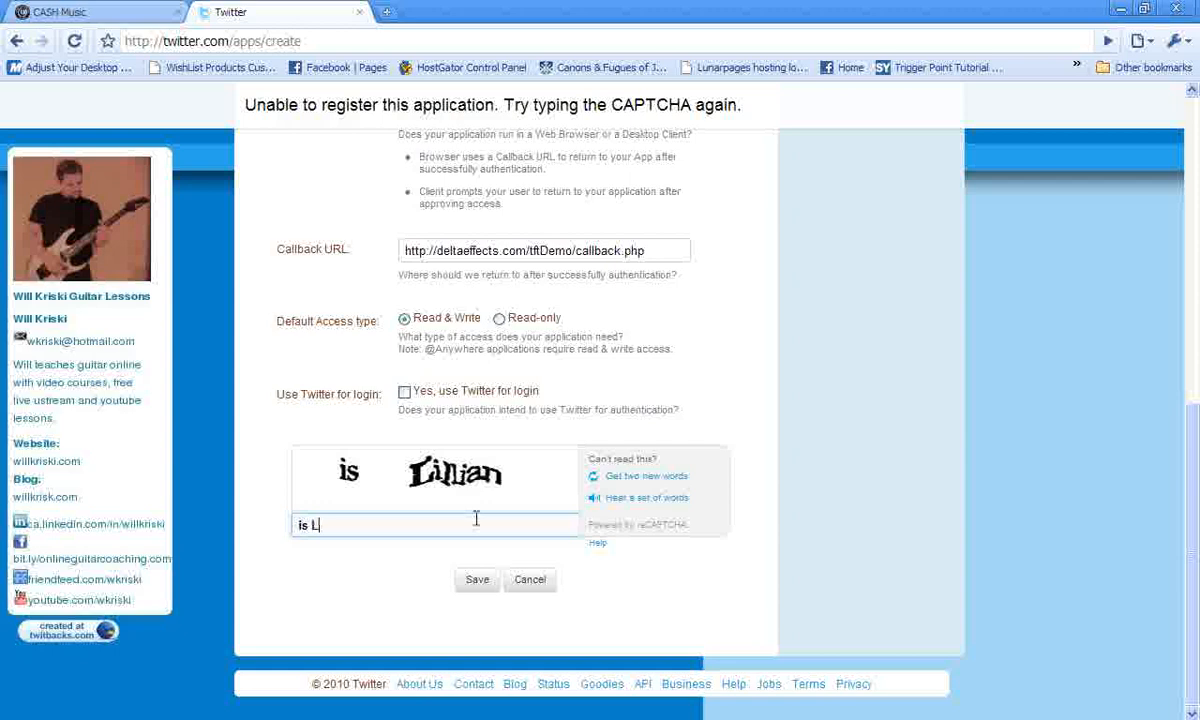
type("inian")
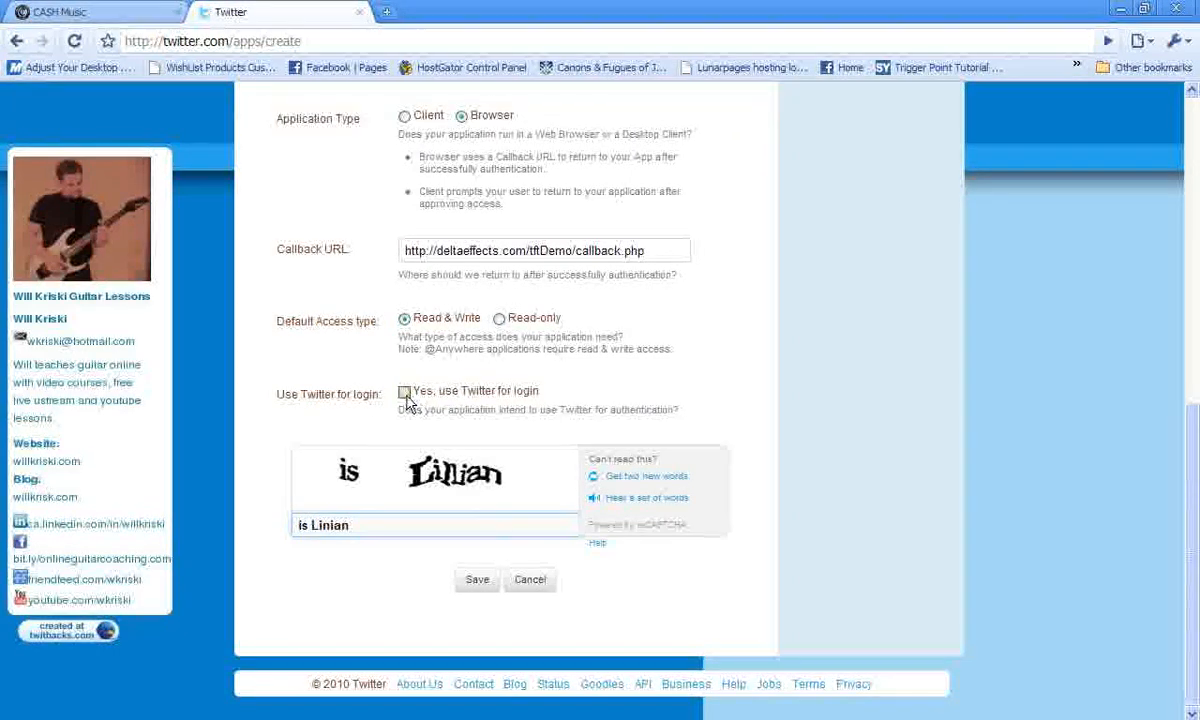
left_click(404, 390)
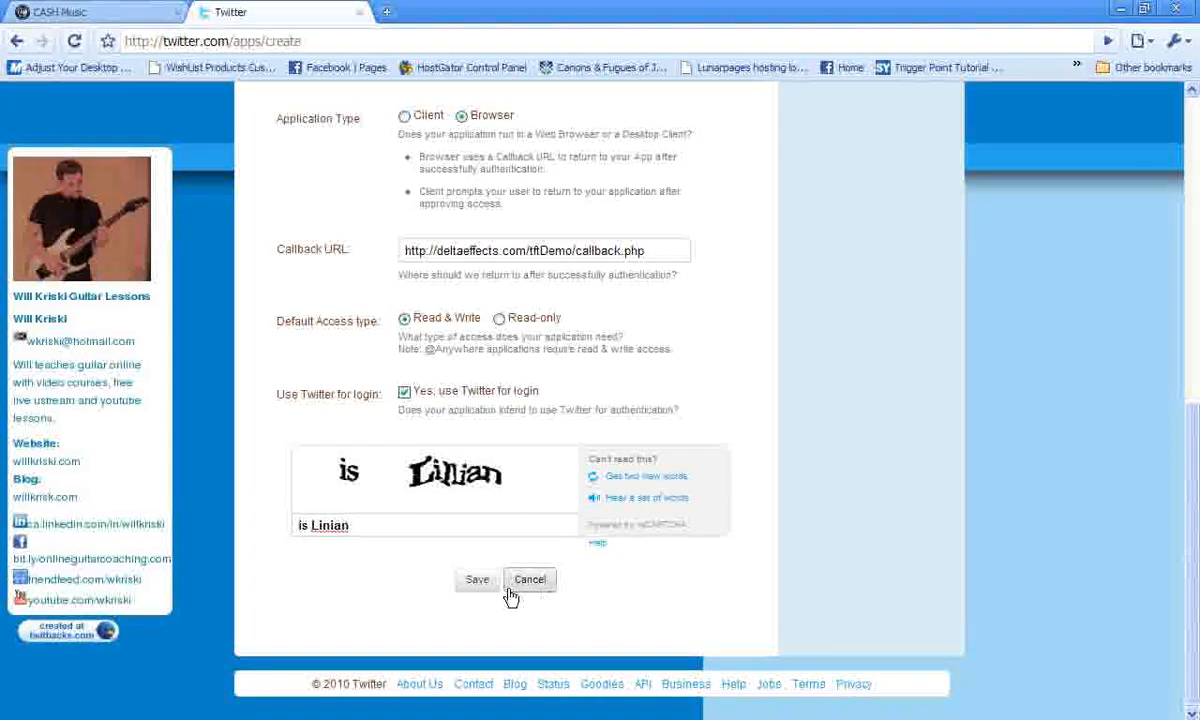
left_click(476, 580)
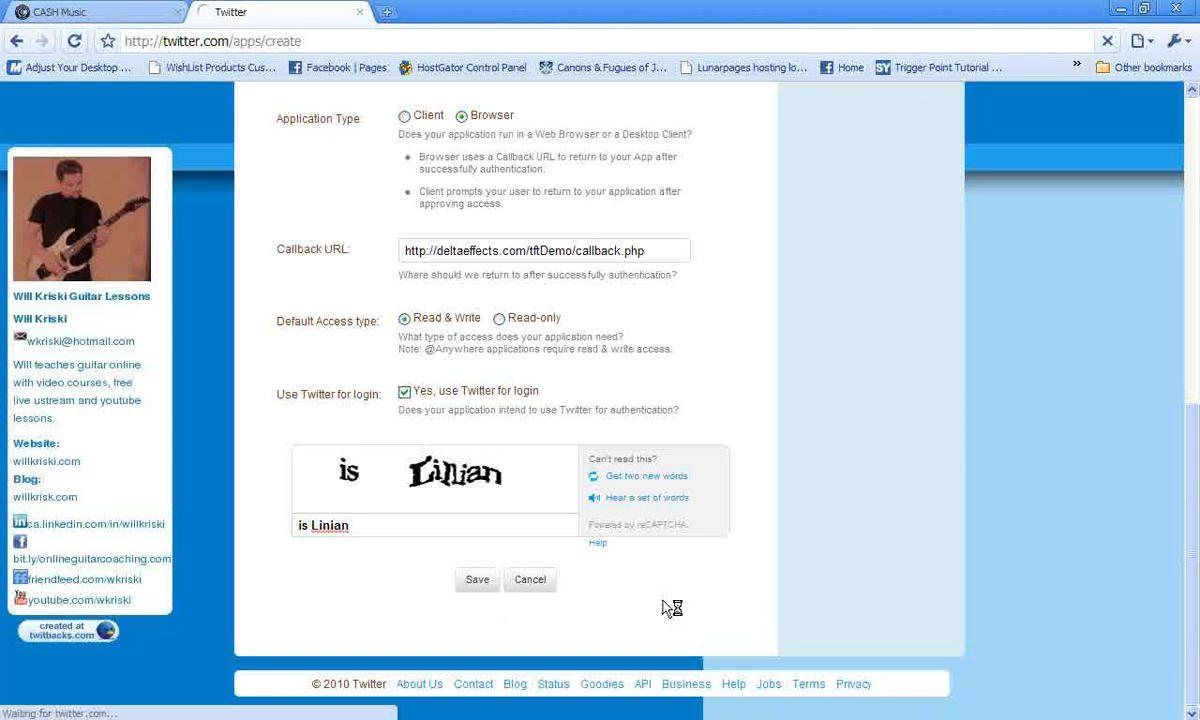
mouse_move(812, 576)
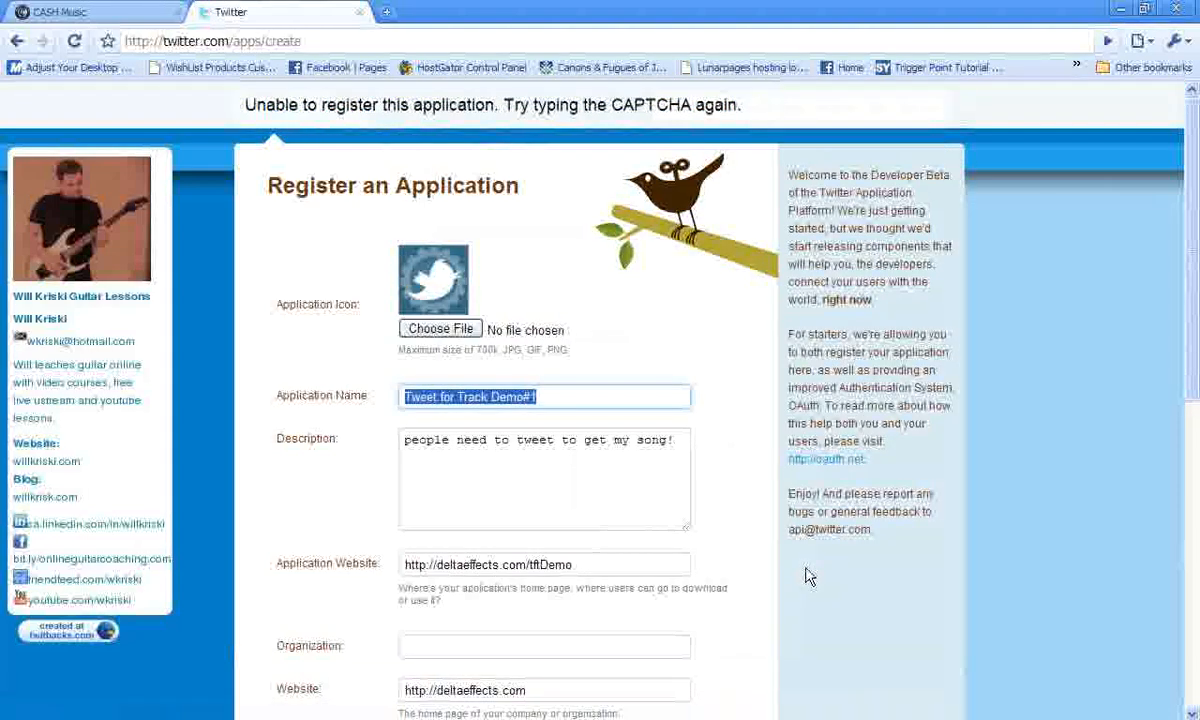
Re-enter the CAPTCHA, re-enable Twitter login and save until the application registers
scroll("down", 3)
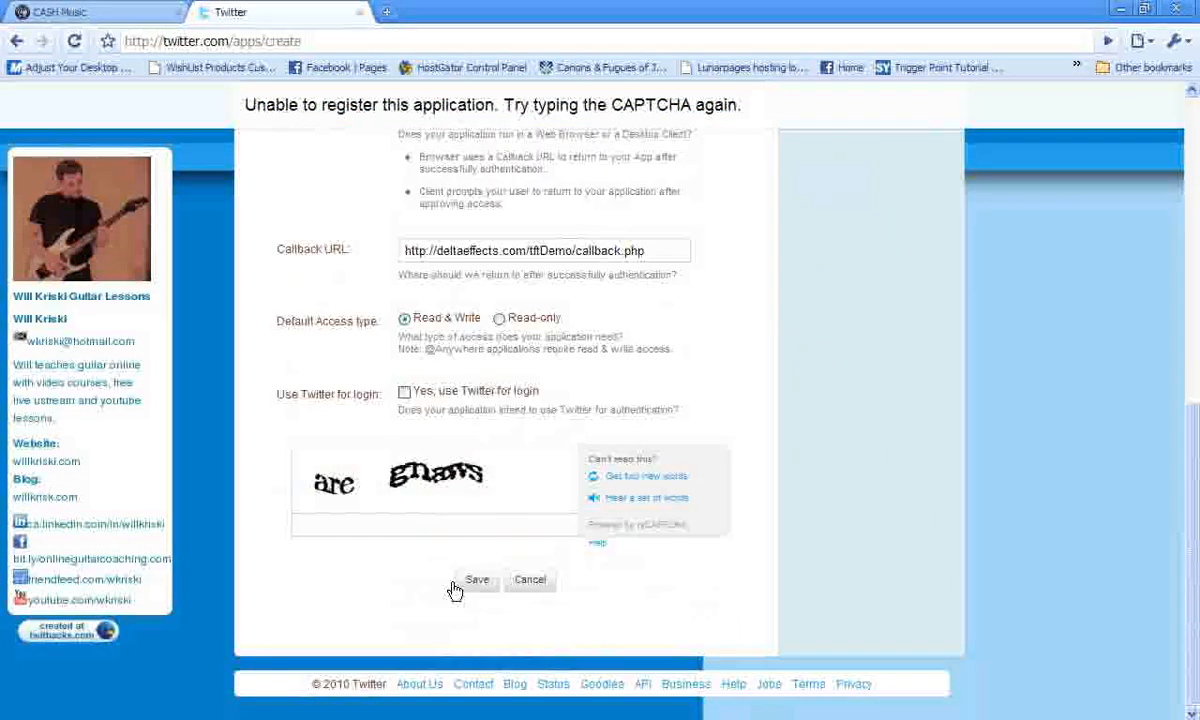
type("are gnaws")
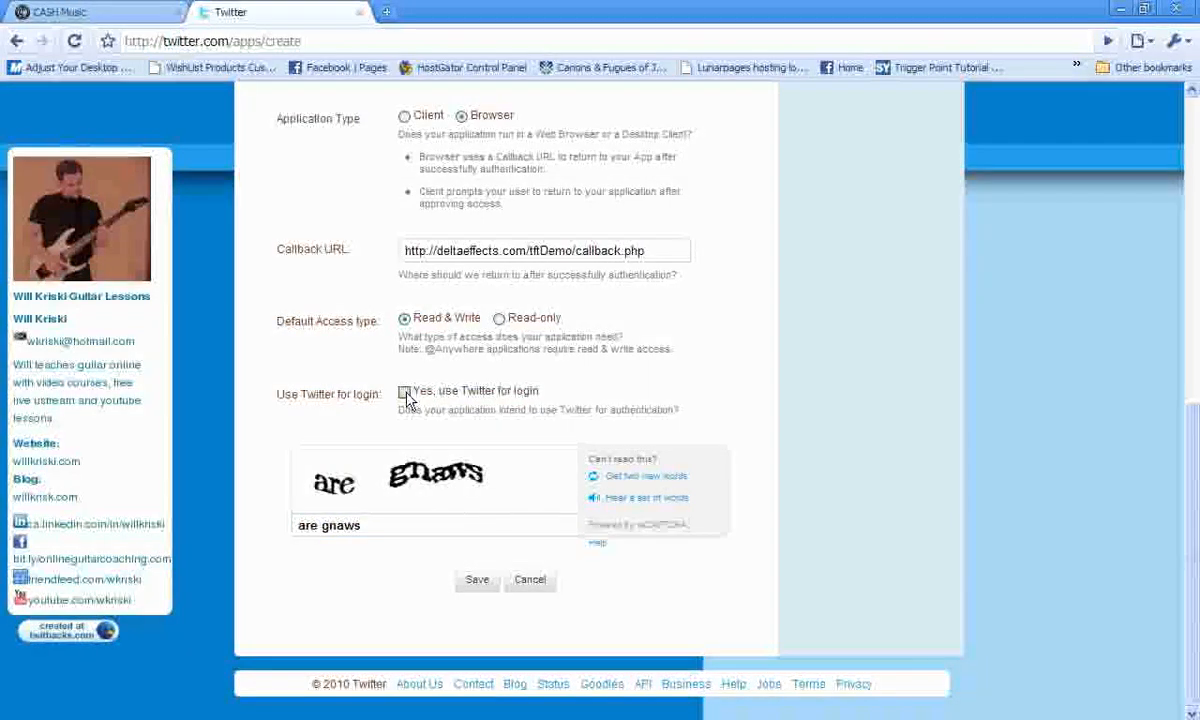
left_click(404, 390)
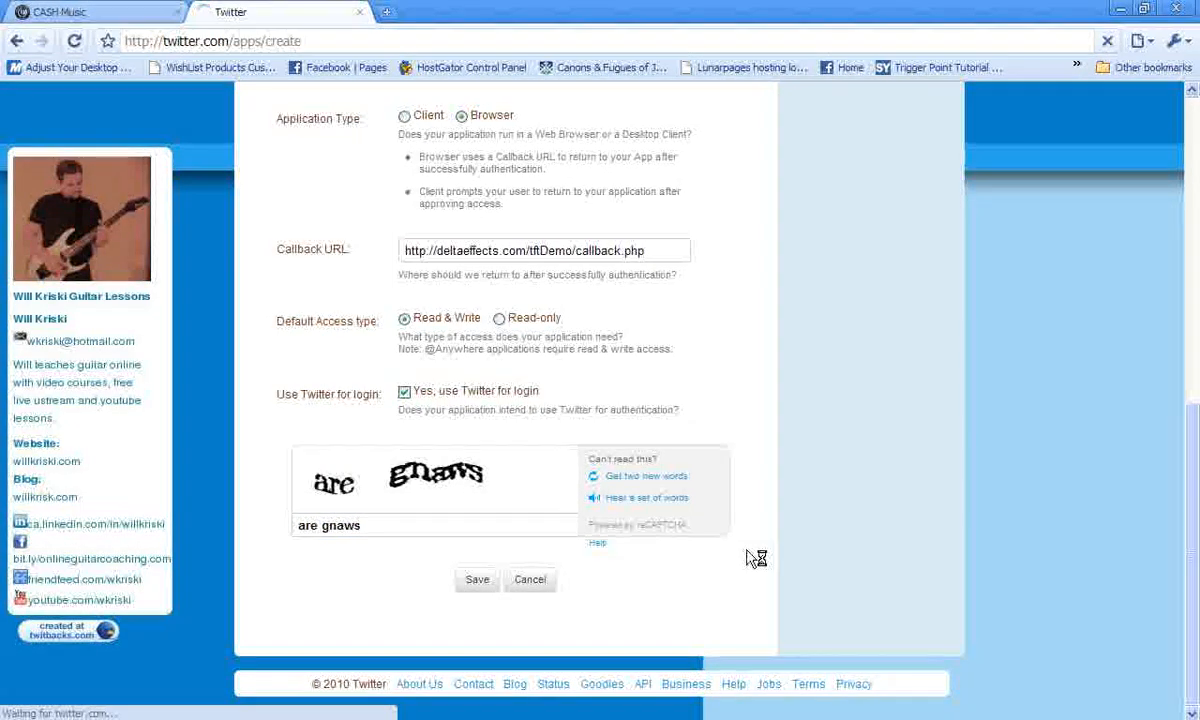
left_click(476, 580)
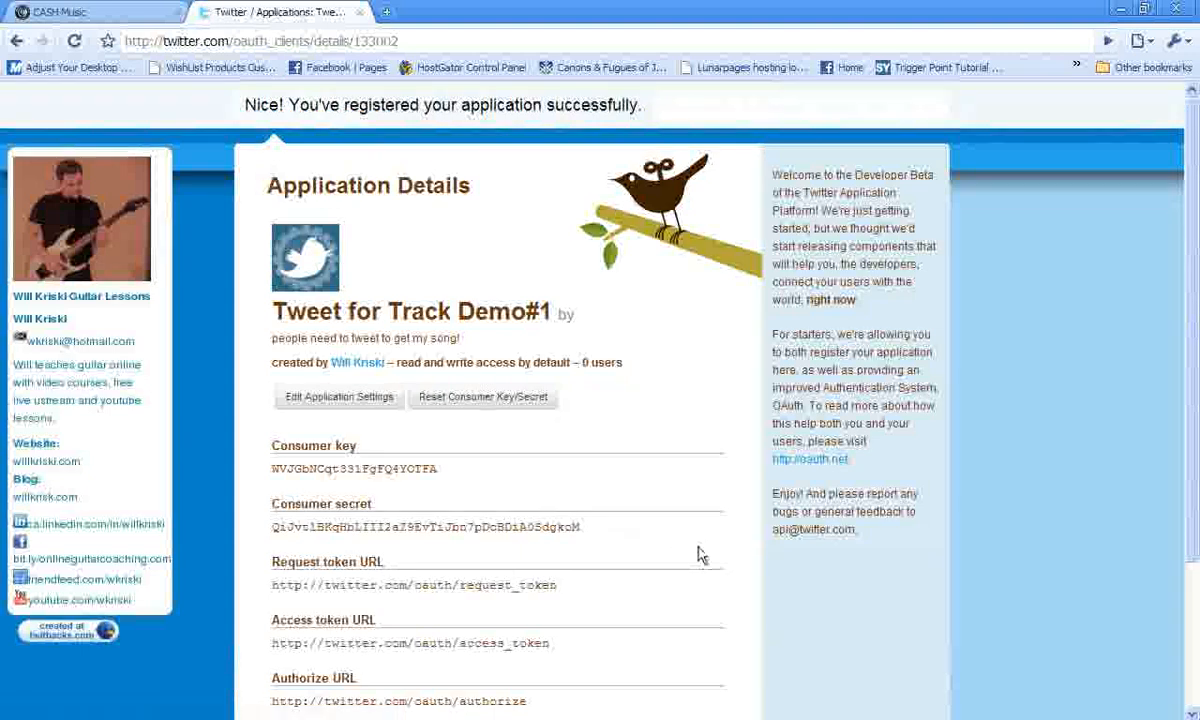
scroll("down", 3)
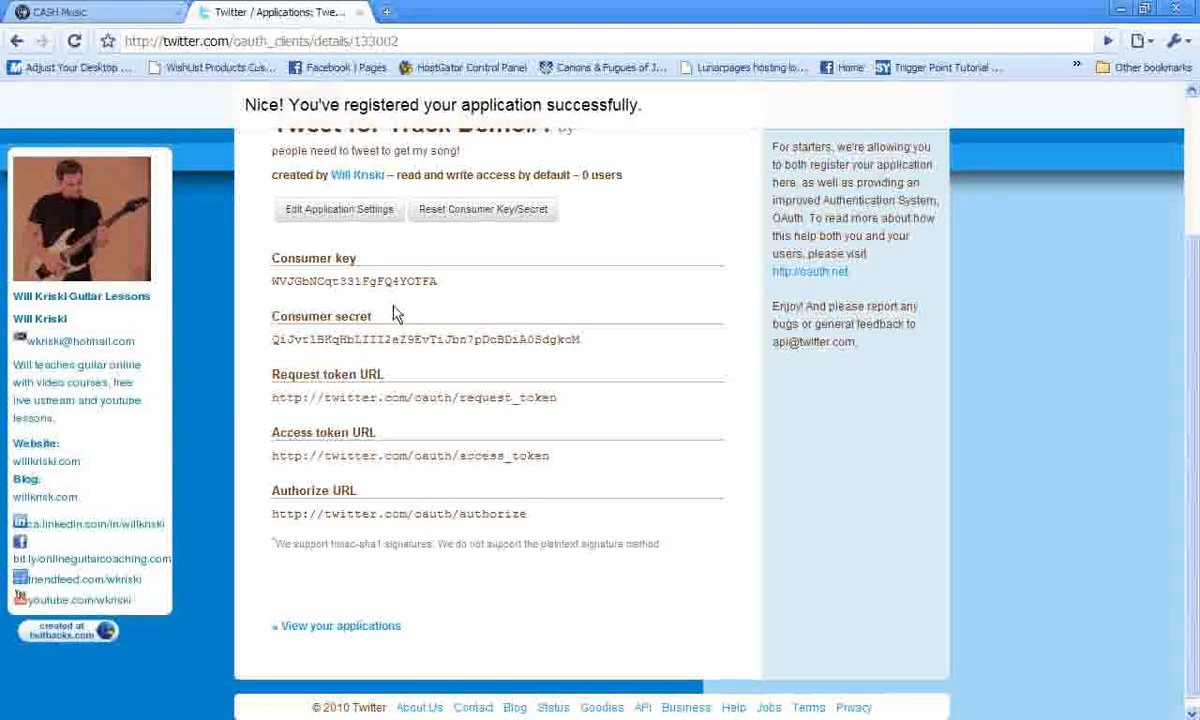
mouse_move(364, 302)
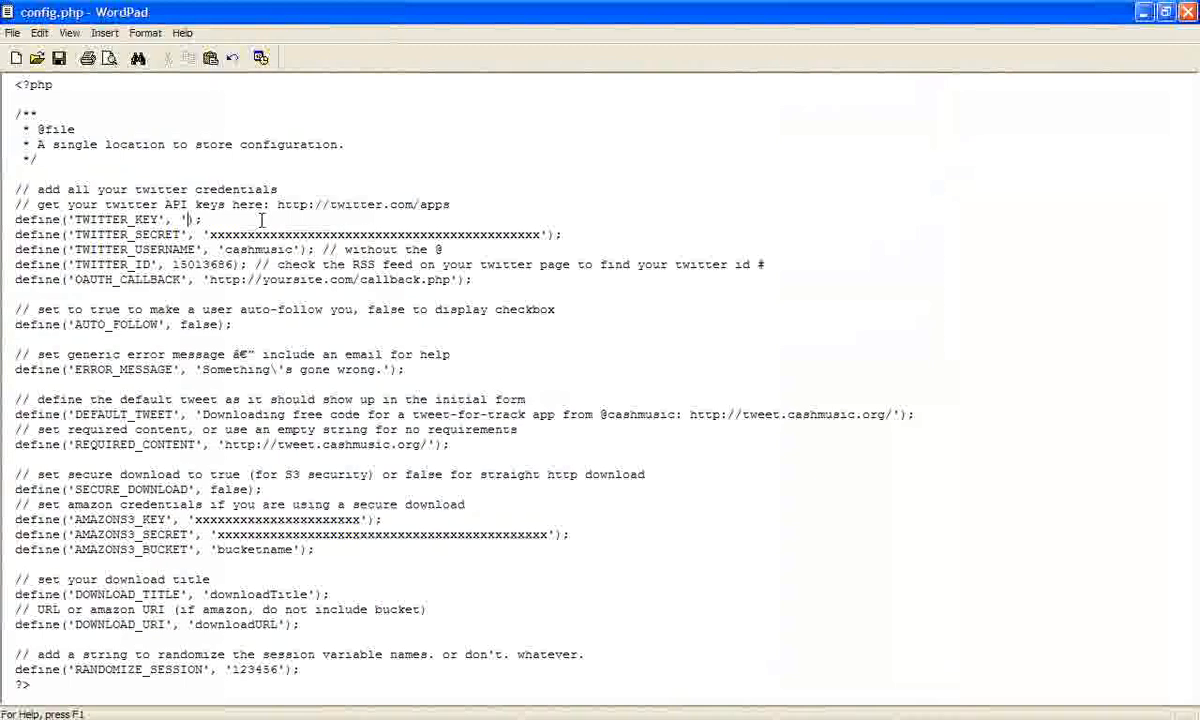
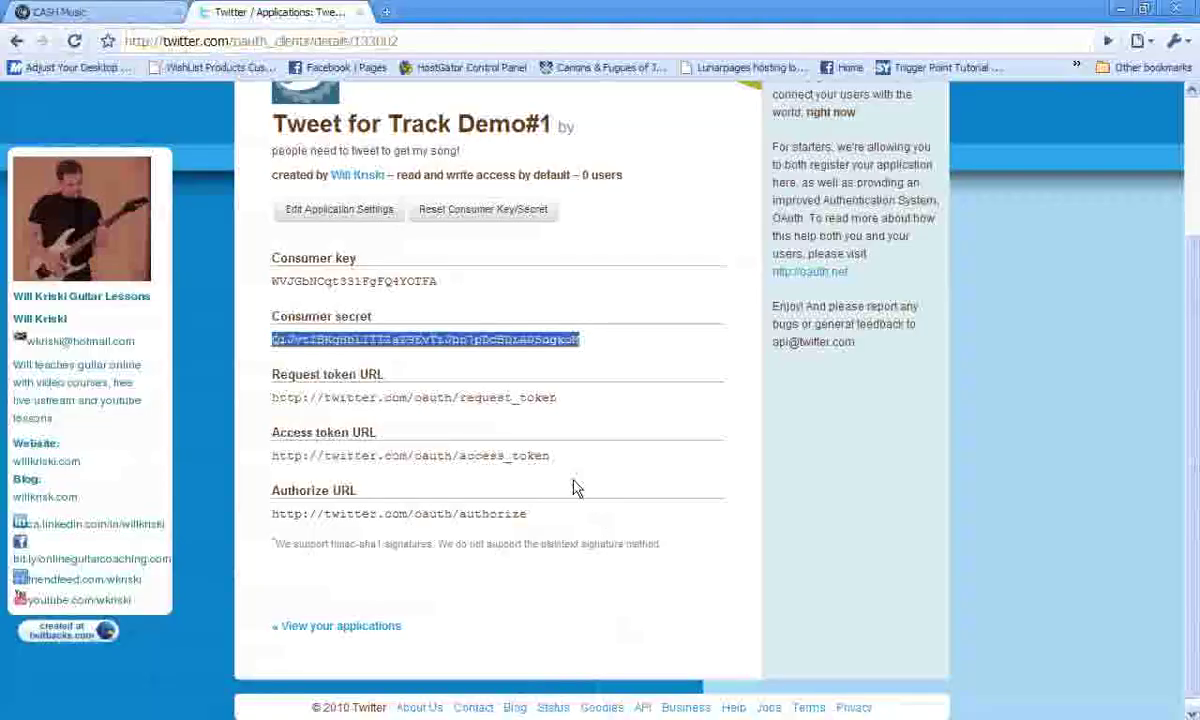
Open the Twitter home timeline's RSS feed and select the numeric account ID from its address
scroll("up", 3)
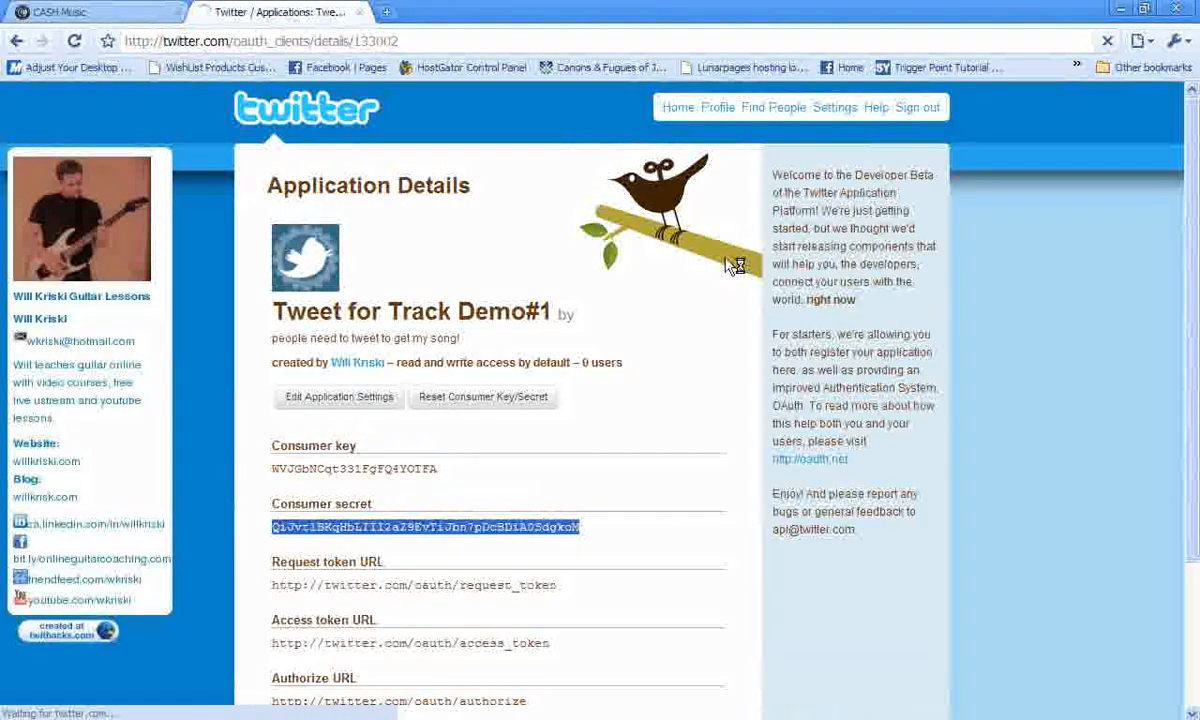
left_click(676, 108)
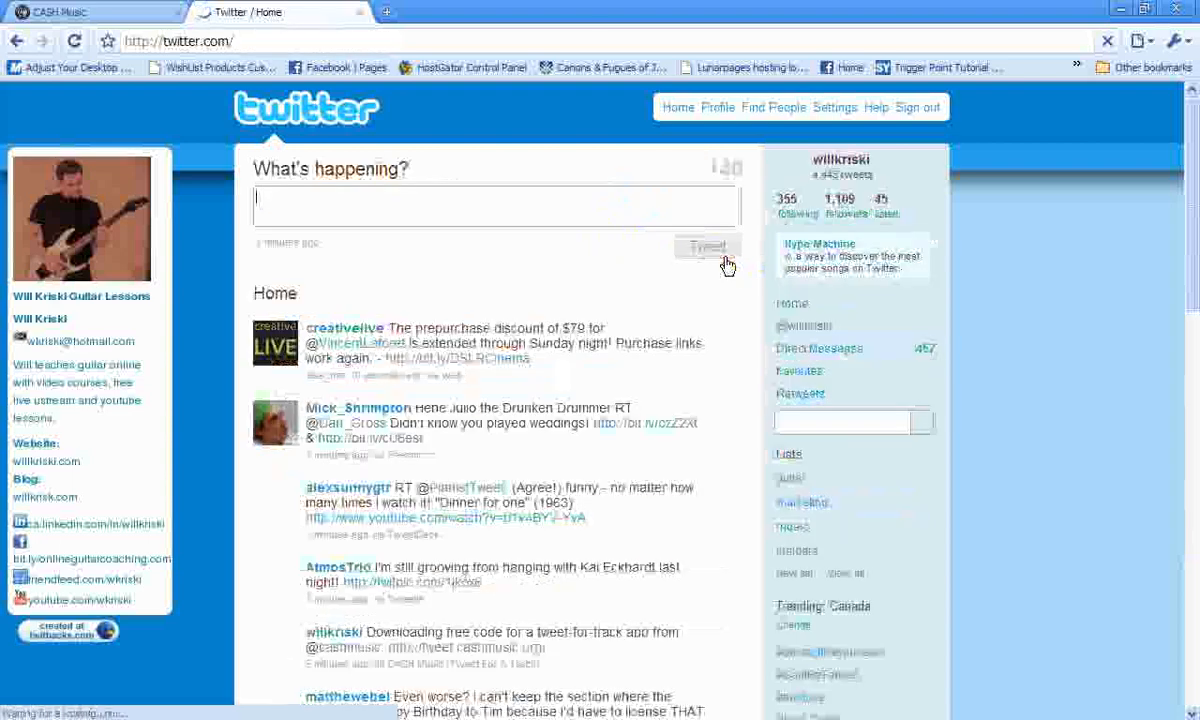
scroll("down", 3)
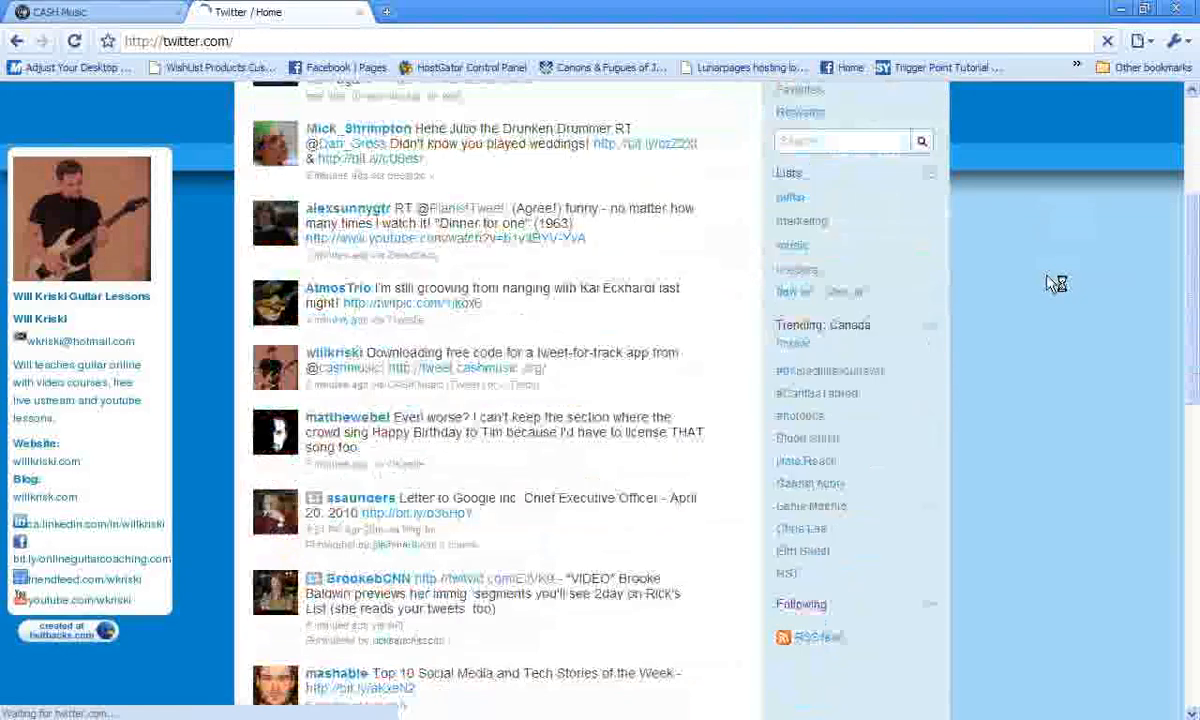
scroll("down", 3)
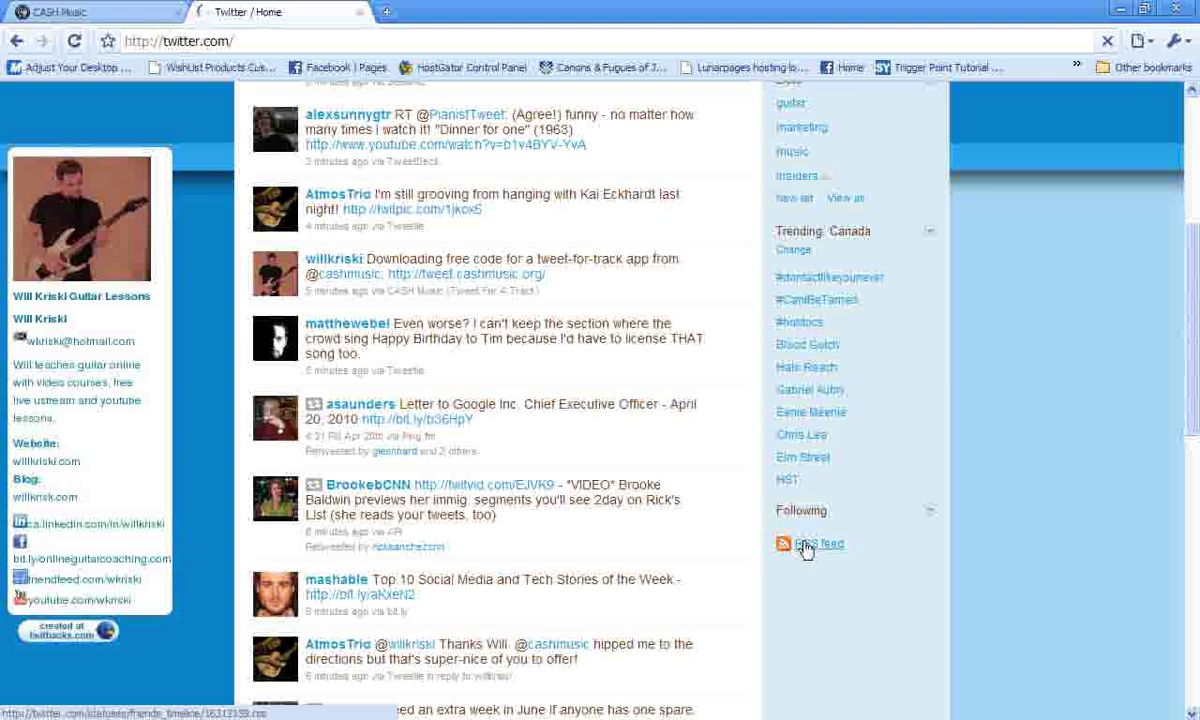
left_click(820, 544)
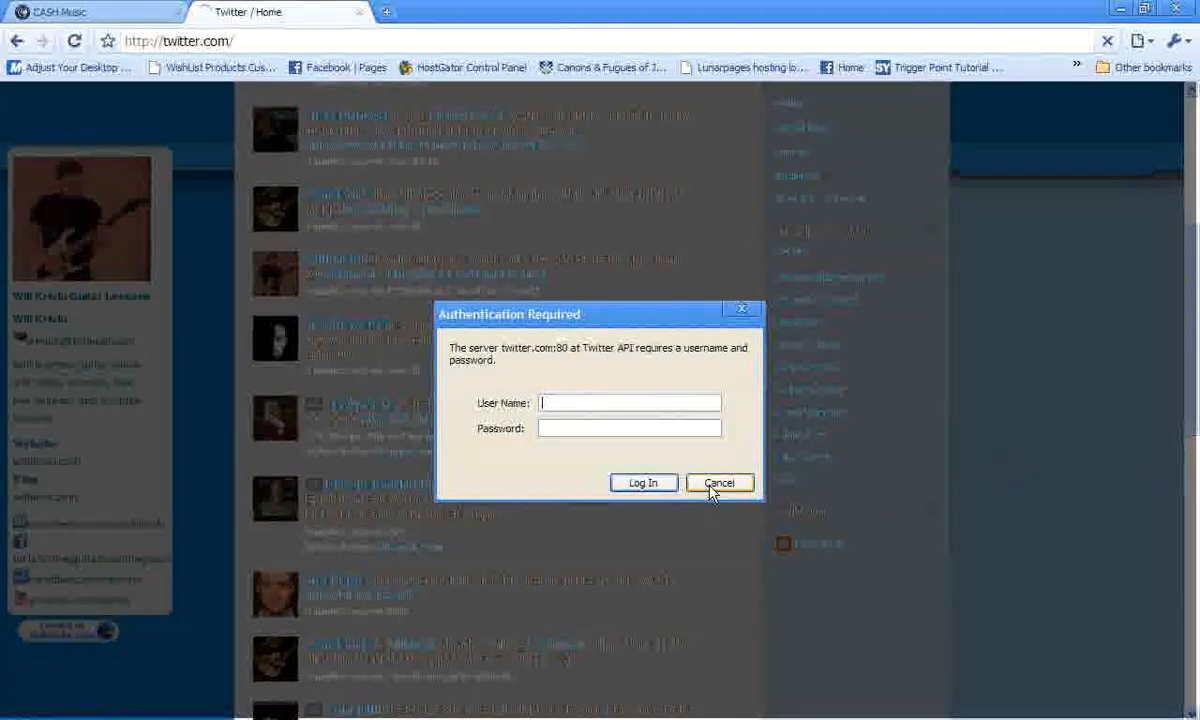
left_click(720, 482)
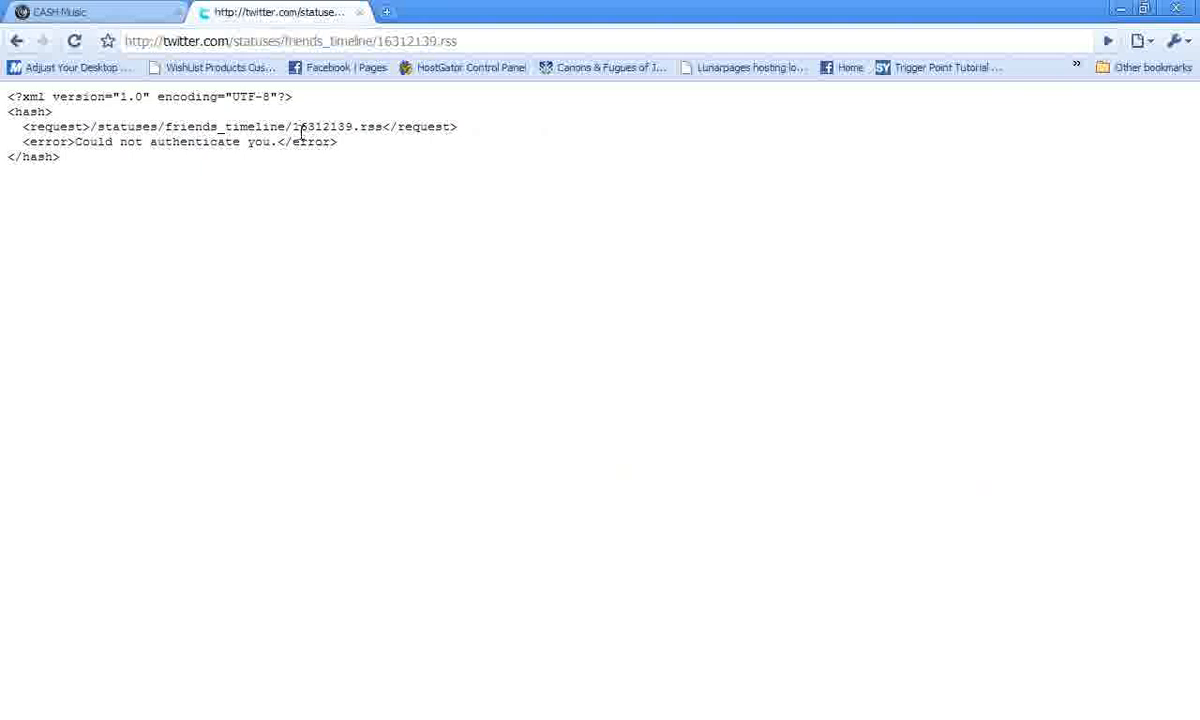
double_click(320, 128)
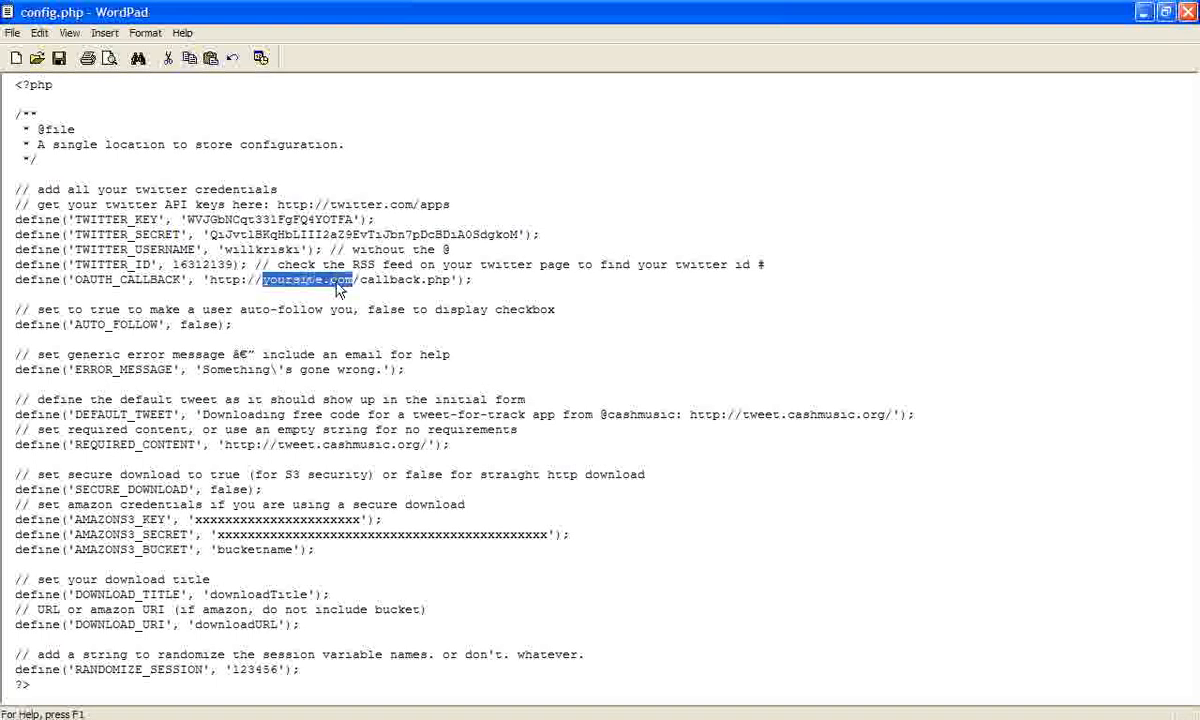
type("deltaee")
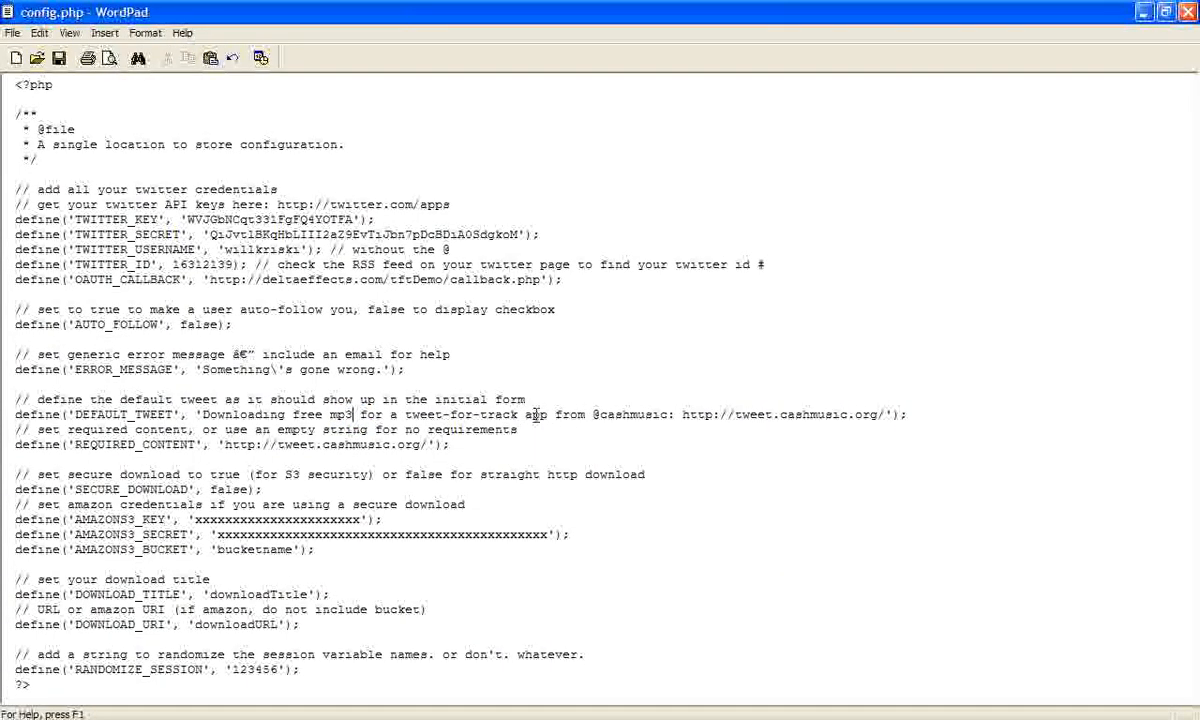
double_click(528, 414)
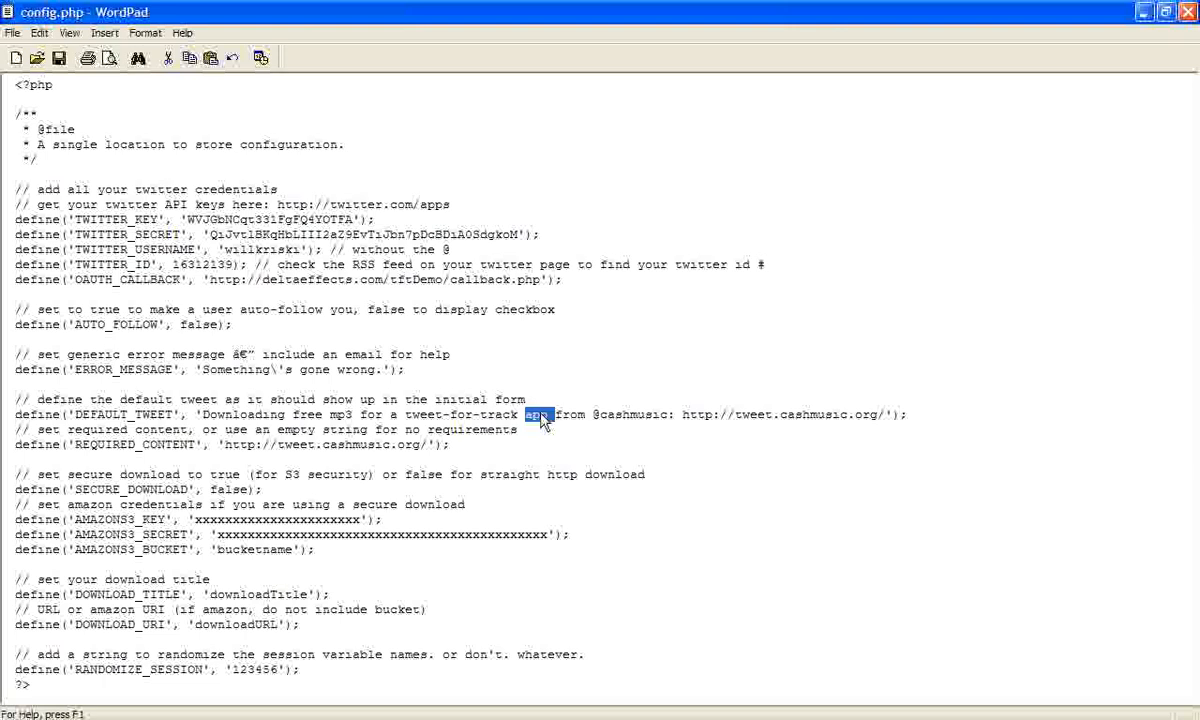
double_click(596, 414)
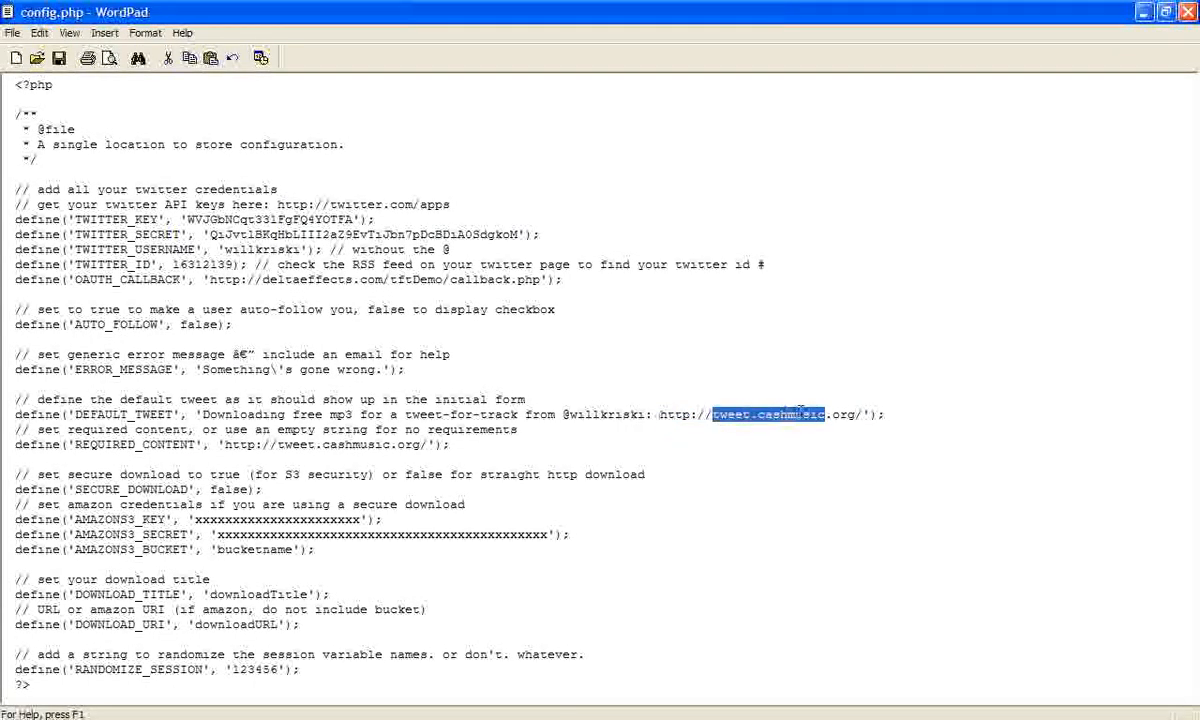
type("deltaeffects")
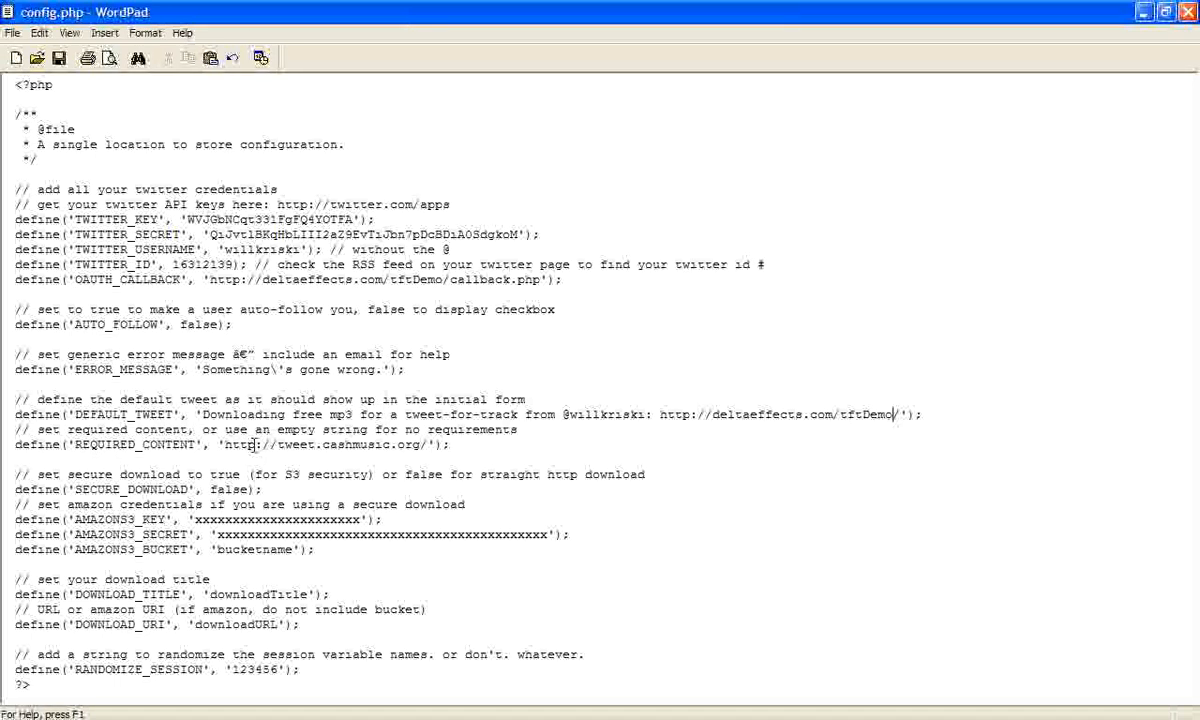
double_click(336, 444)
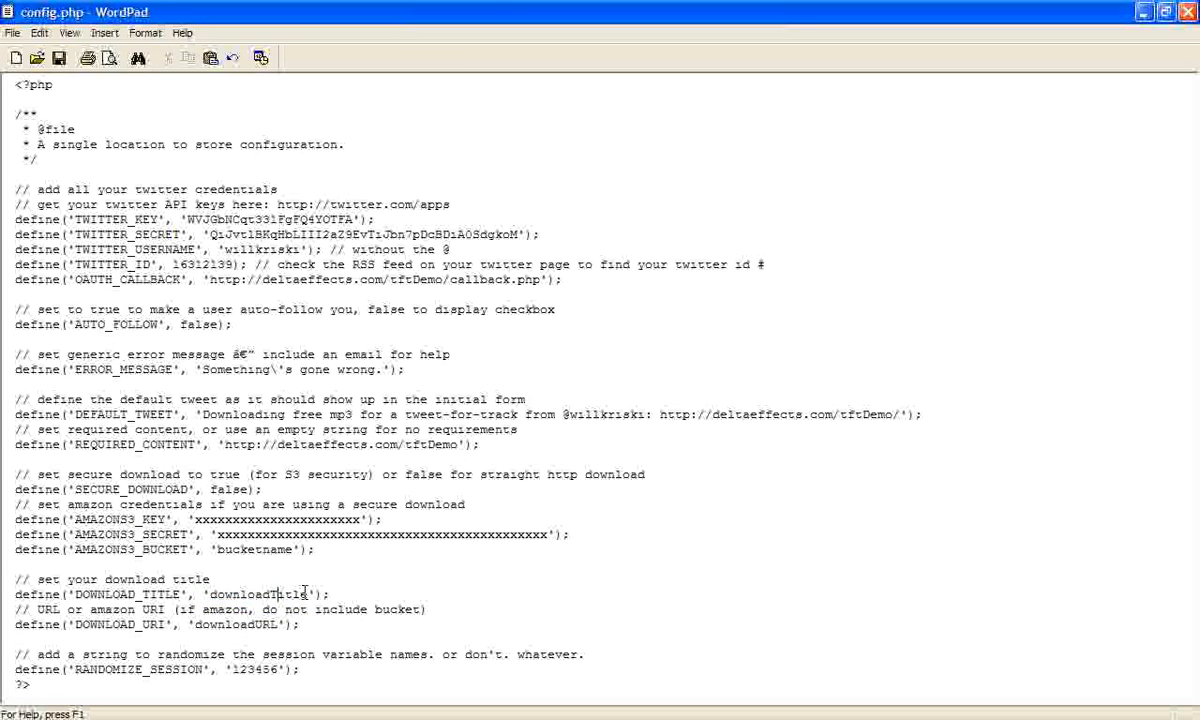
Set downloadTitle to 'demo song' and downloadURL to the deltaeffects.com /mydemo.mp3 address
double_click(266, 594)
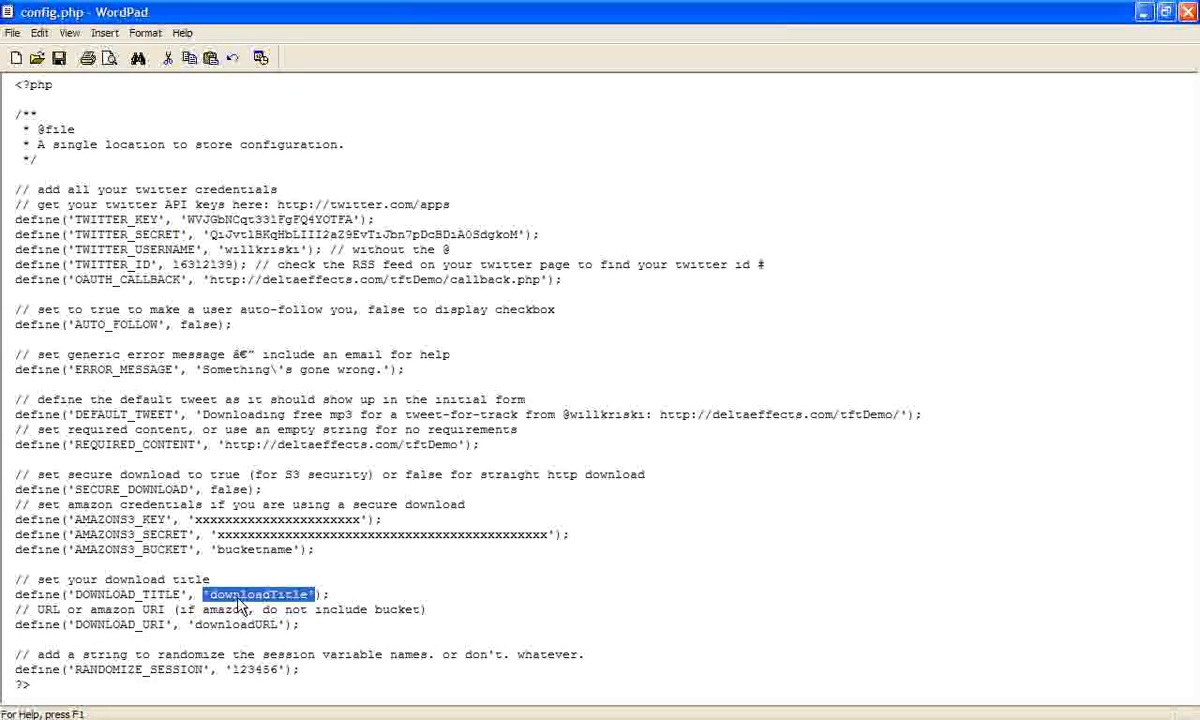
type("demo song")
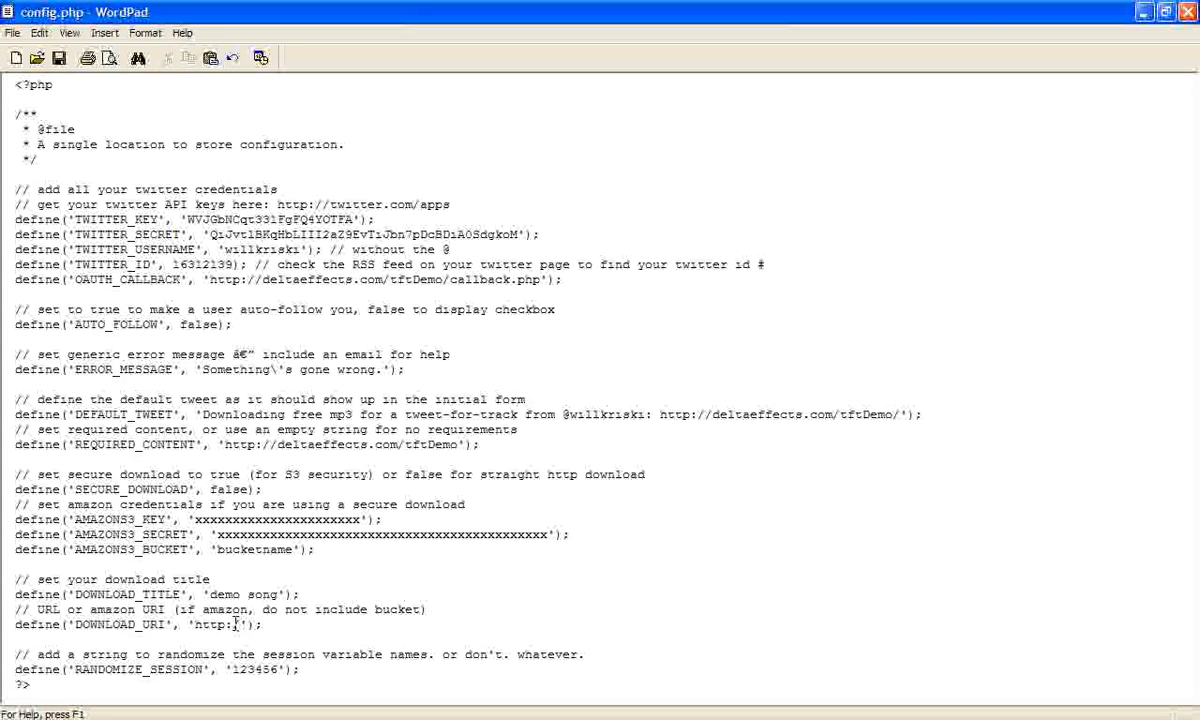
type("/de")
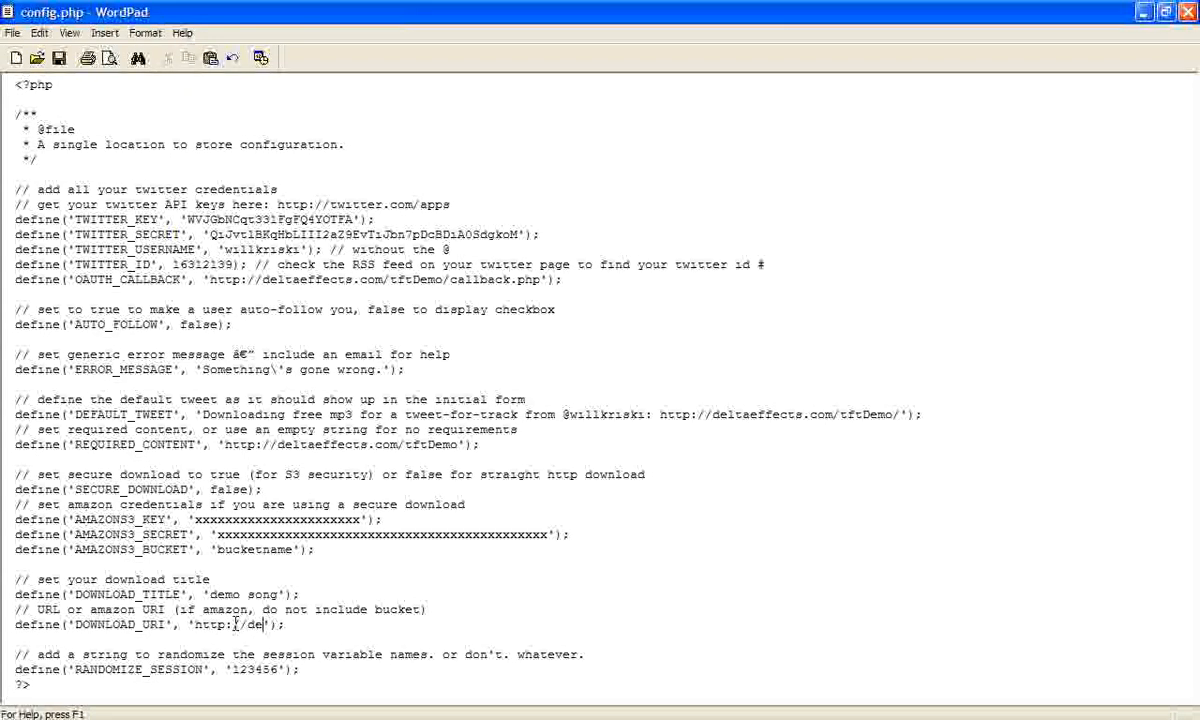
type("ltaeffects.com")
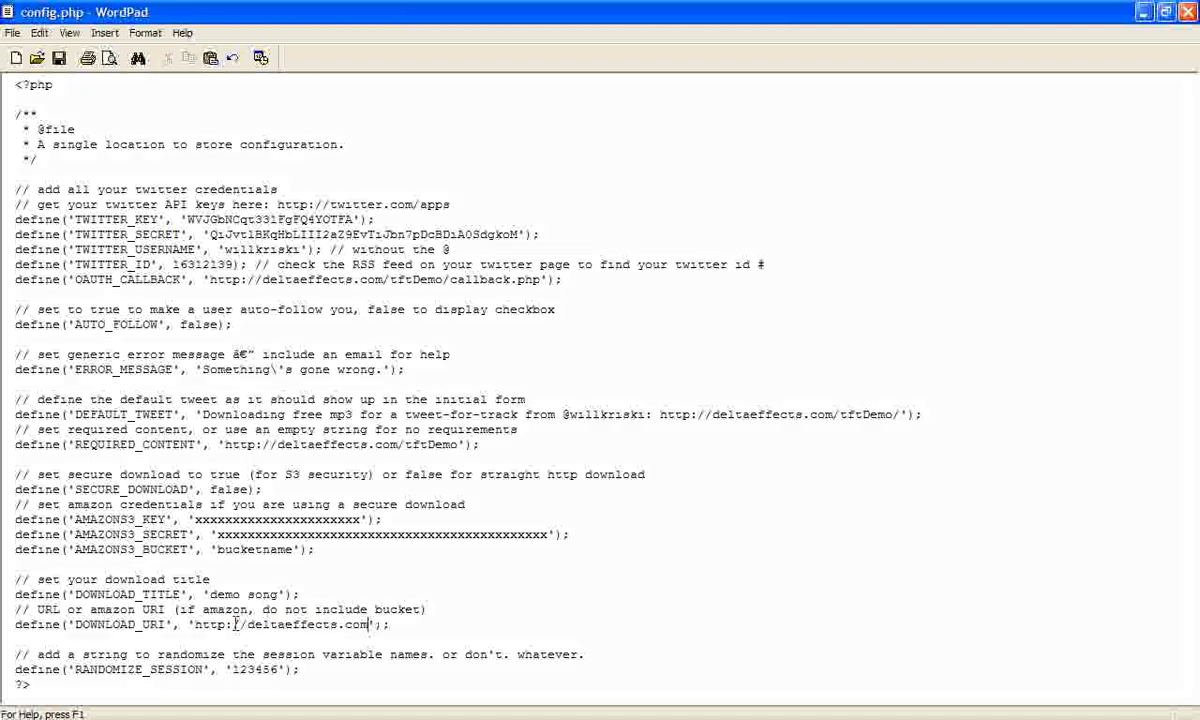
type("/mydemo.m")
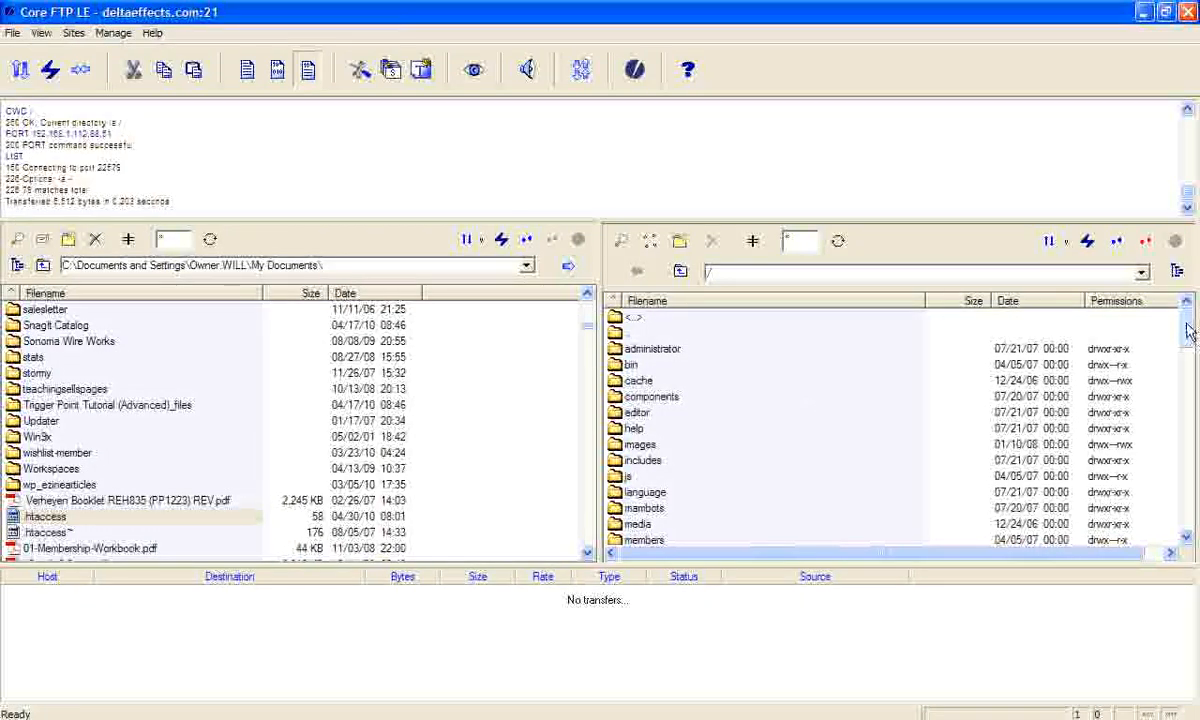
Make a new remote directory named tftDemo at the server root
scroll("down", 3)
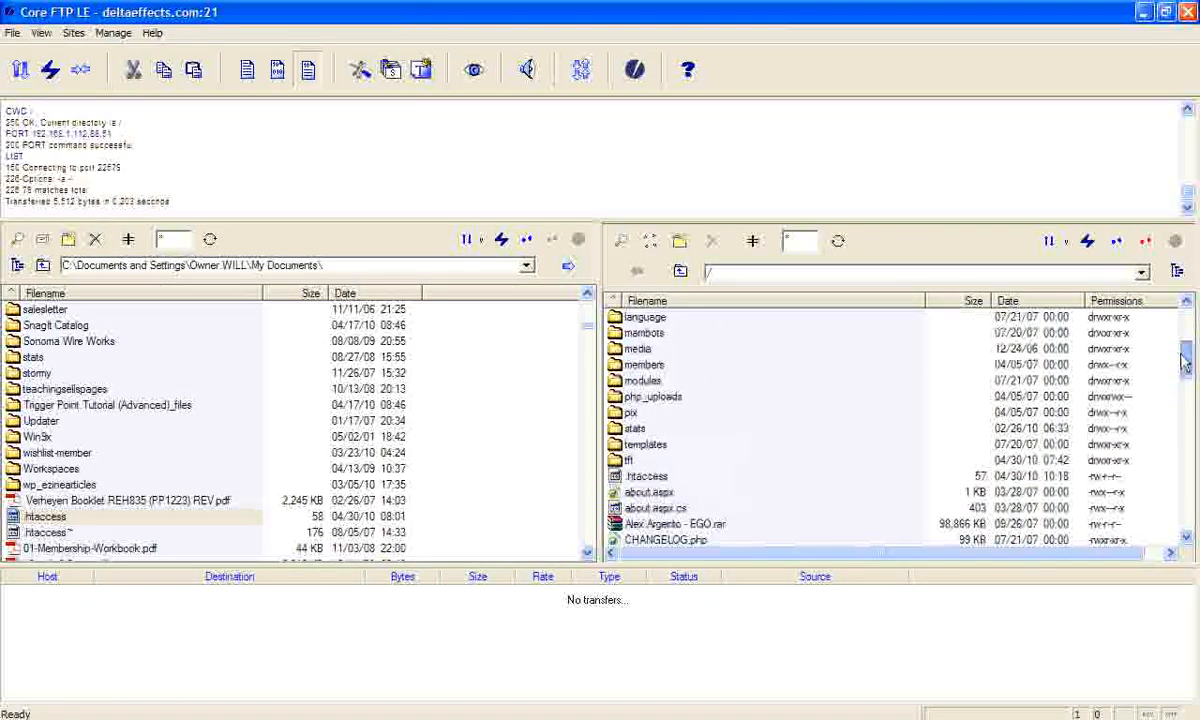
scroll("up", 3)
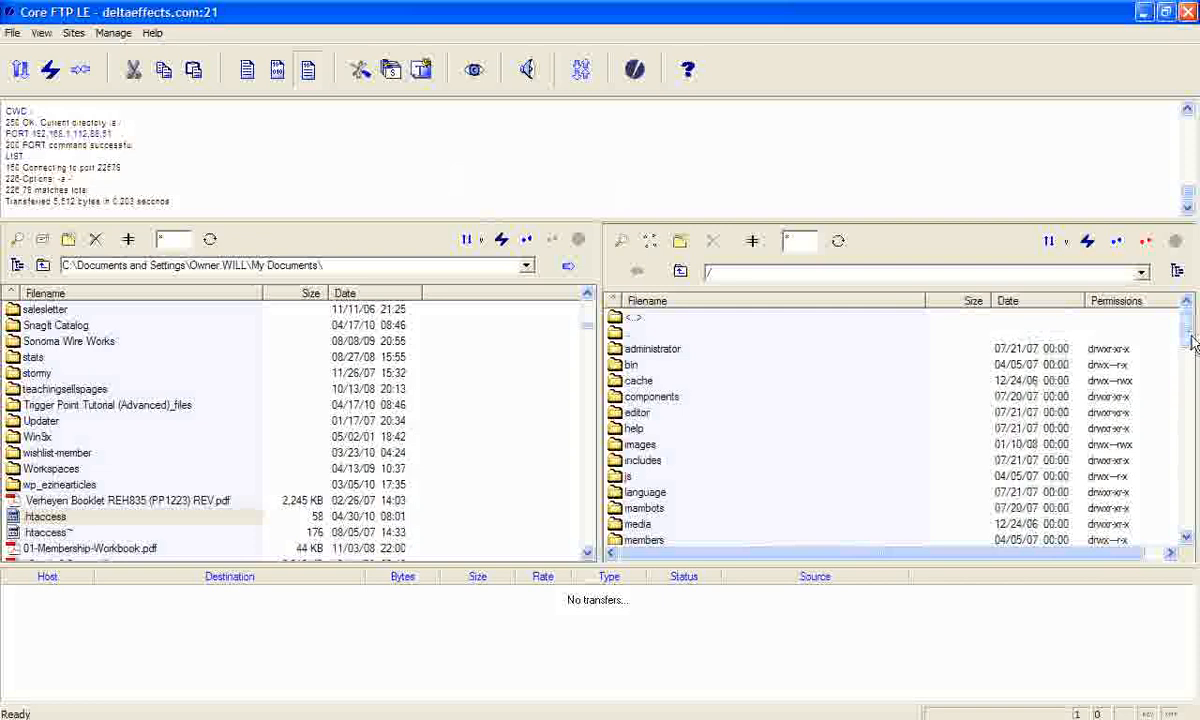
scroll("down", 3)
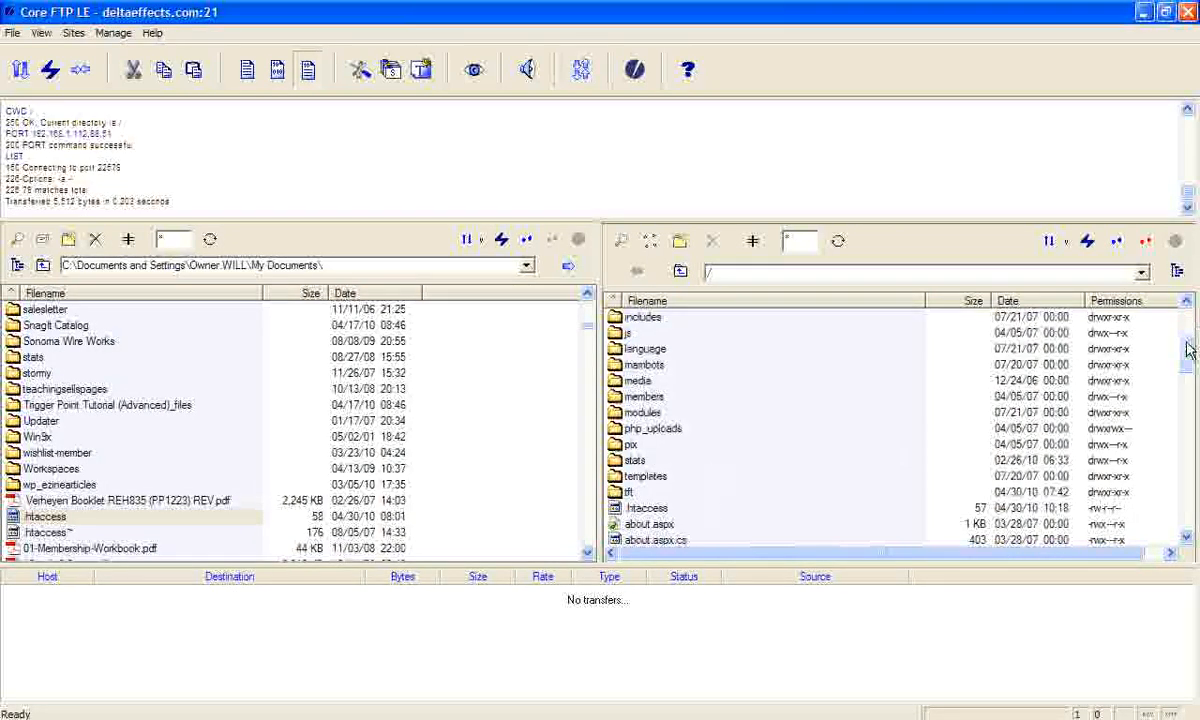
left_click(680, 240)
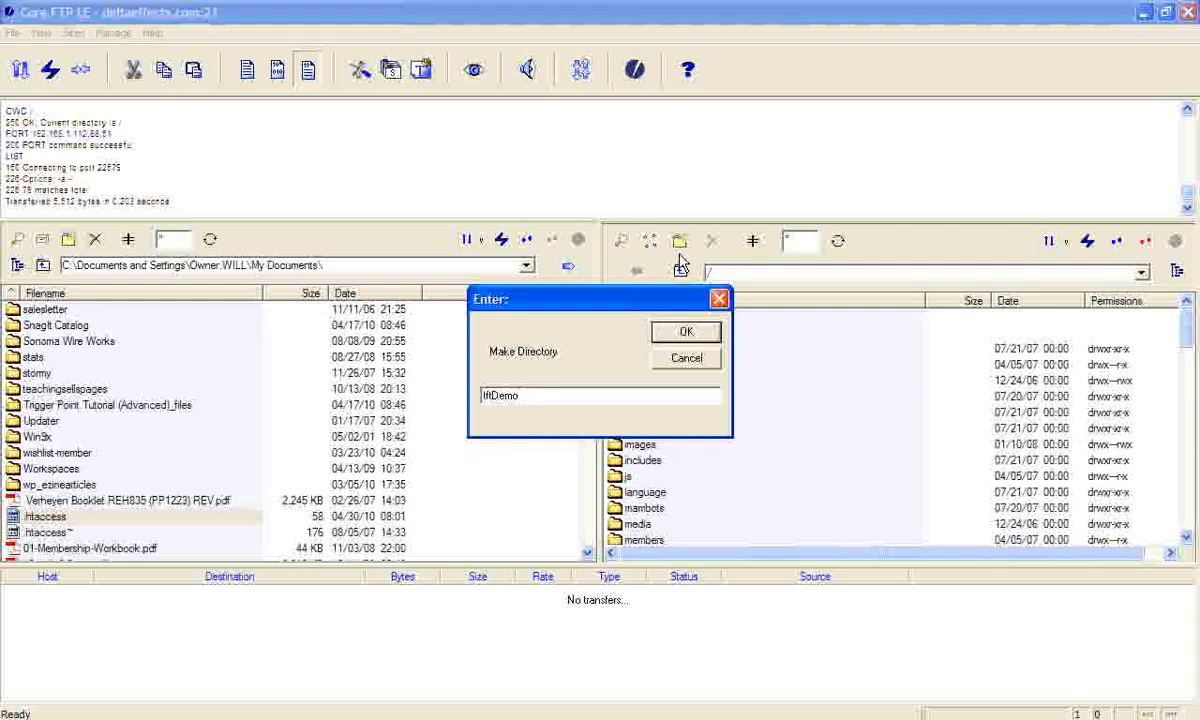
left_click(684, 332)
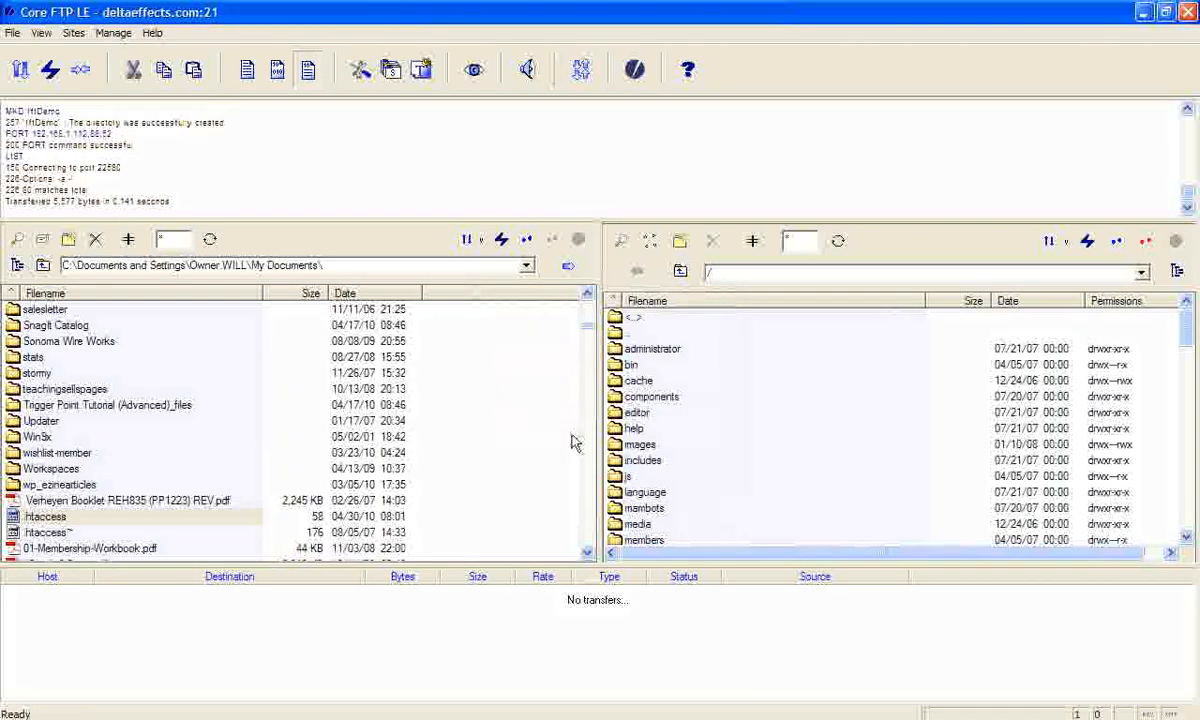
Scroll through the local folder list looking for the files to upload
scroll("down", 3)
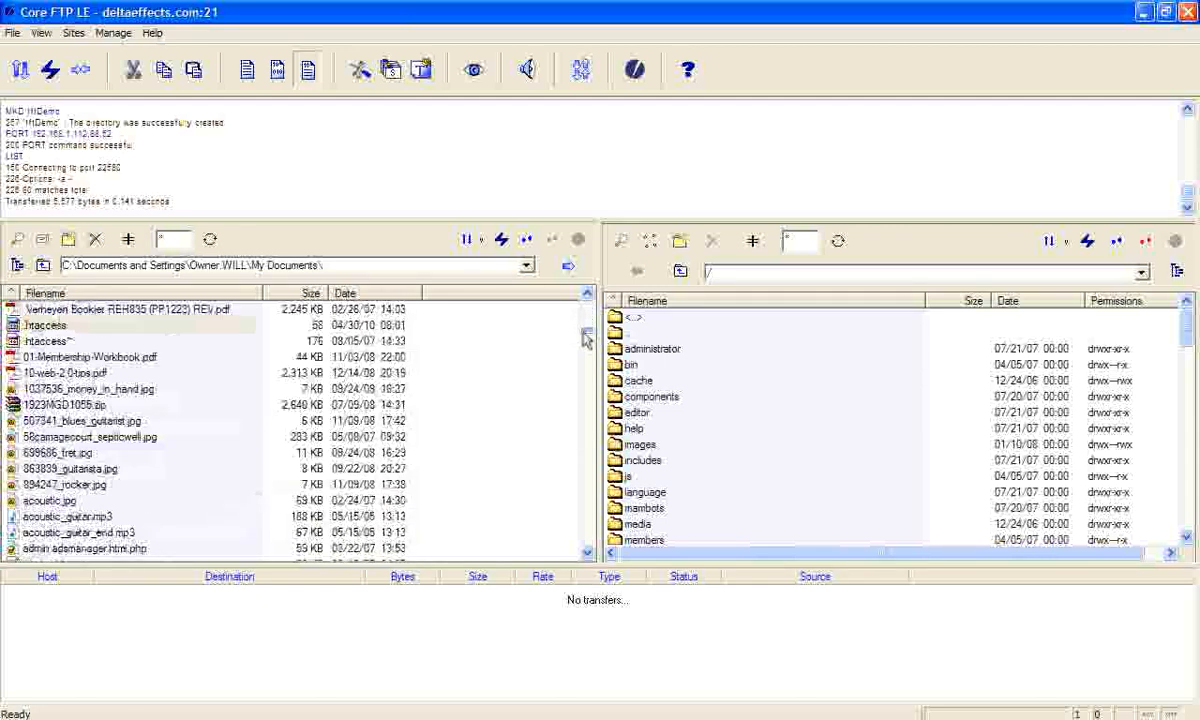
scroll("up", 3)
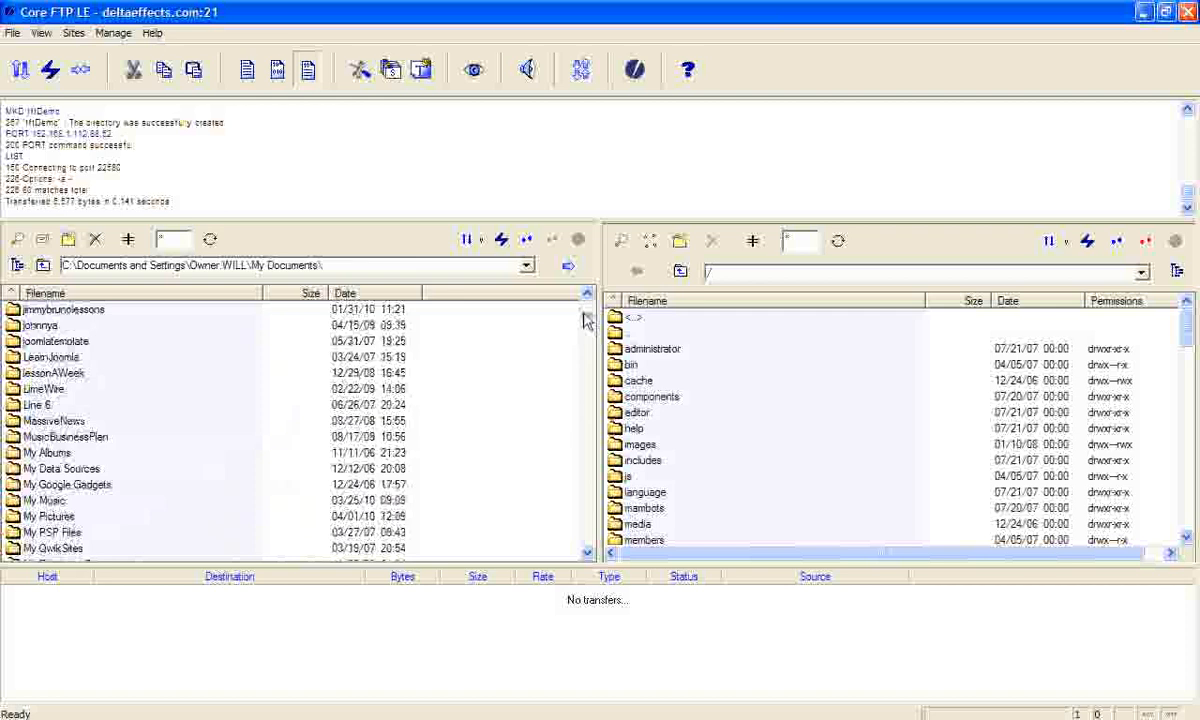
scroll("up", 3)
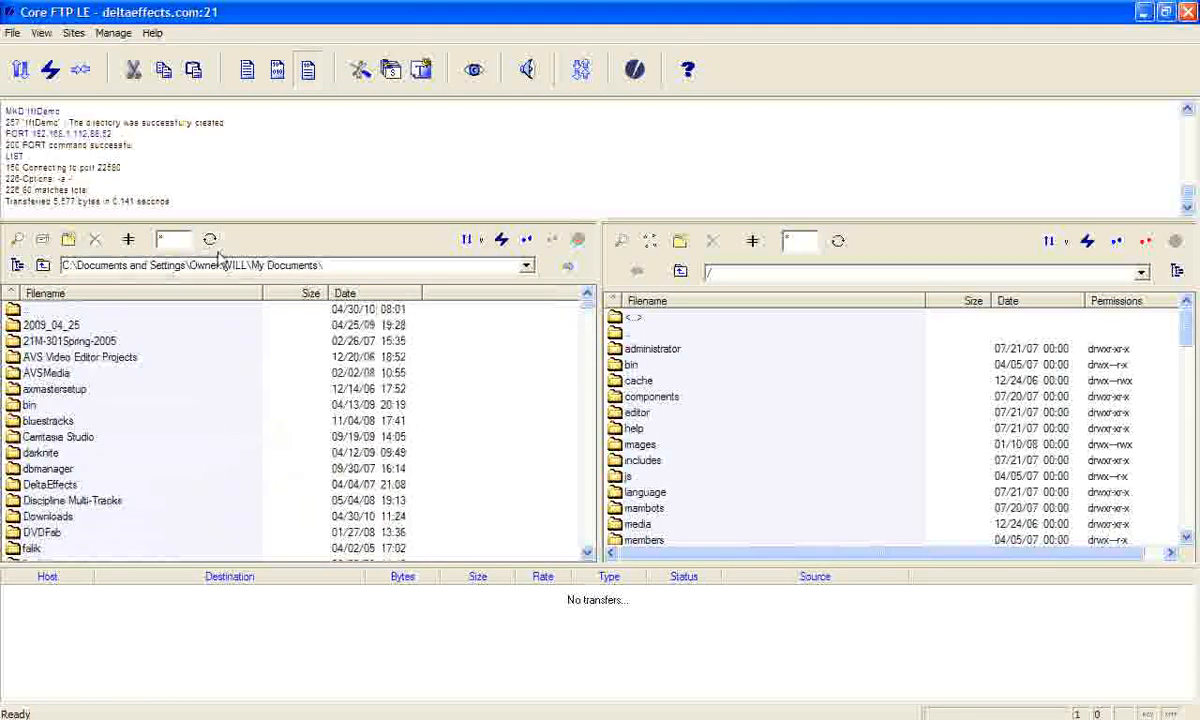
scroll("down", 3)
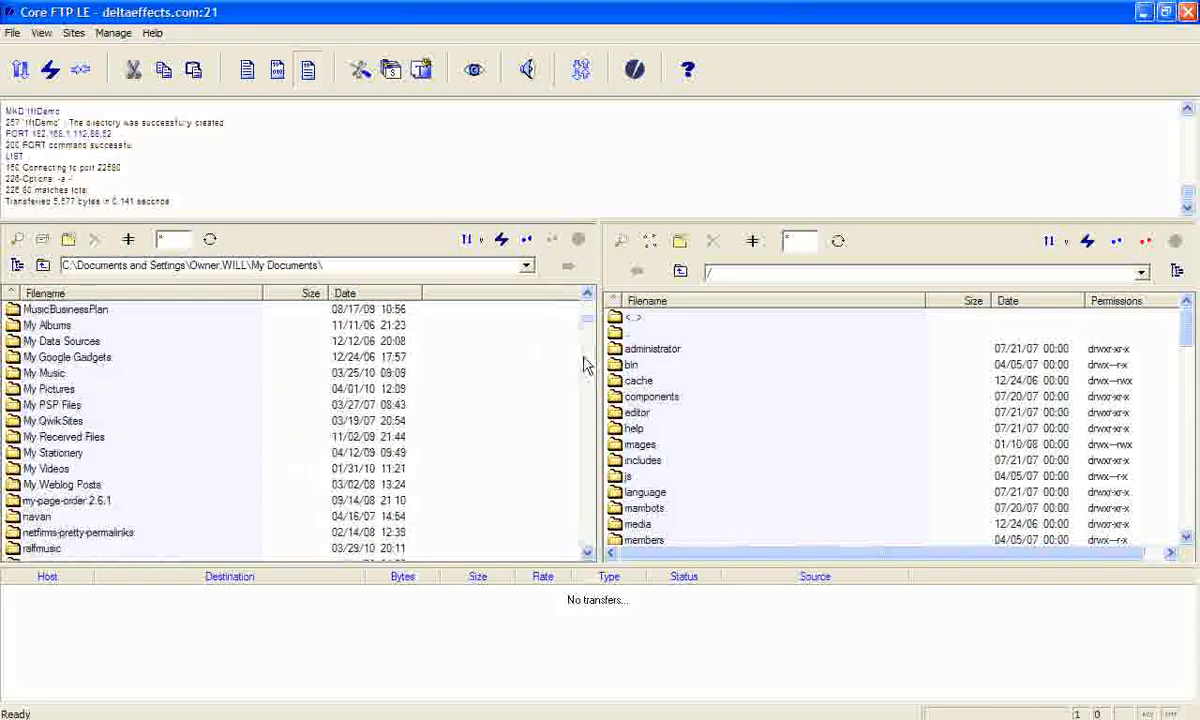
scroll("down", 3)
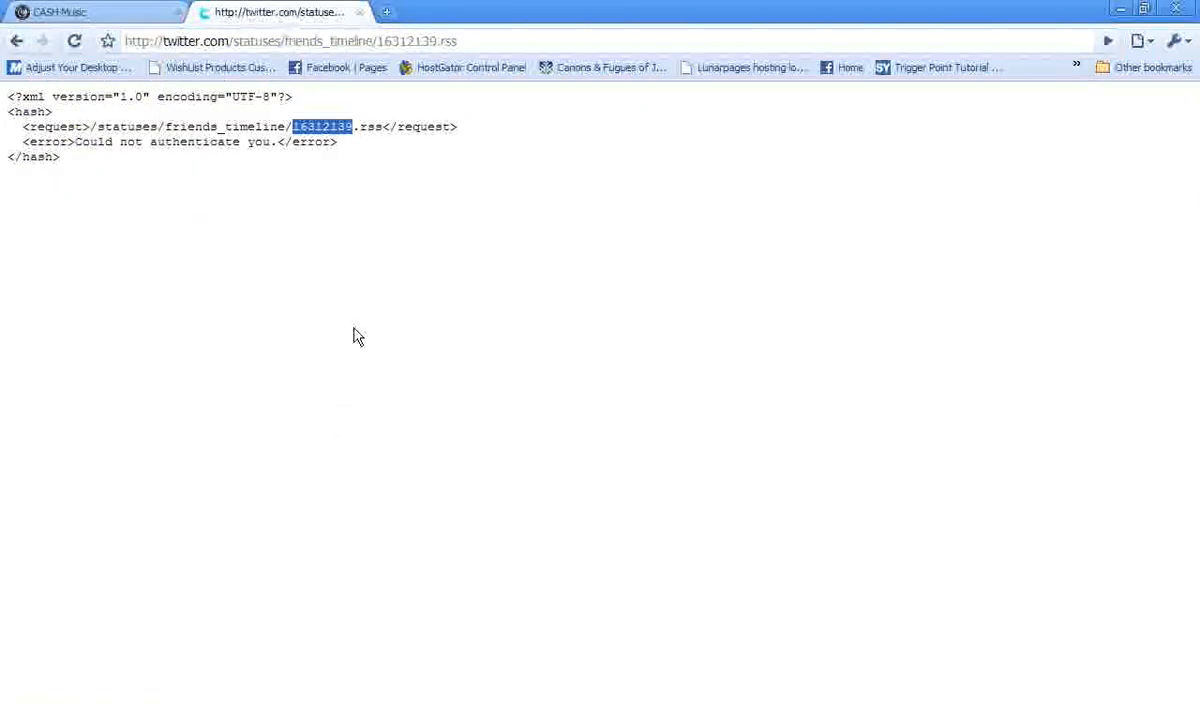
Show Chrome's Downloads list via the wrench menu after checking the CASH Music and Twitter tabs
left_click(90, 12)
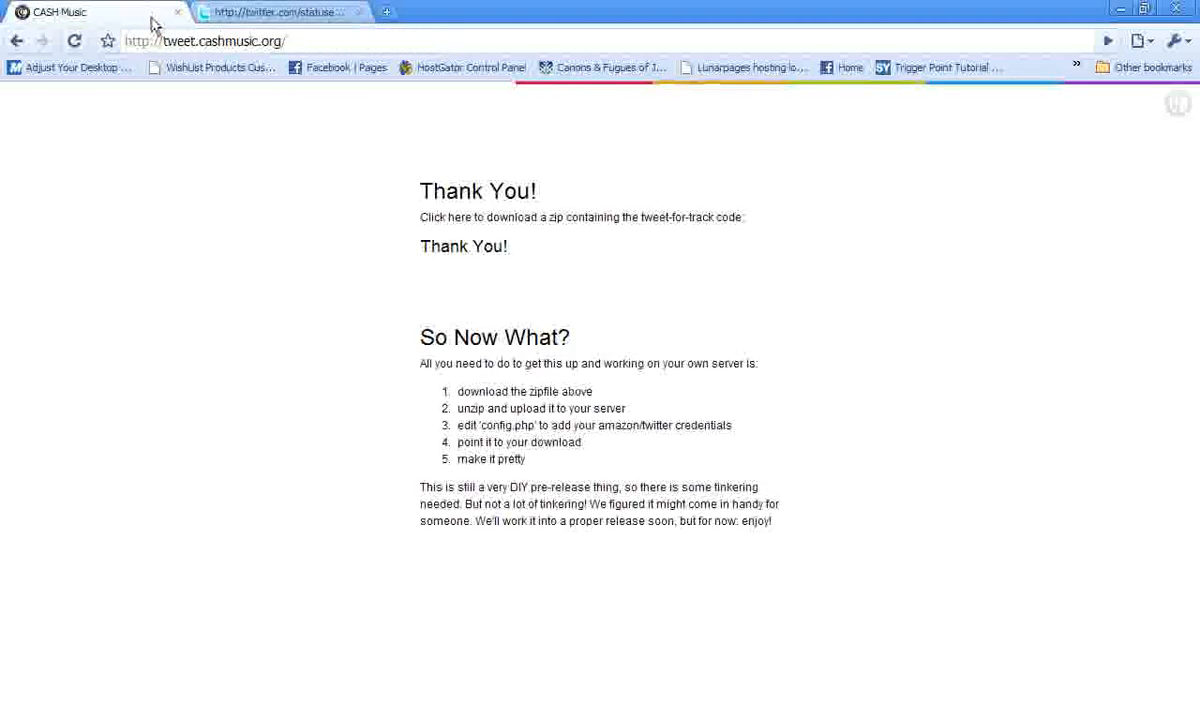
left_click(280, 12)
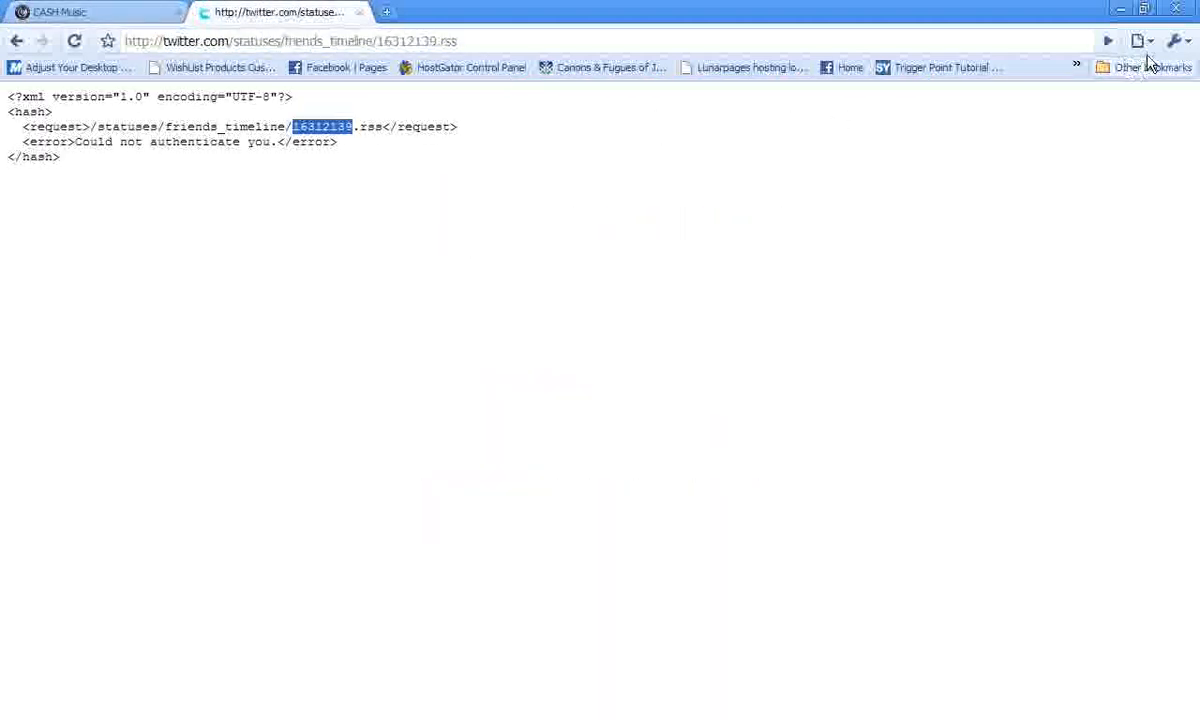
left_click(1178, 40)
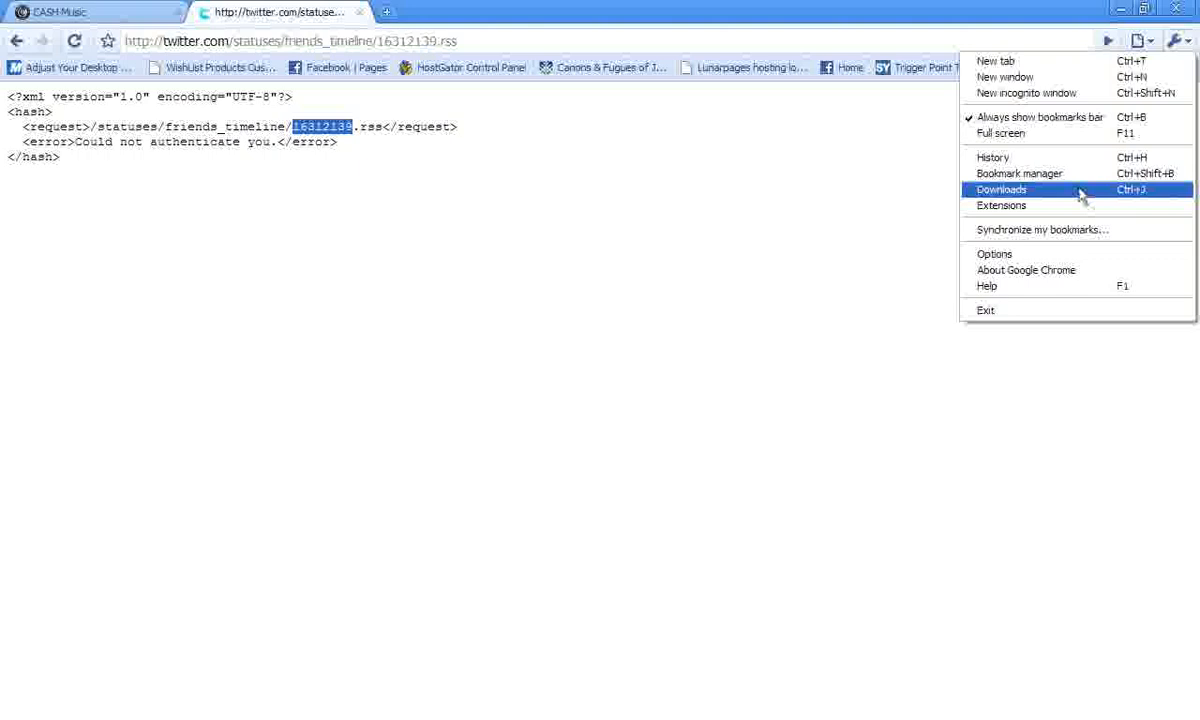
left_click(1000, 190)
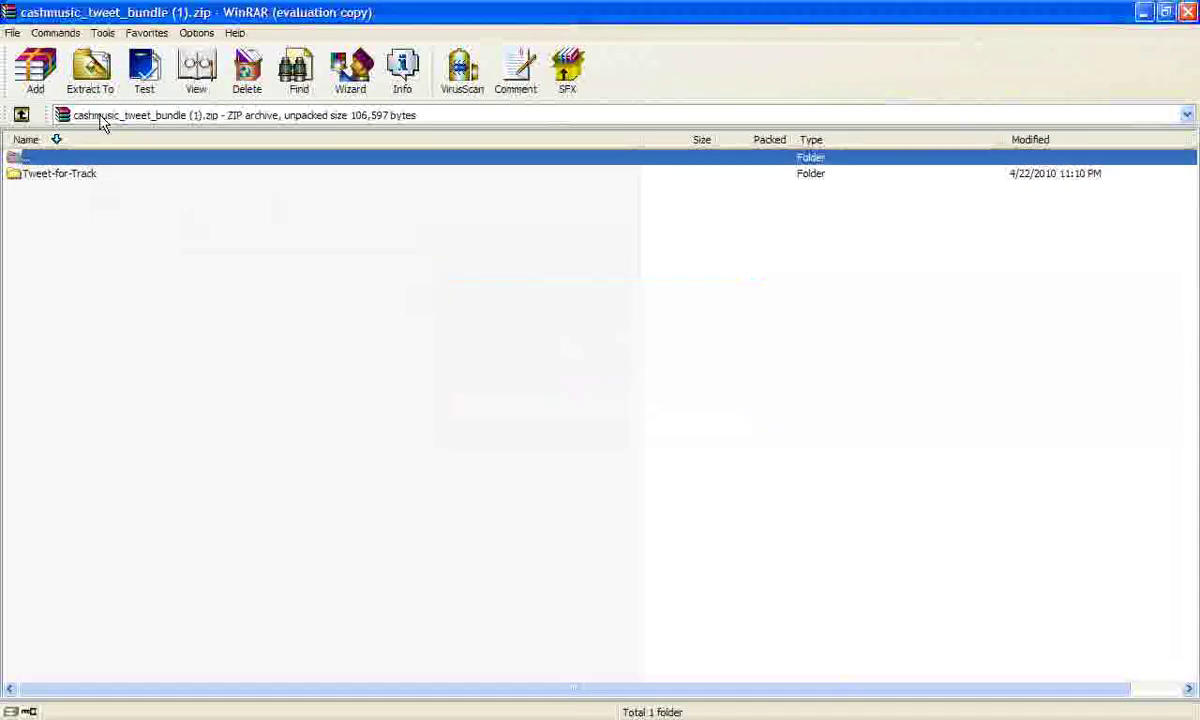
Extract the cashmusic tweet bundle archive to Local Disk (C:)
left_click(90, 70)
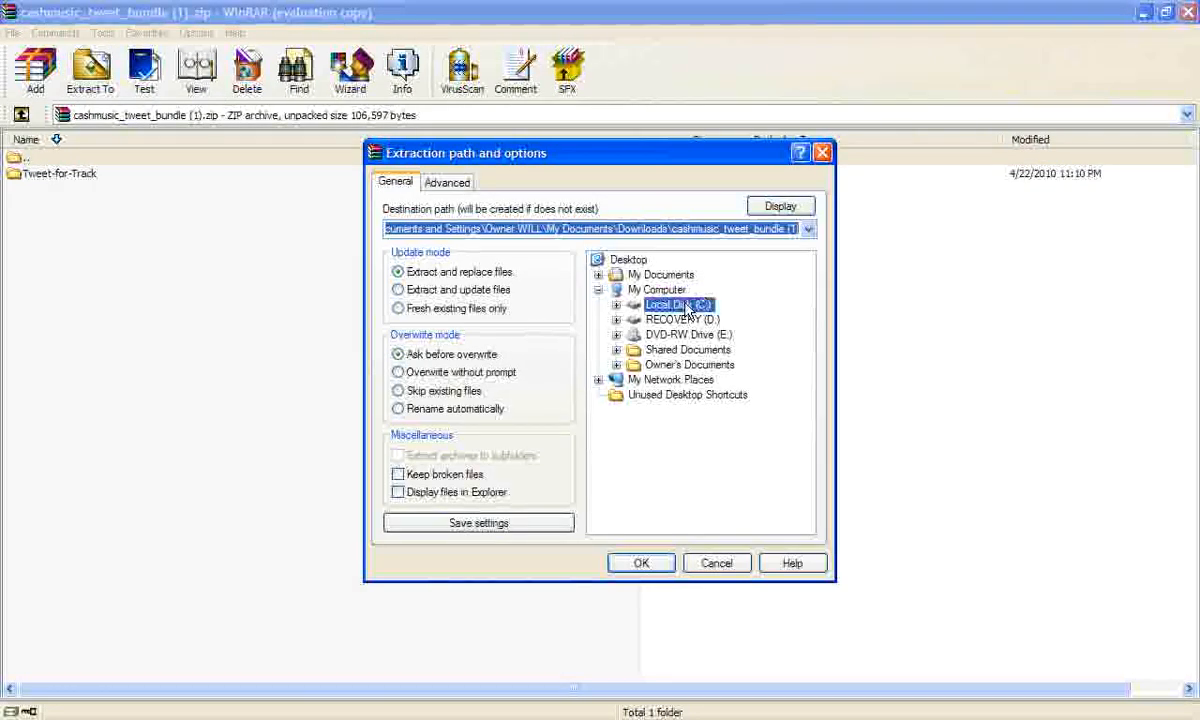
left_click(640, 562)
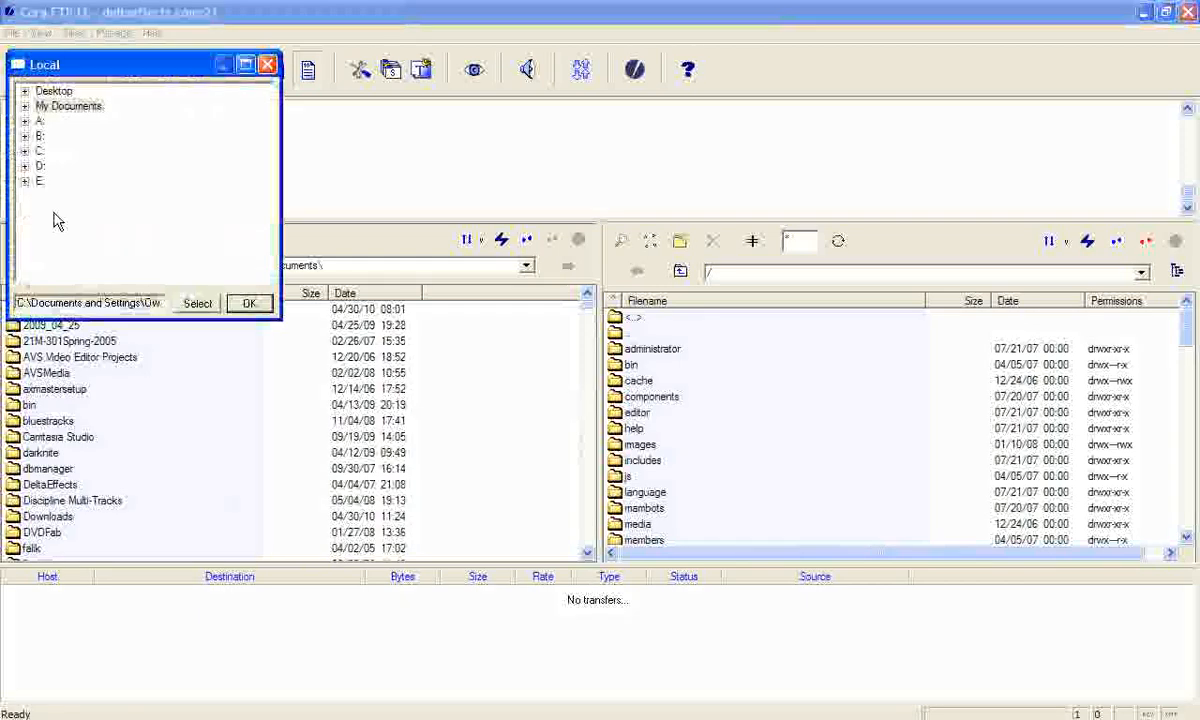
Browse locally to C:\Tweet-for-Track, enter the server's tftDemo folder, and select all local files
left_click(248, 304)
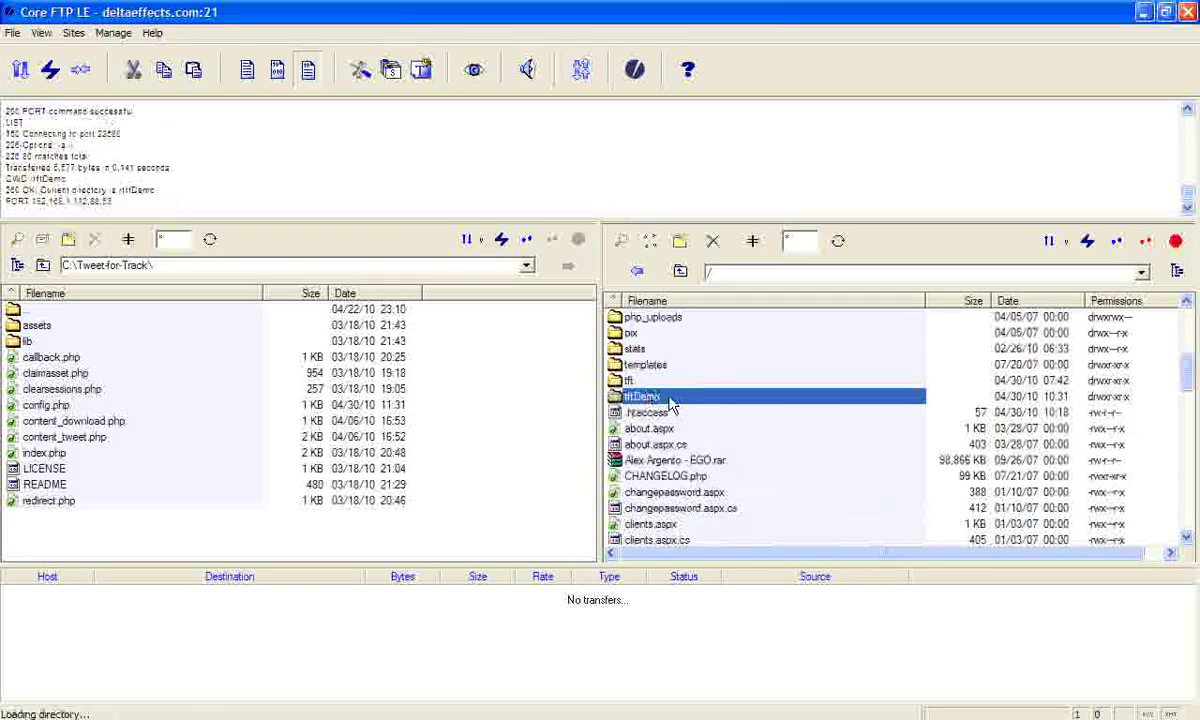
double_click(642, 396)
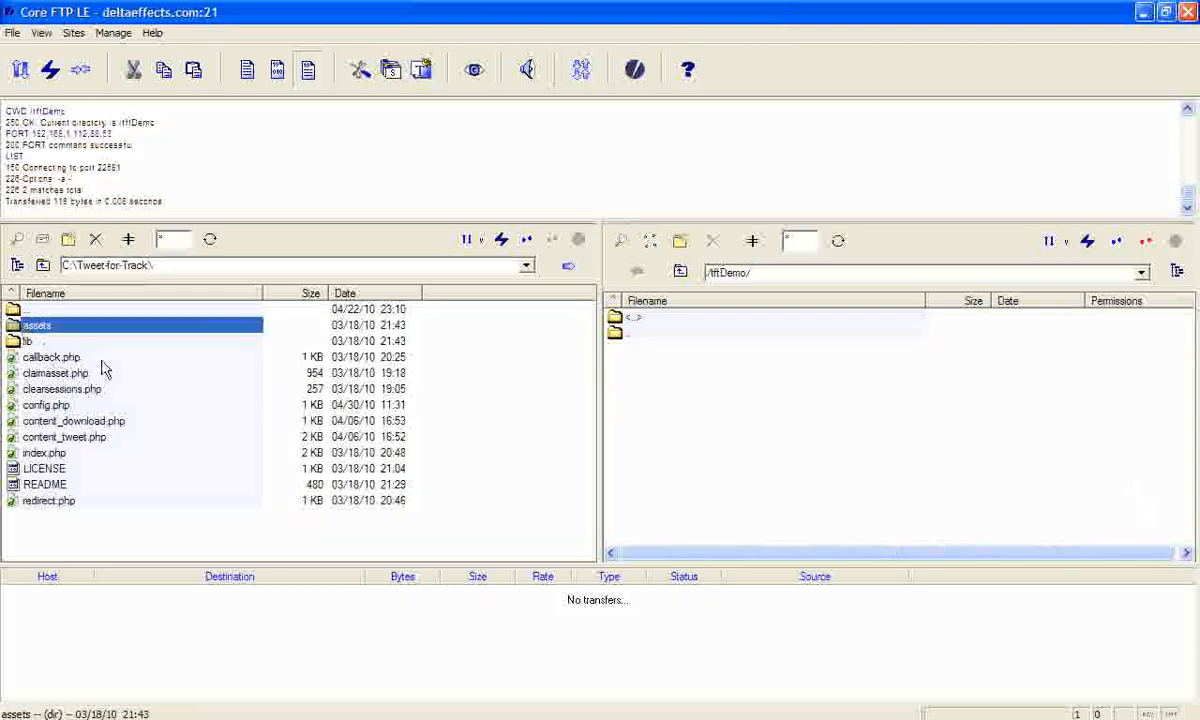
mouse_move(56, 510)
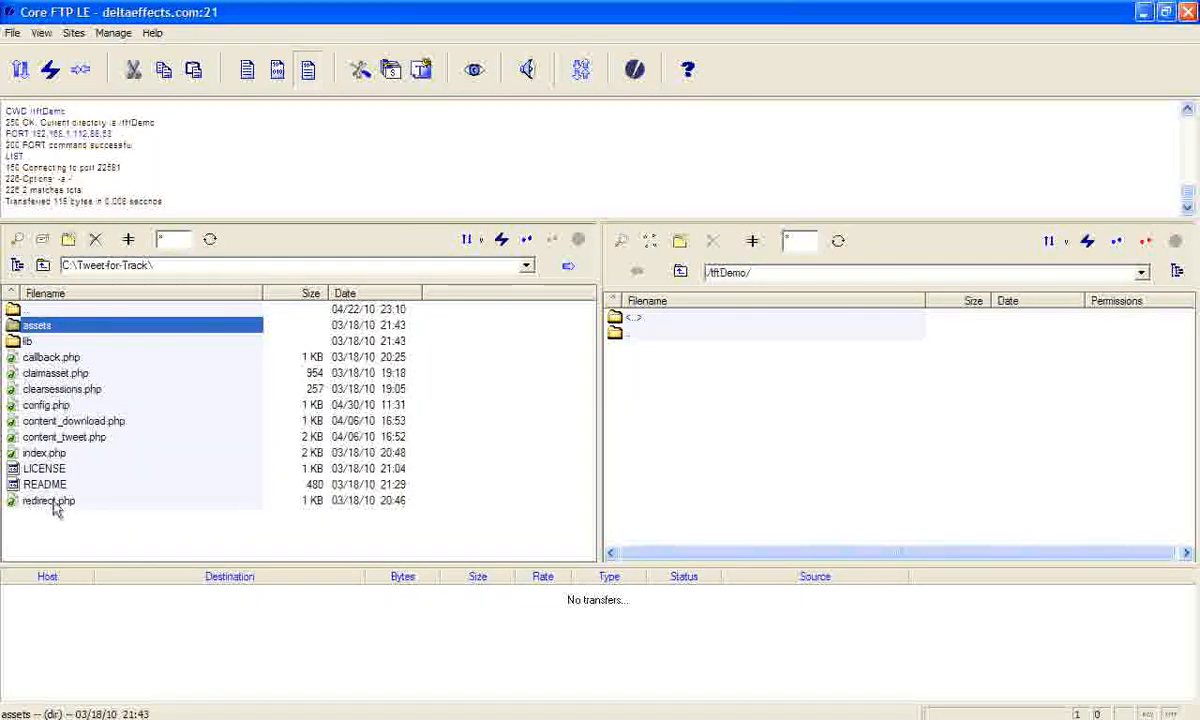
key("ctrl+a")
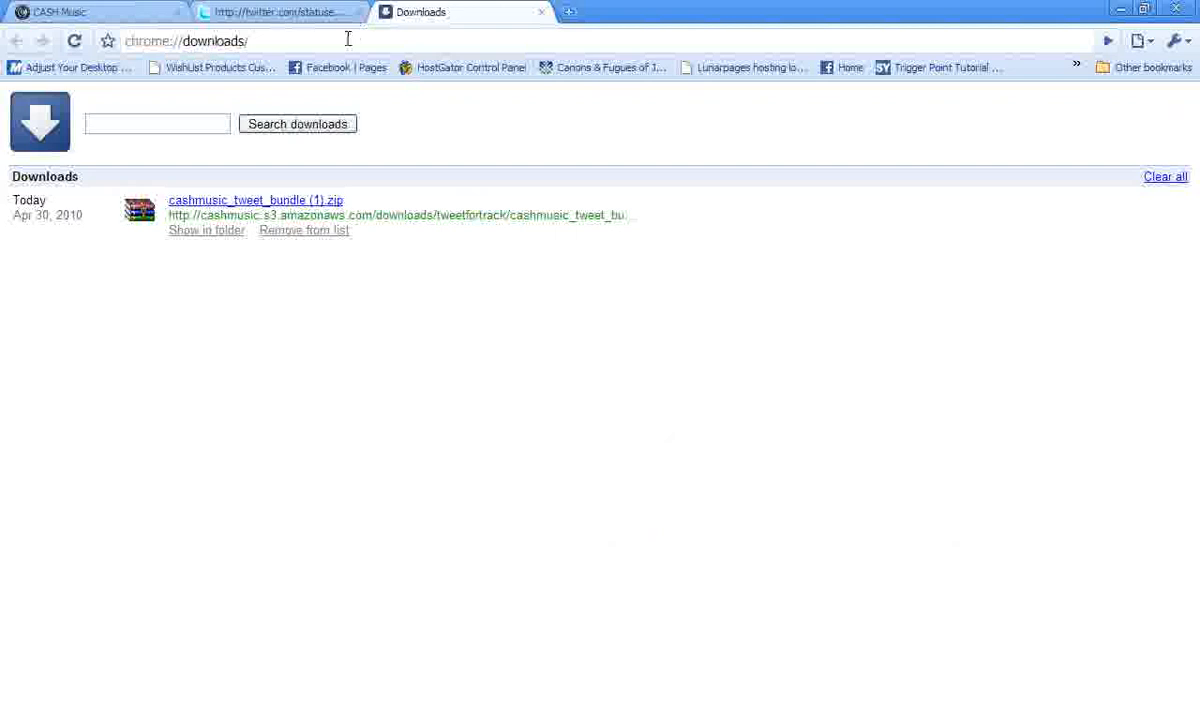
Go to deltaeffects.com/tftDemo/, untick the follow box and send the tweet
type("deltaeffects.com/tftDemo/")
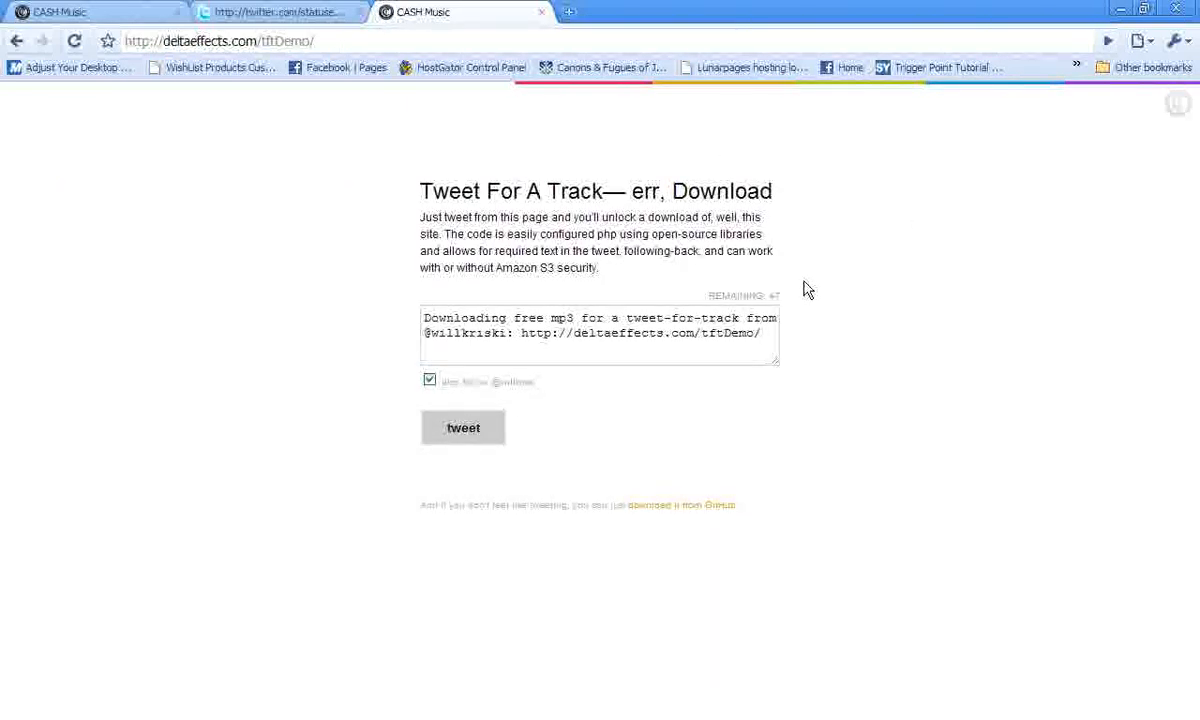
mouse_move(622, 398)
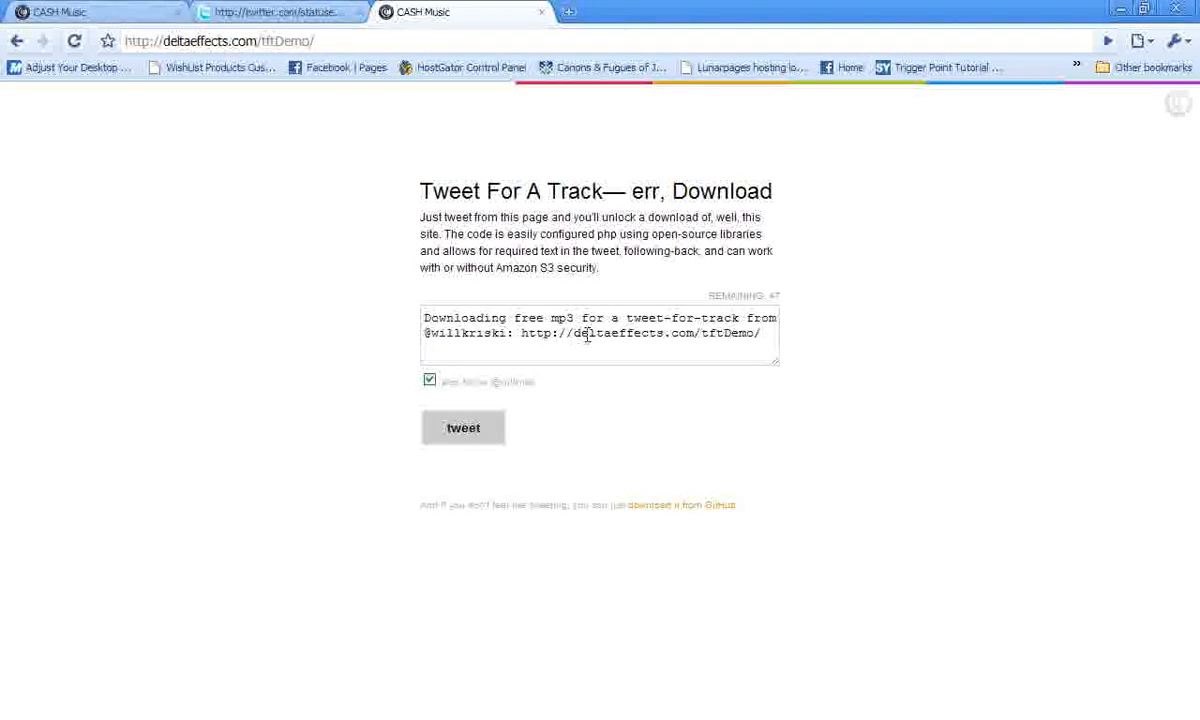
mouse_move(650, 336)
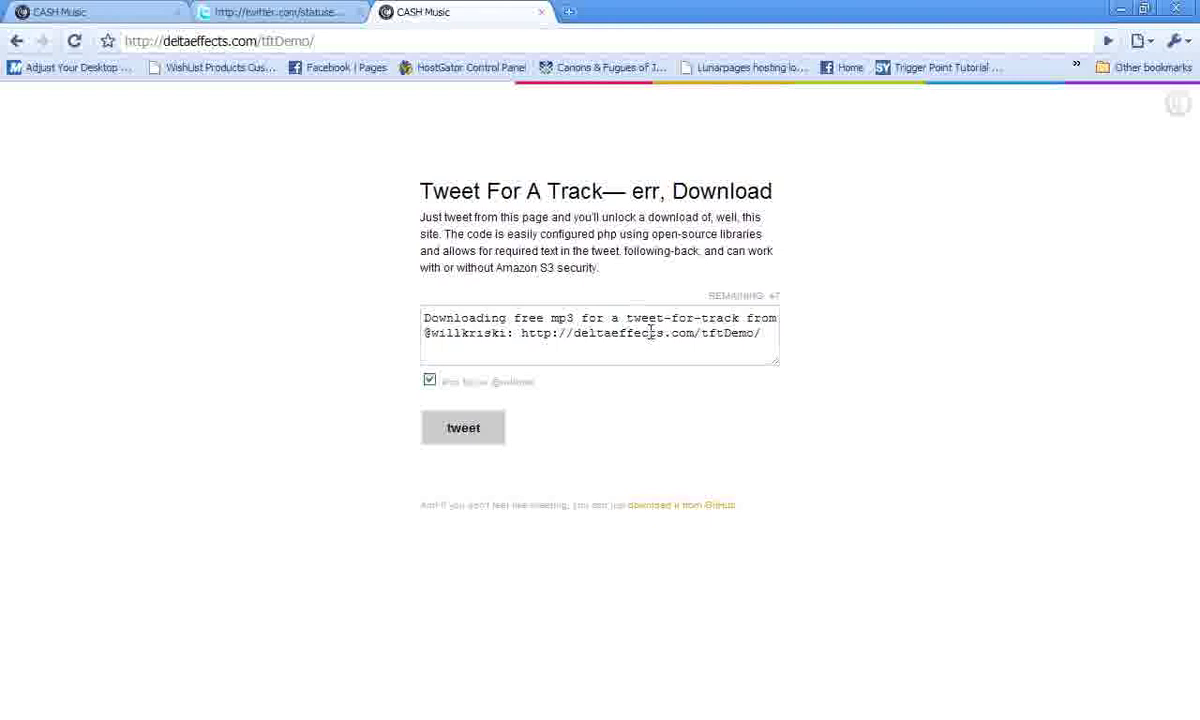
mouse_move(520, 424)
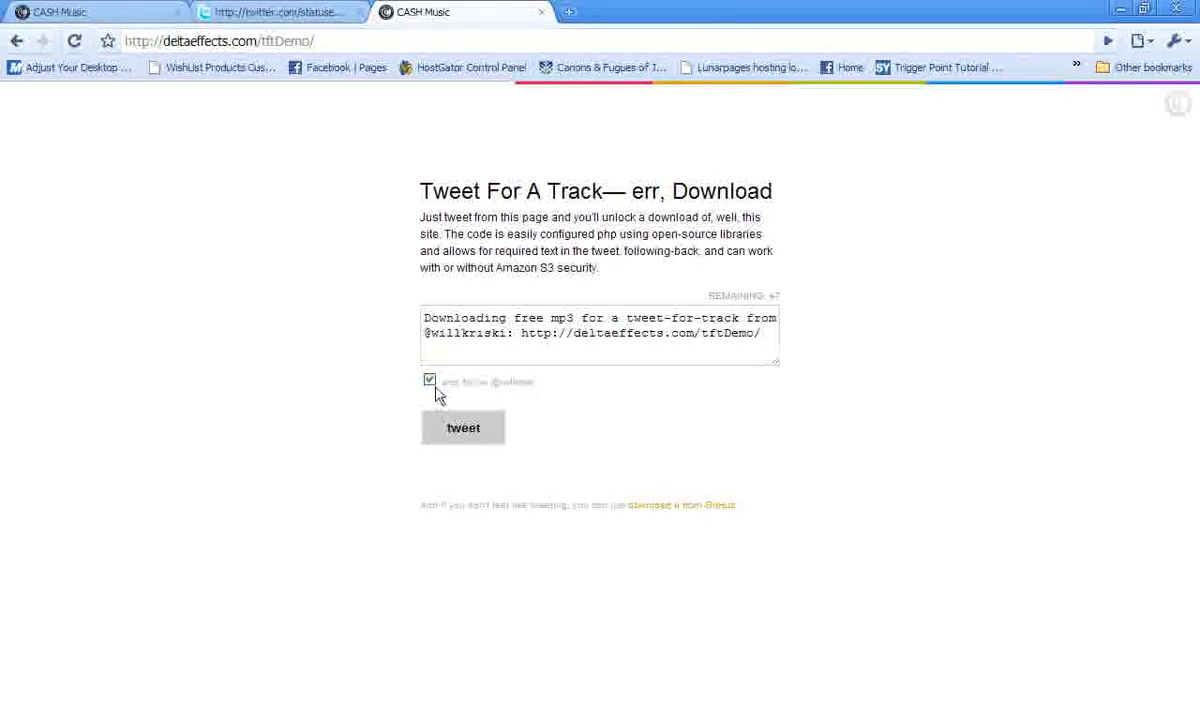
left_click(428, 380)
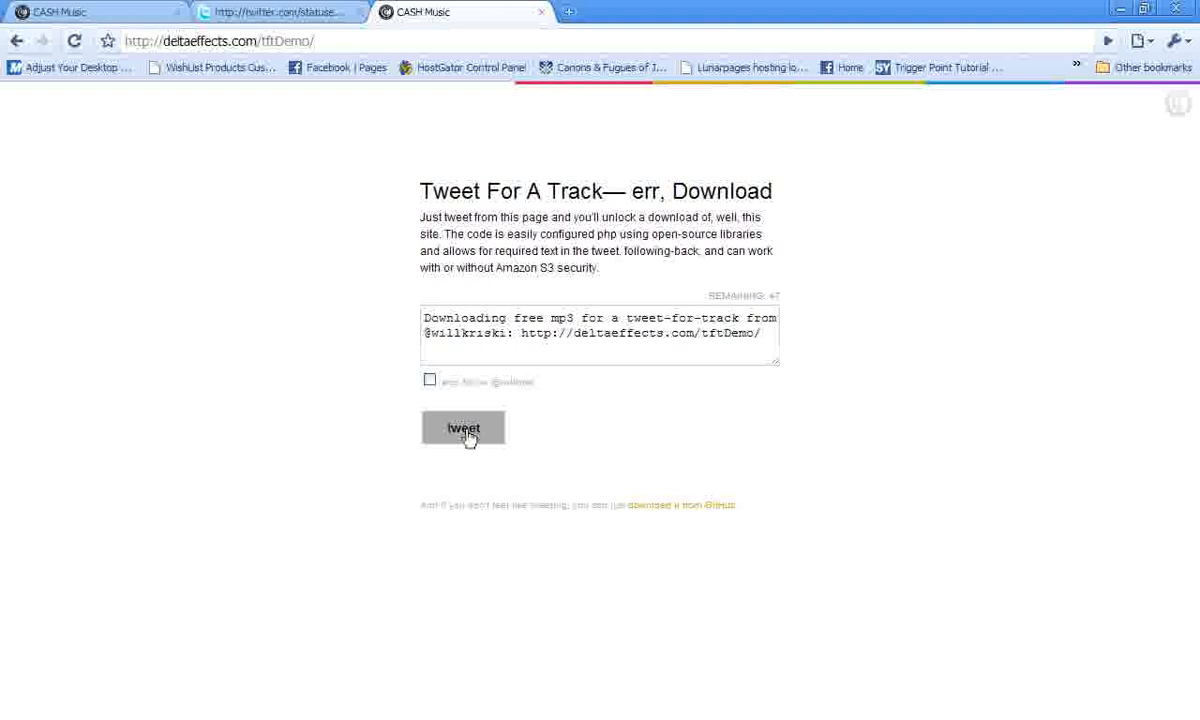
left_click(462, 428)
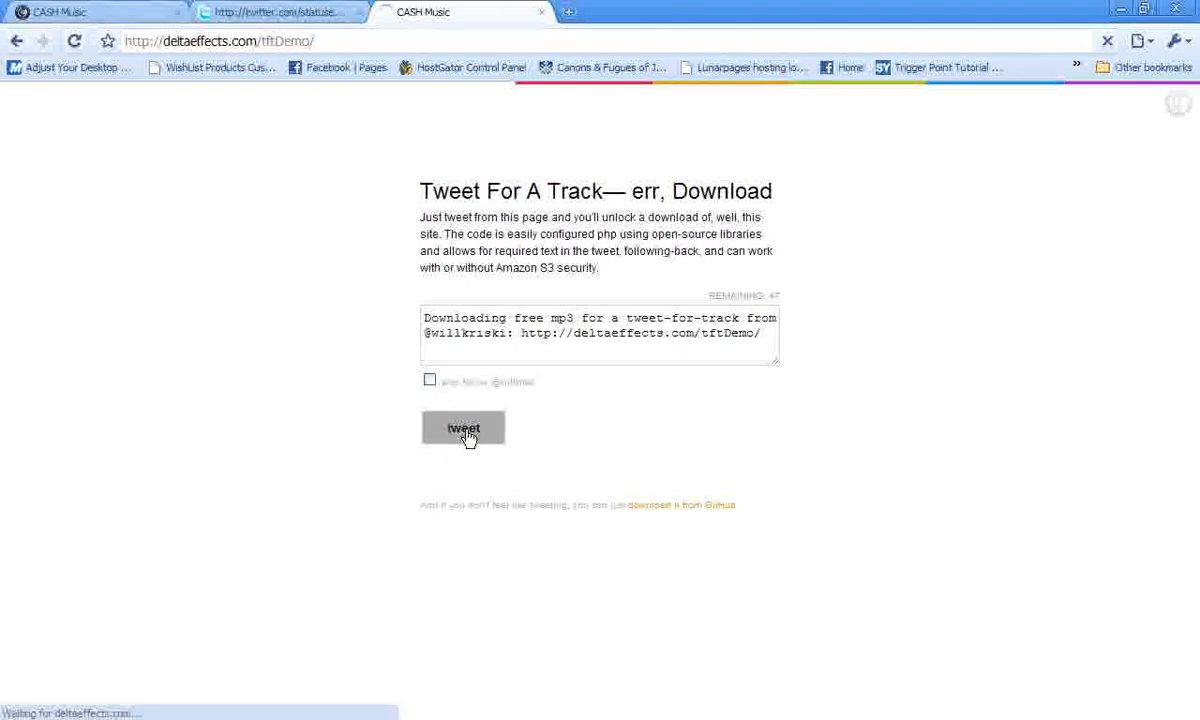
left_click(462, 428)
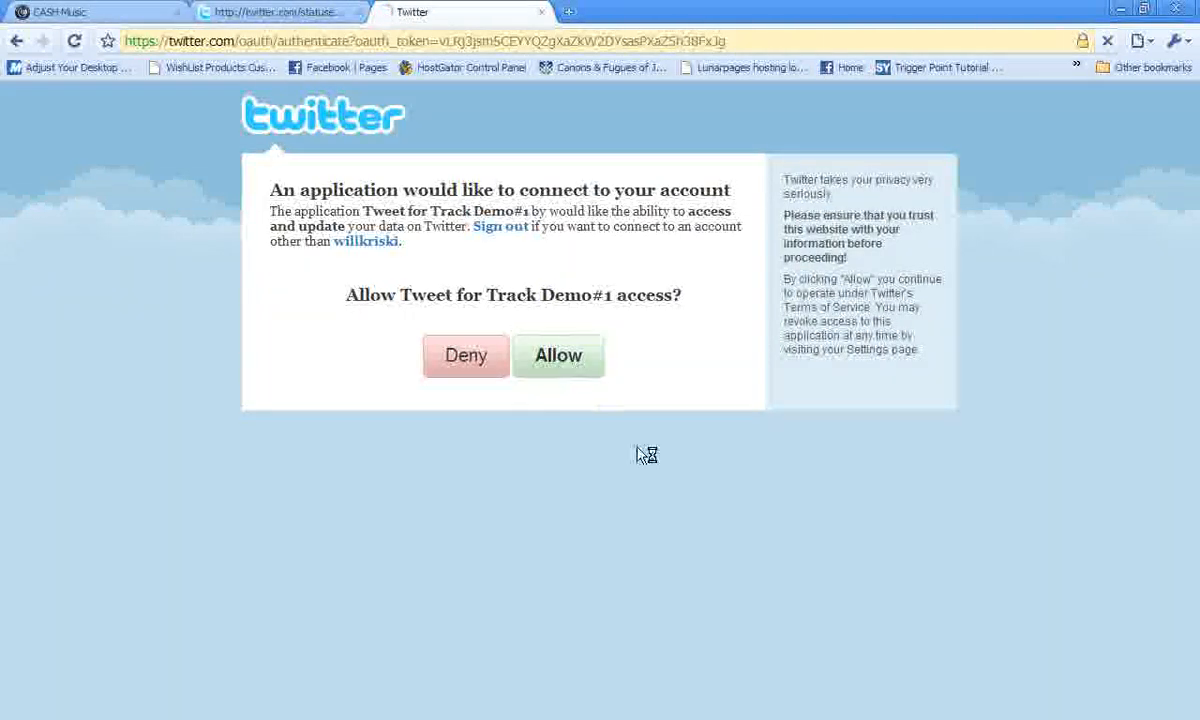
Allow the Tweet for Track Demo app access and start the demo song download from the thank-you page
left_click(558, 356)
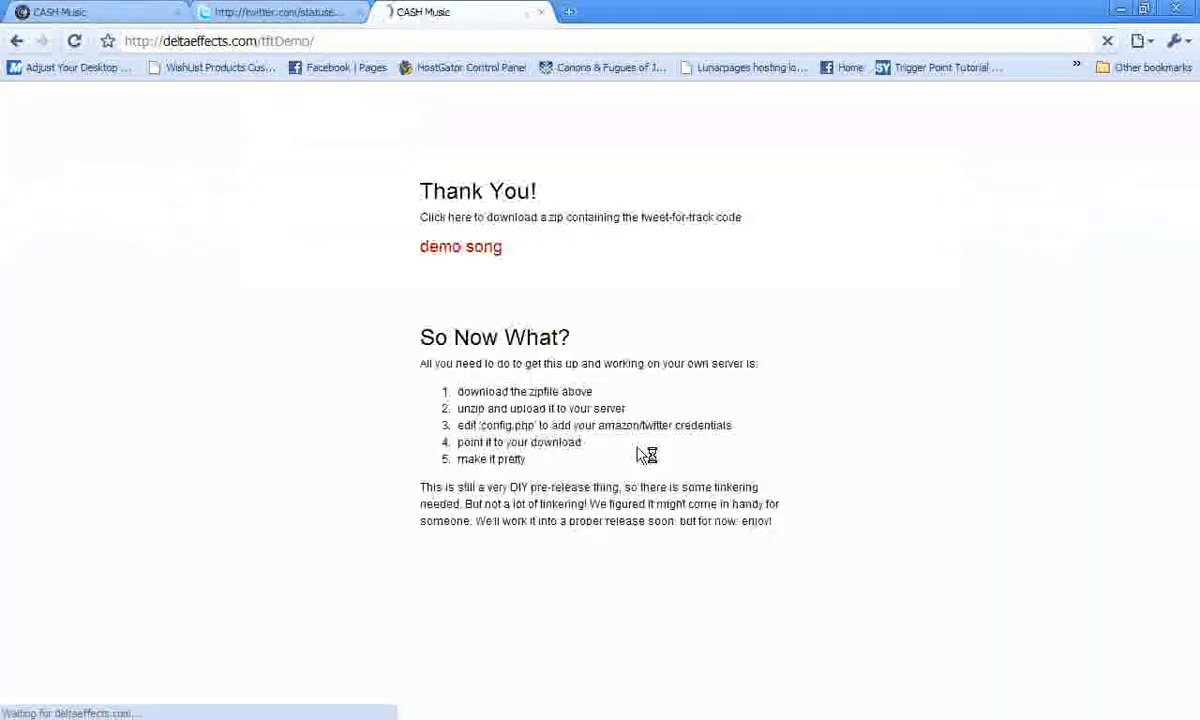
left_click(460, 248)
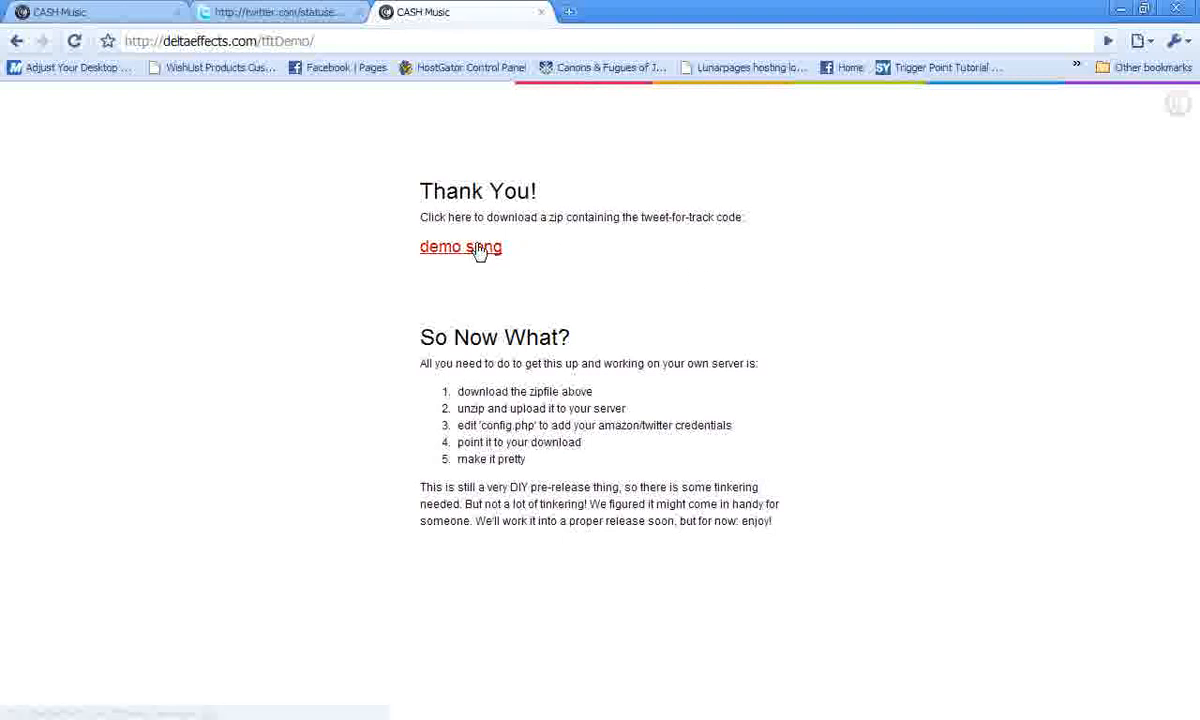
mouse_move(460, 248)
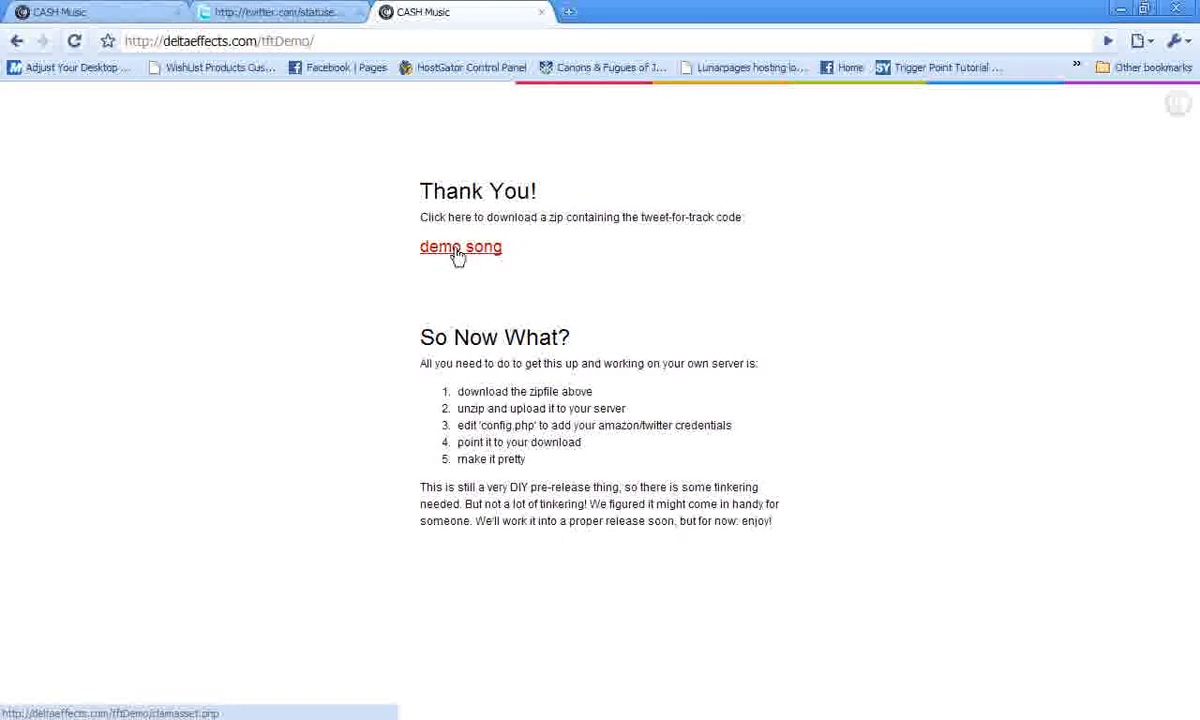
mouse_move(496, 424)
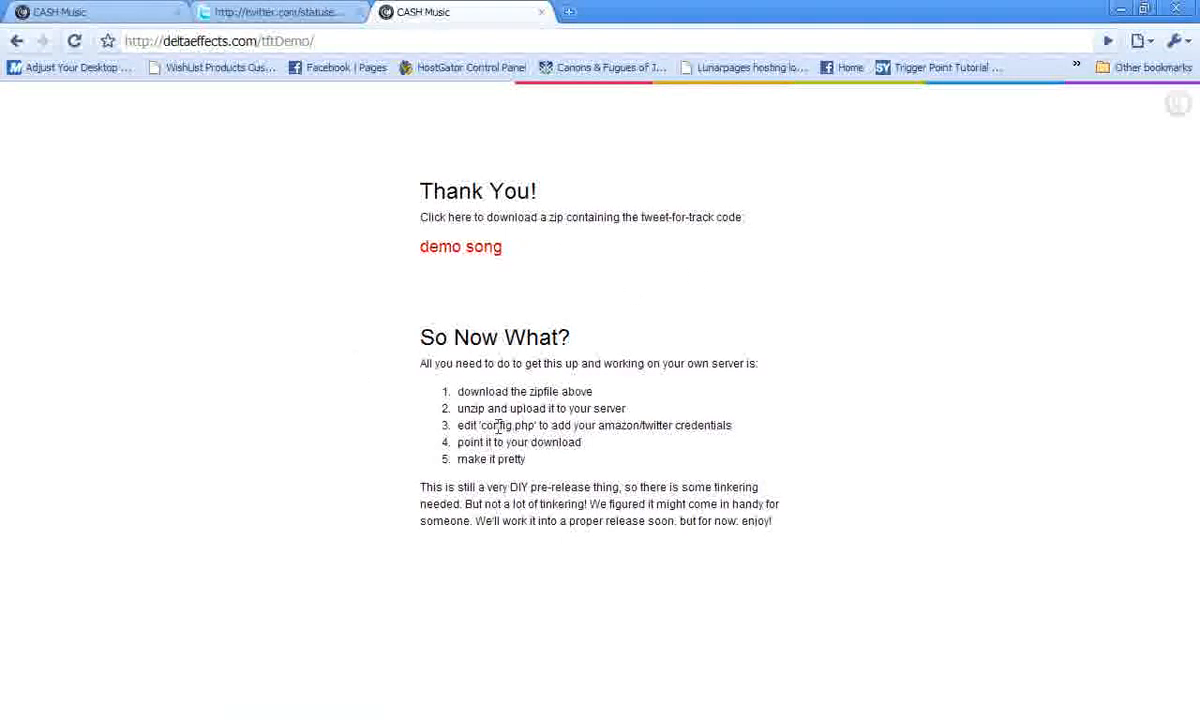
mouse_move(336, 306)
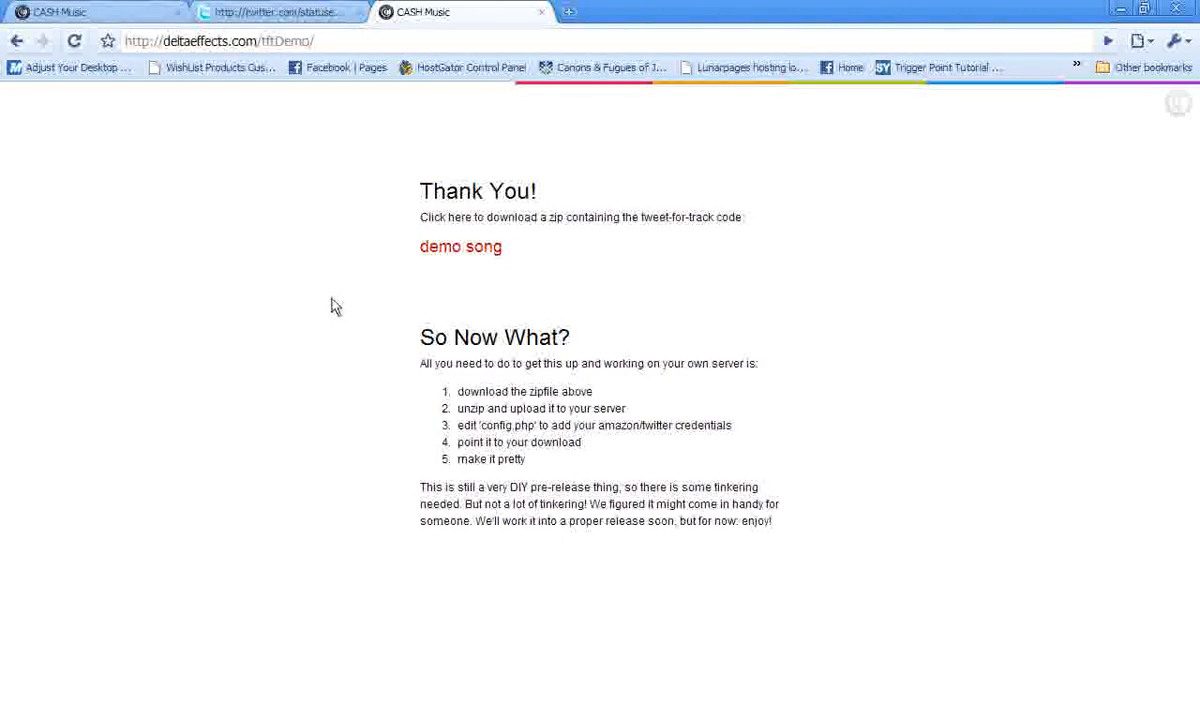
left_click(280, 12)
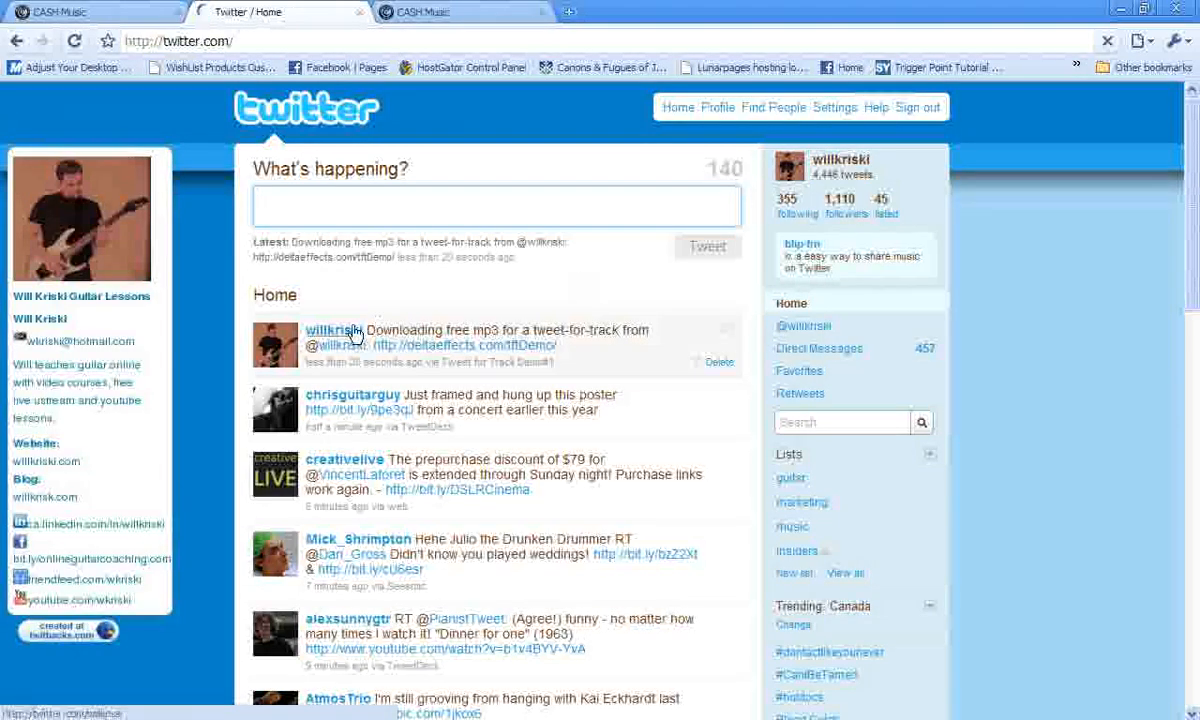
mouse_move(720, 364)
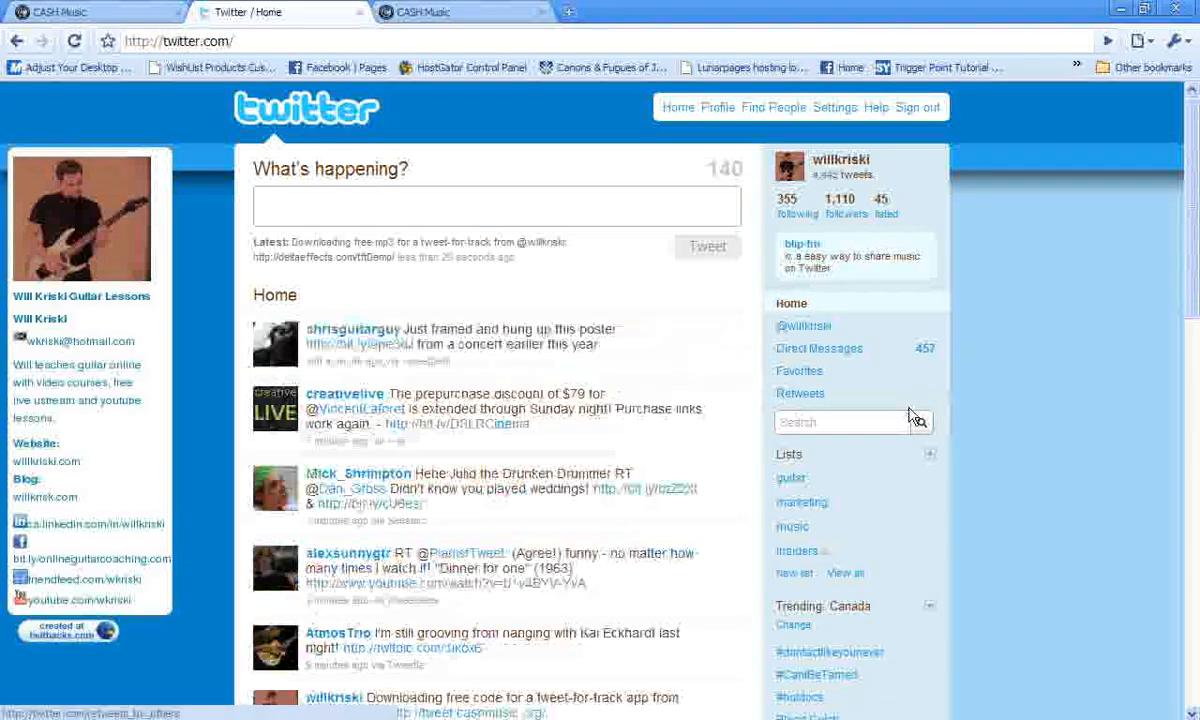
Scroll through the Twitter home timeline, then return to the demo's Thank You download tab
scroll("down", 3)
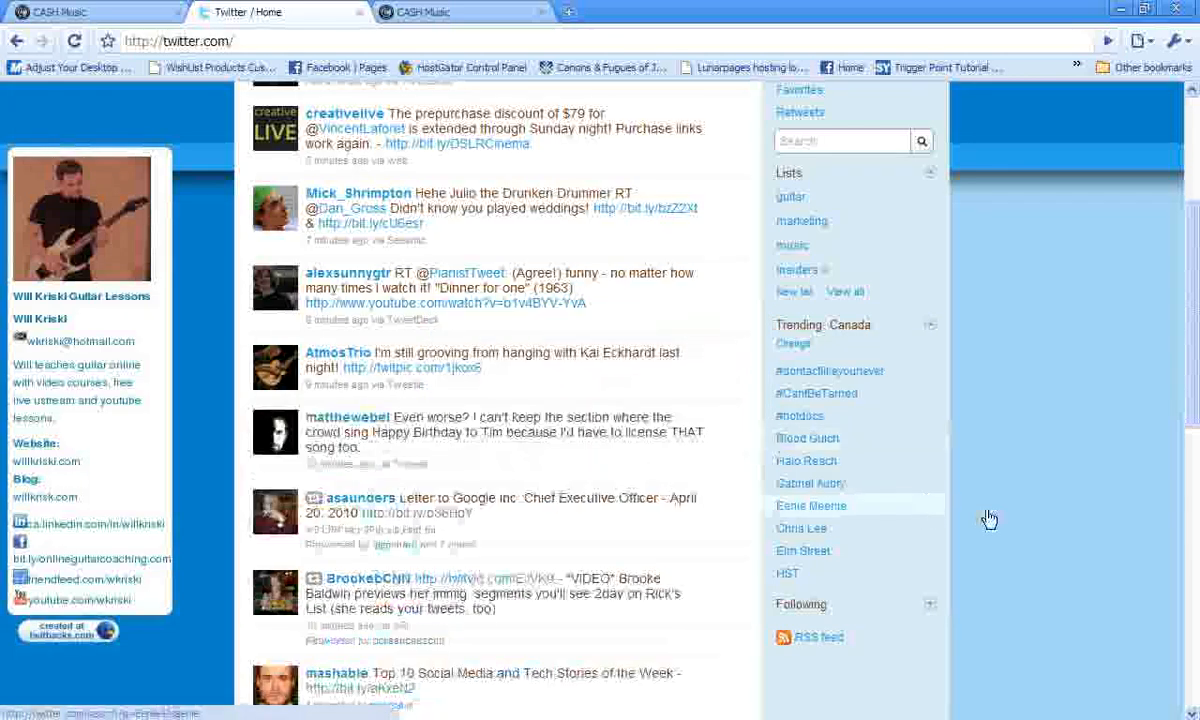
scroll("down", 3)
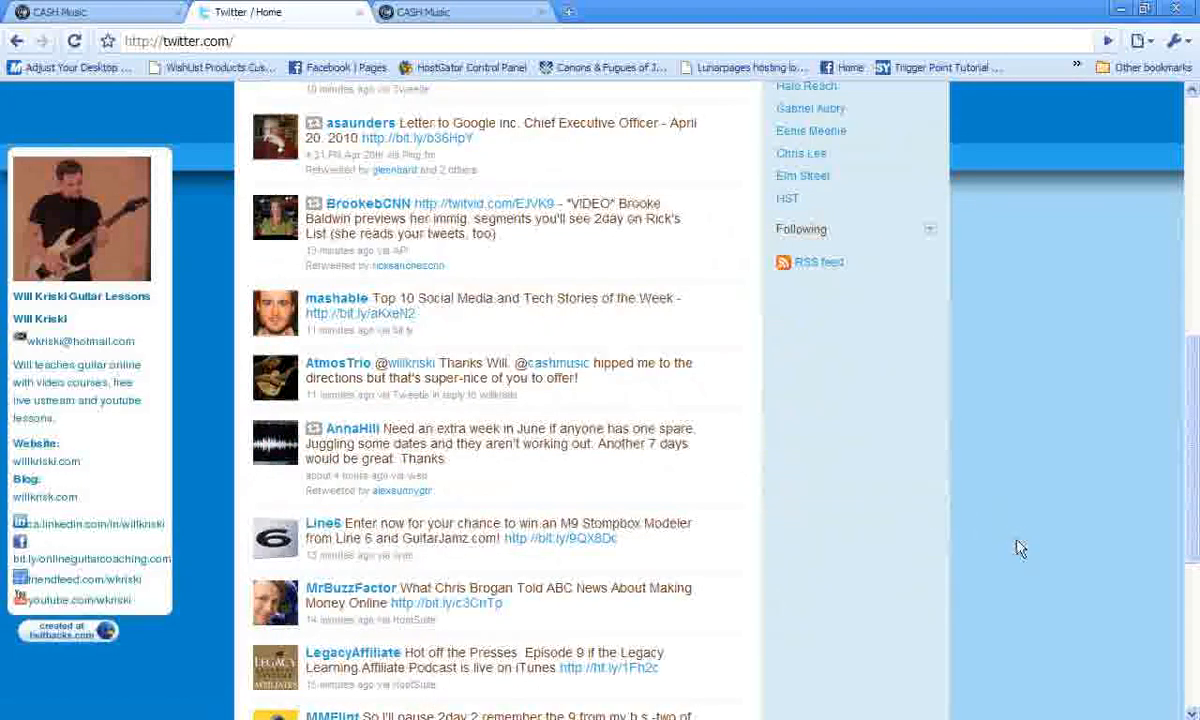
scroll("up", 3)
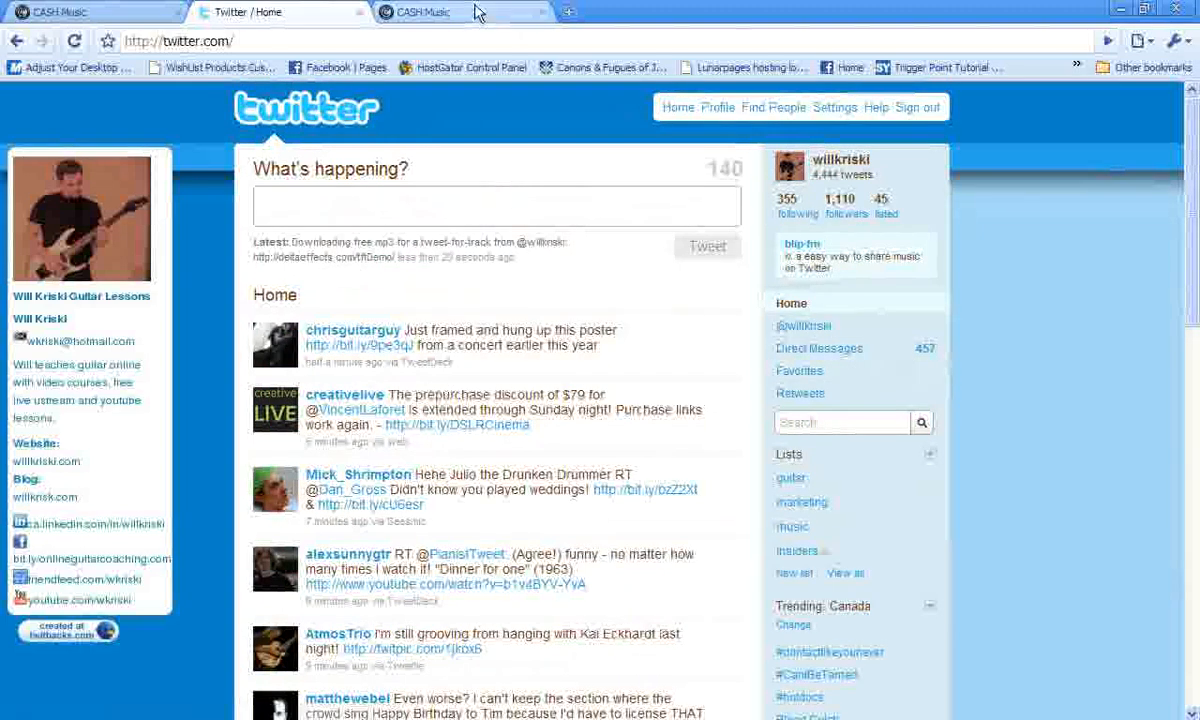
left_click(430, 12)
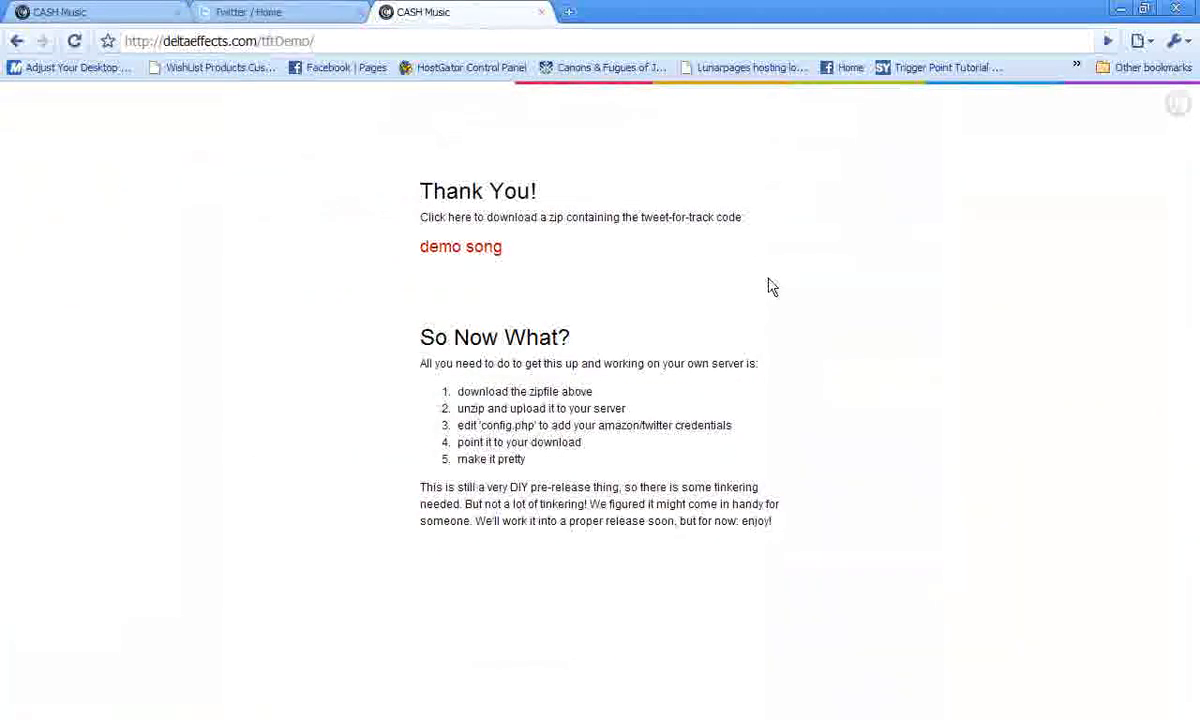
mouse_move(438, 216)
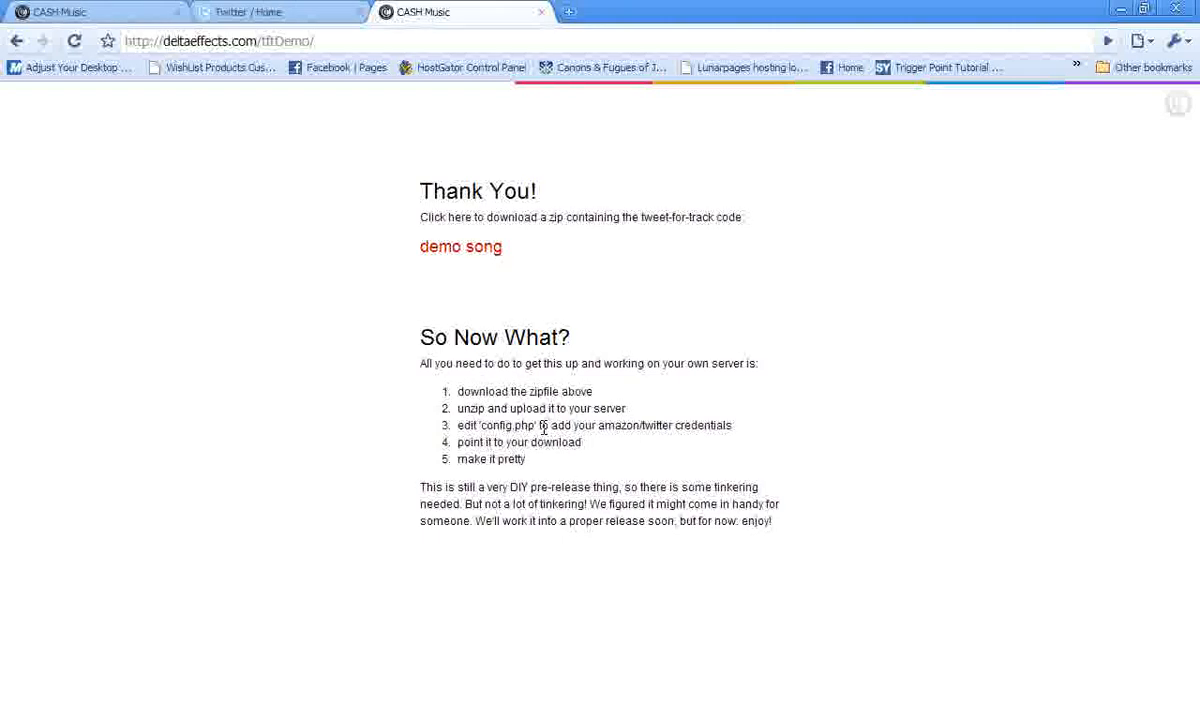
mouse_move(596, 444)
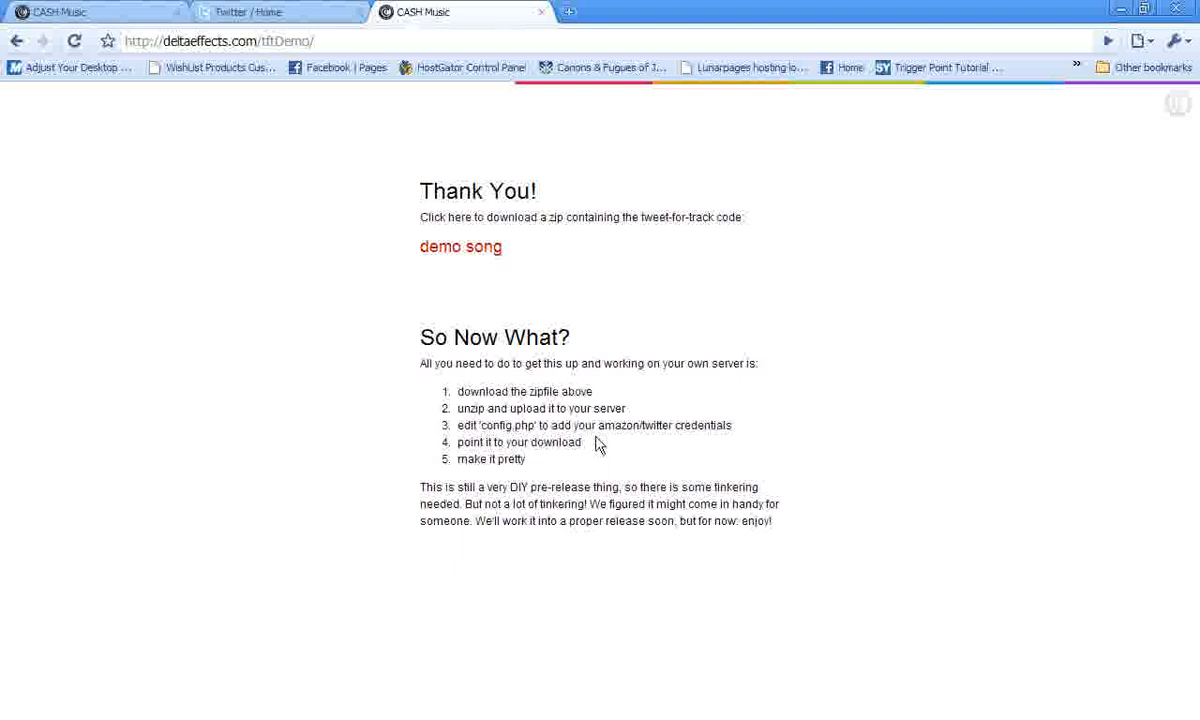
mouse_move(588, 398)
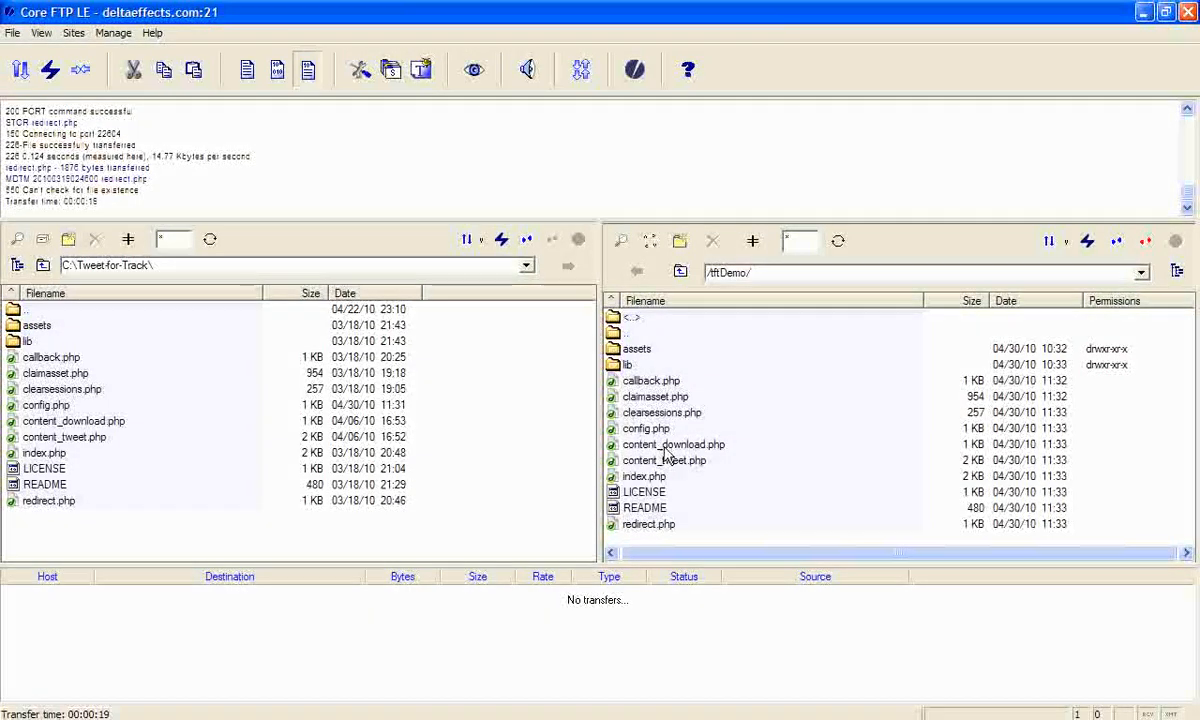
View the server's content_download.php in Notepad, read through its markup, and close it
right_click(672, 444)
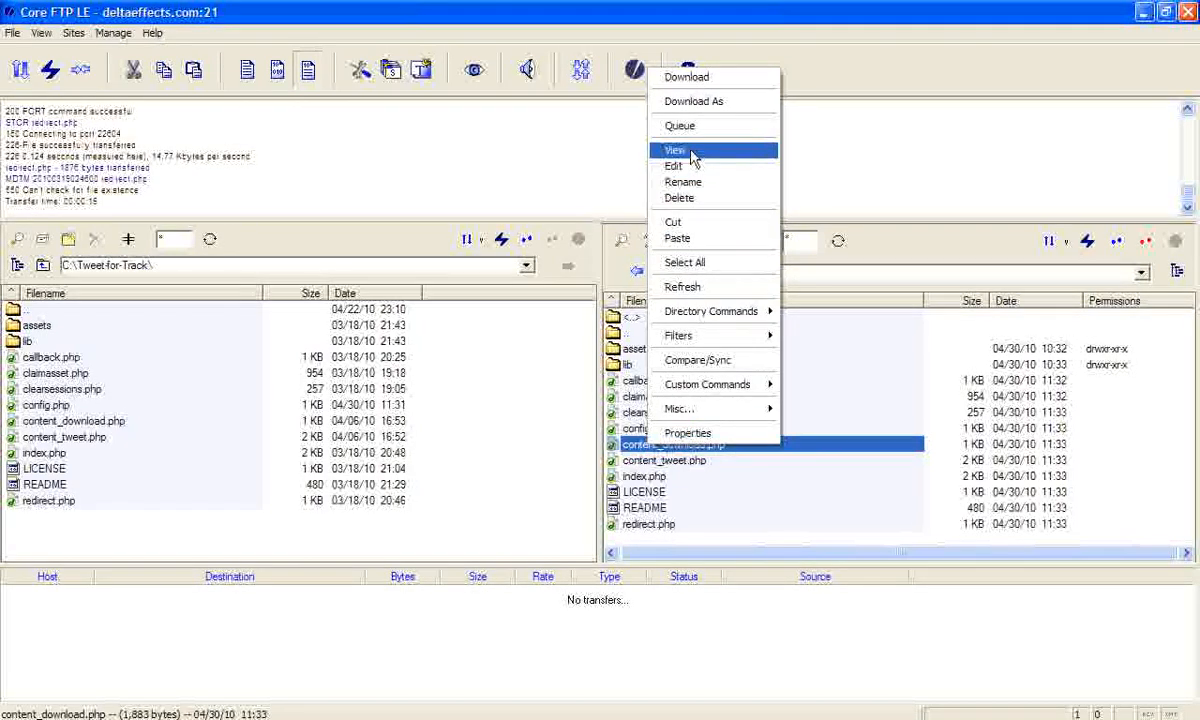
left_click(672, 150)
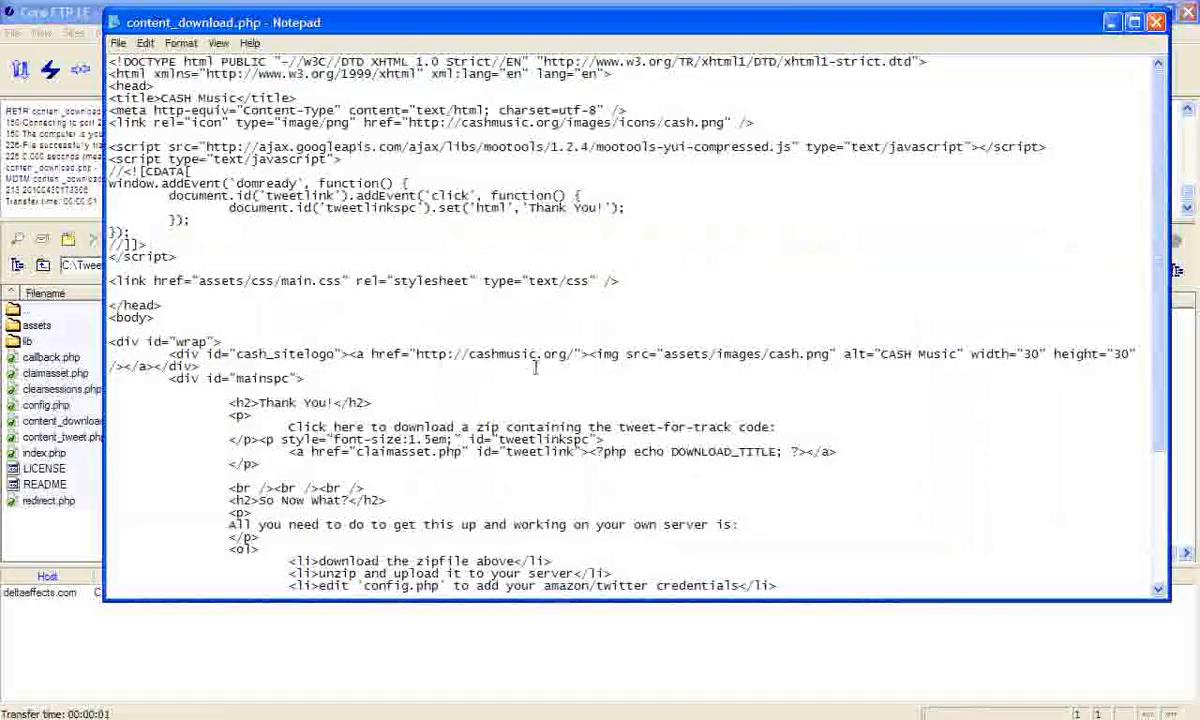
scroll("down", 3)
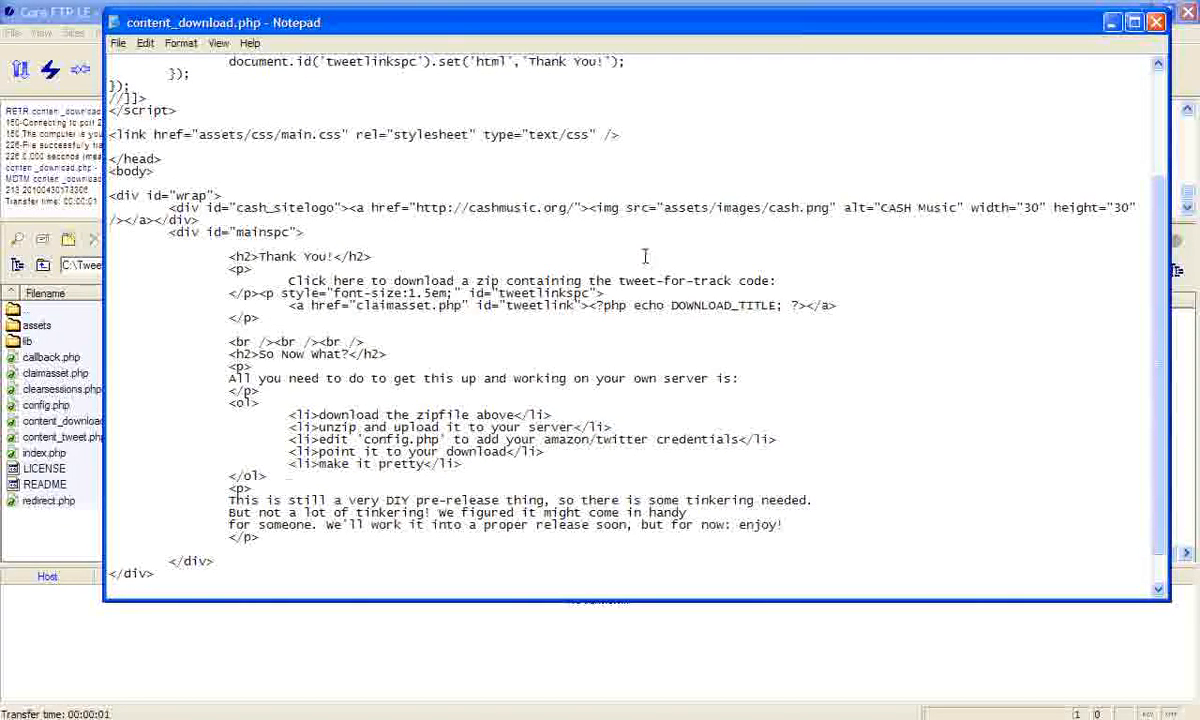
scroll("up", 3)
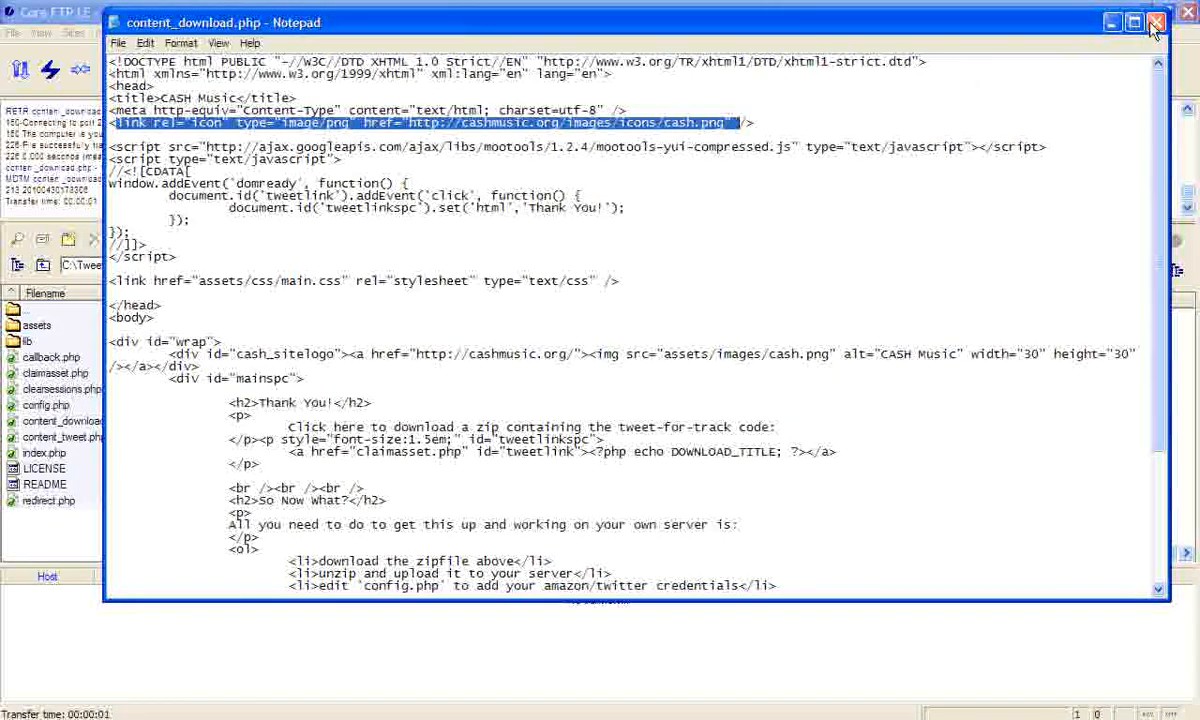
mouse_move(1156, 22)
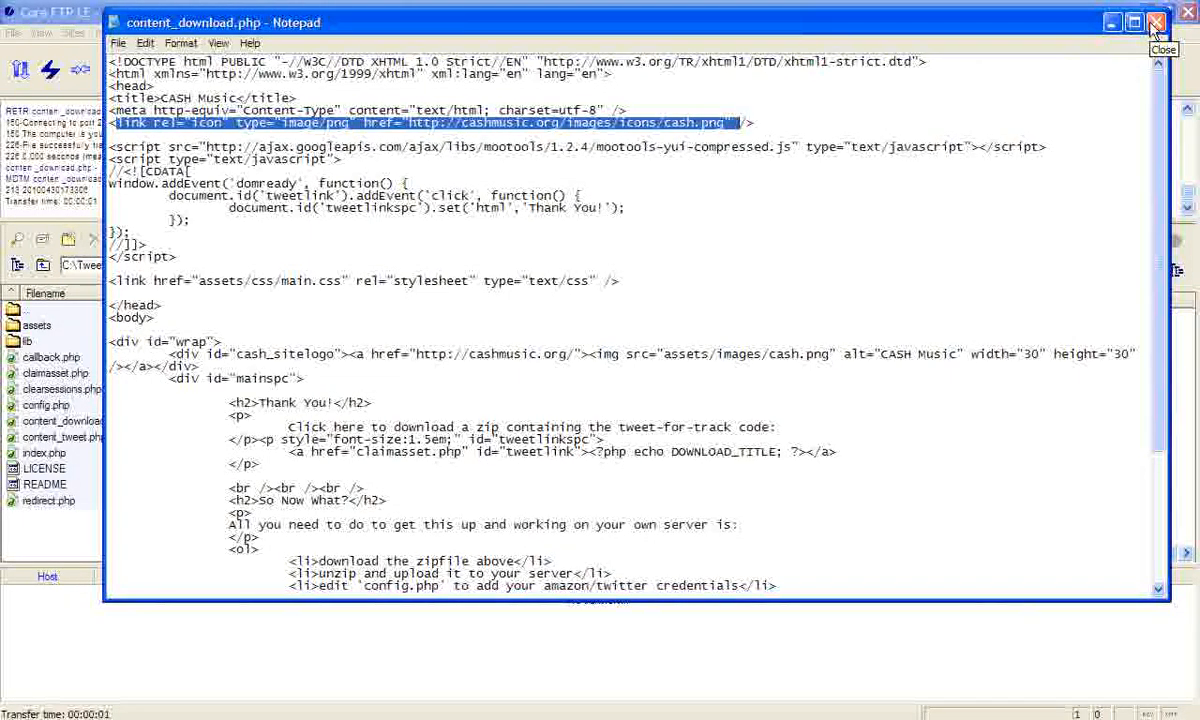
left_click(1156, 22)
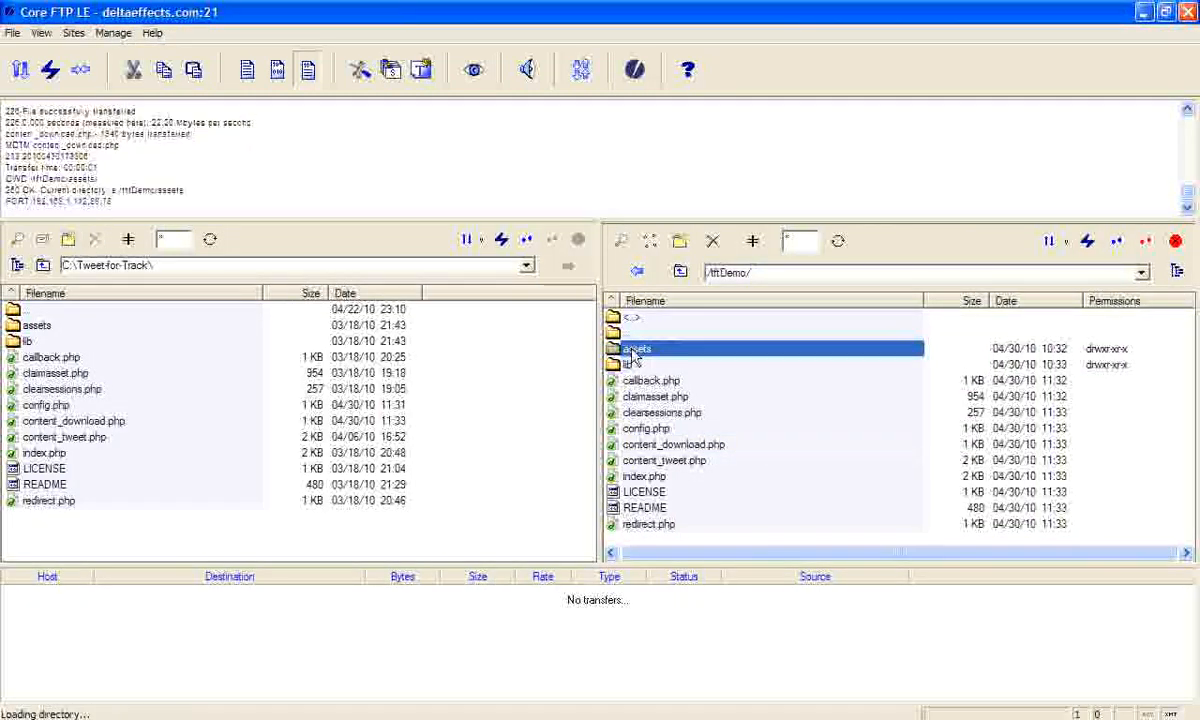
double_click(636, 348)
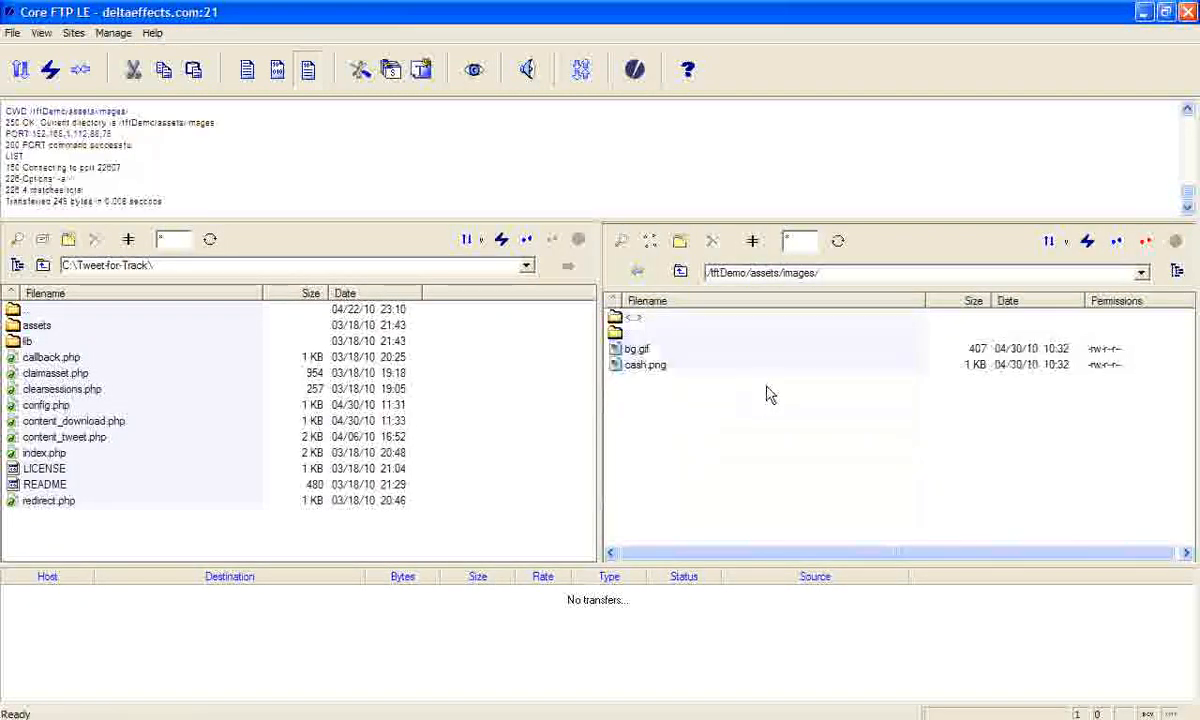
left_click(636, 348)
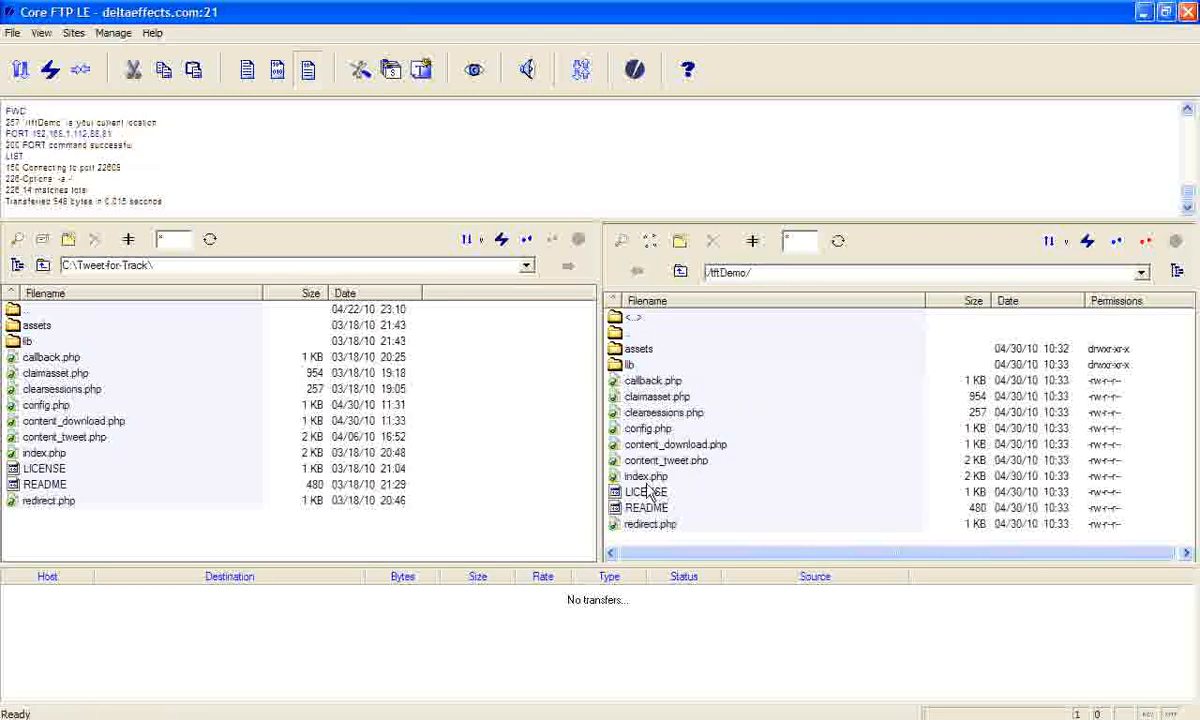
View the server's content_tweet.php with its tweet-length counter script, then close it
right_click(664, 460)
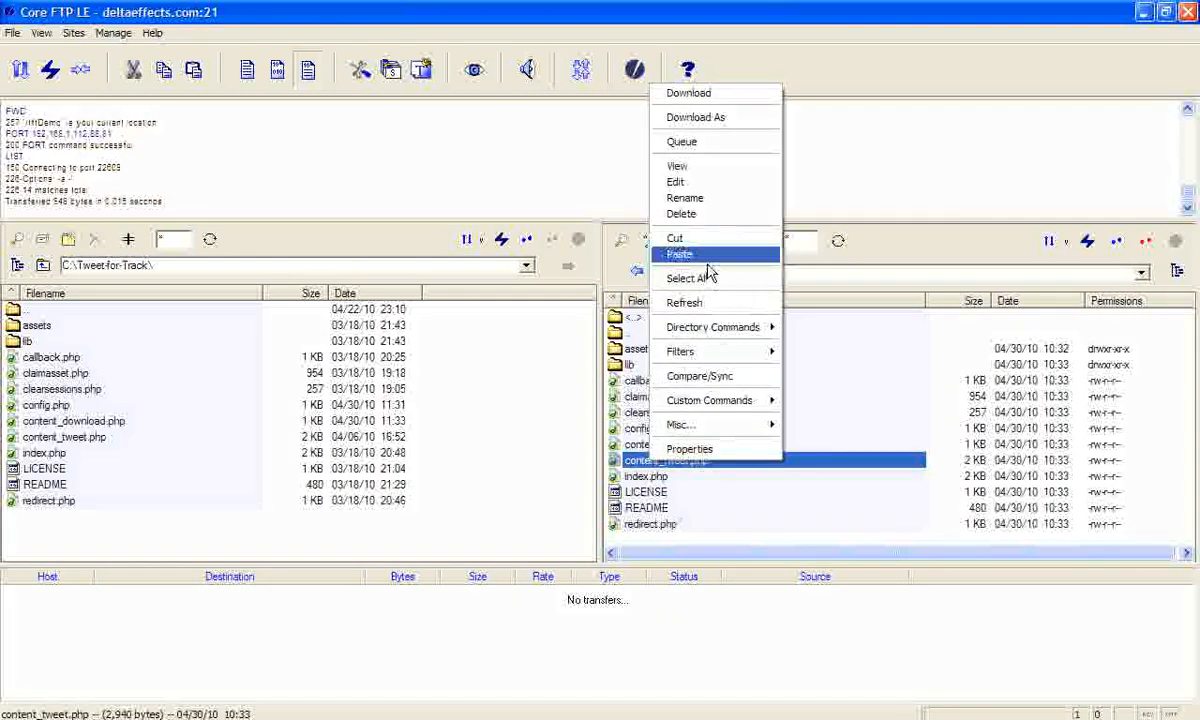
left_click(676, 180)
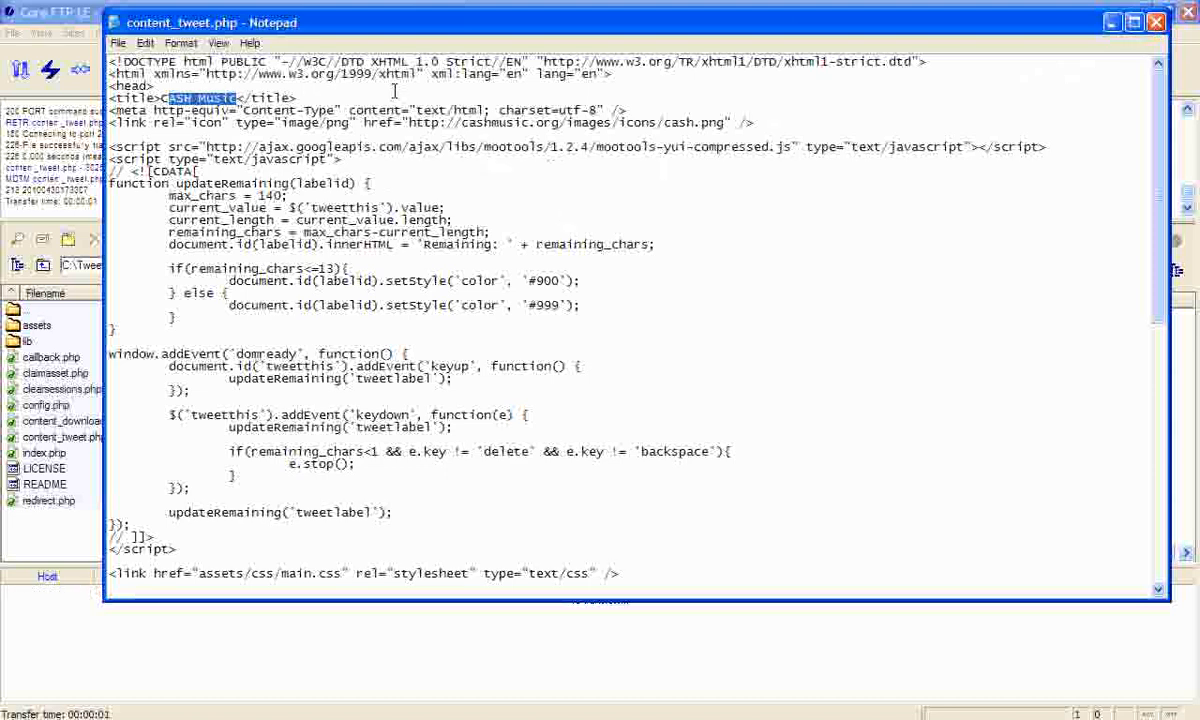
mouse_move(1156, 22)
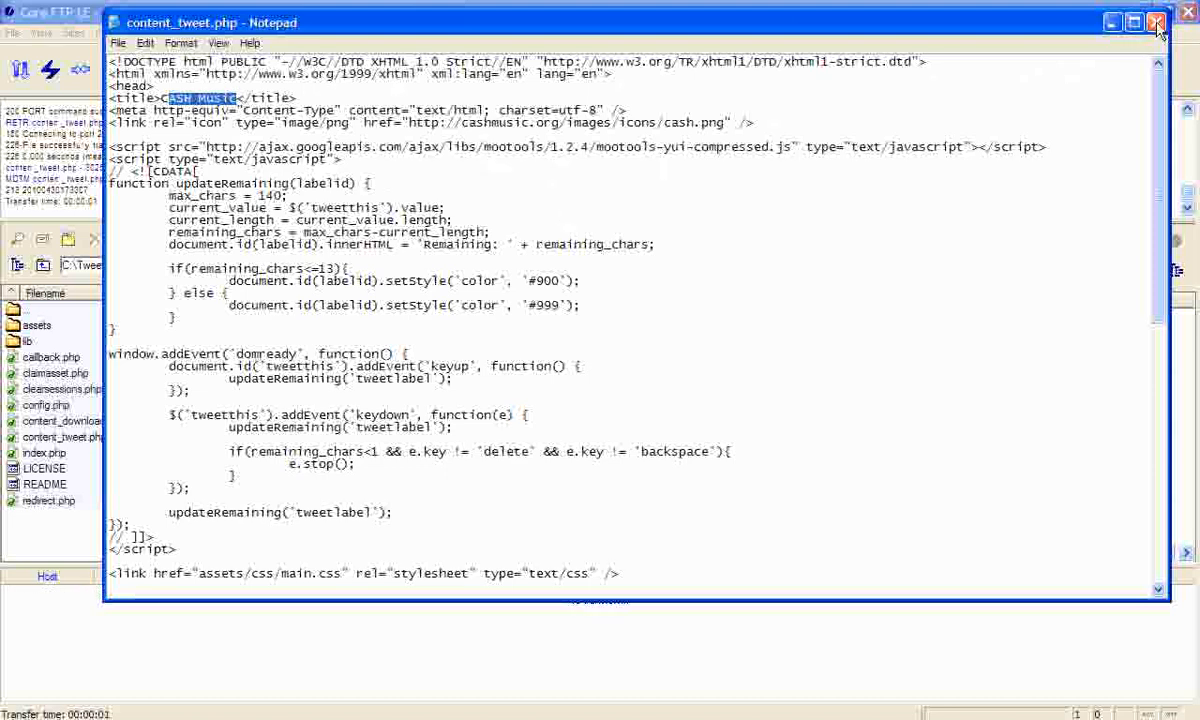
left_click(1156, 22)
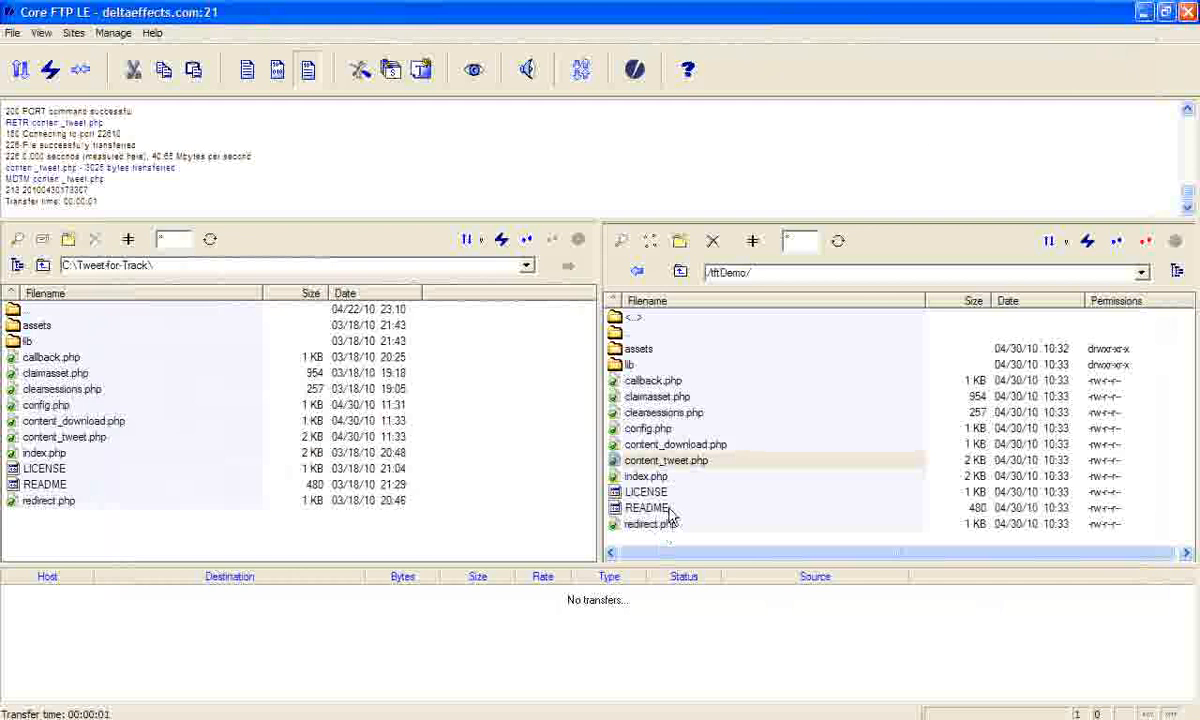
mouse_move(768, 644)
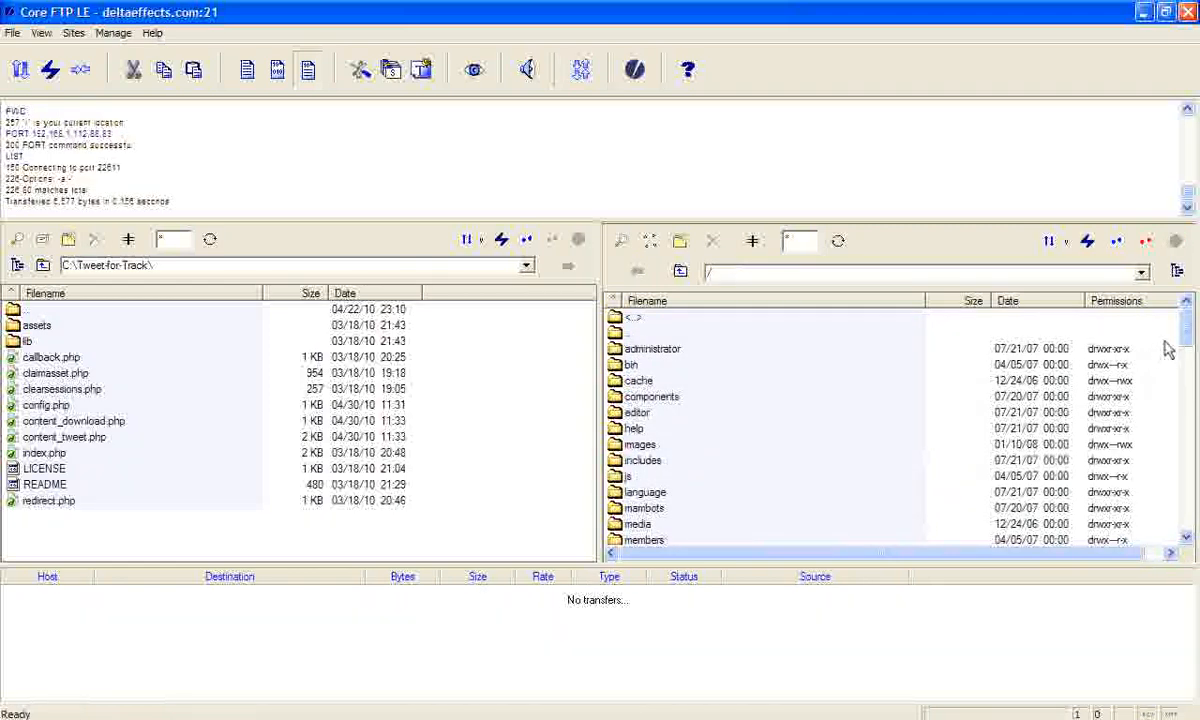
At the server root, select .htaccess and view it in Notepad
scroll("down", 3)
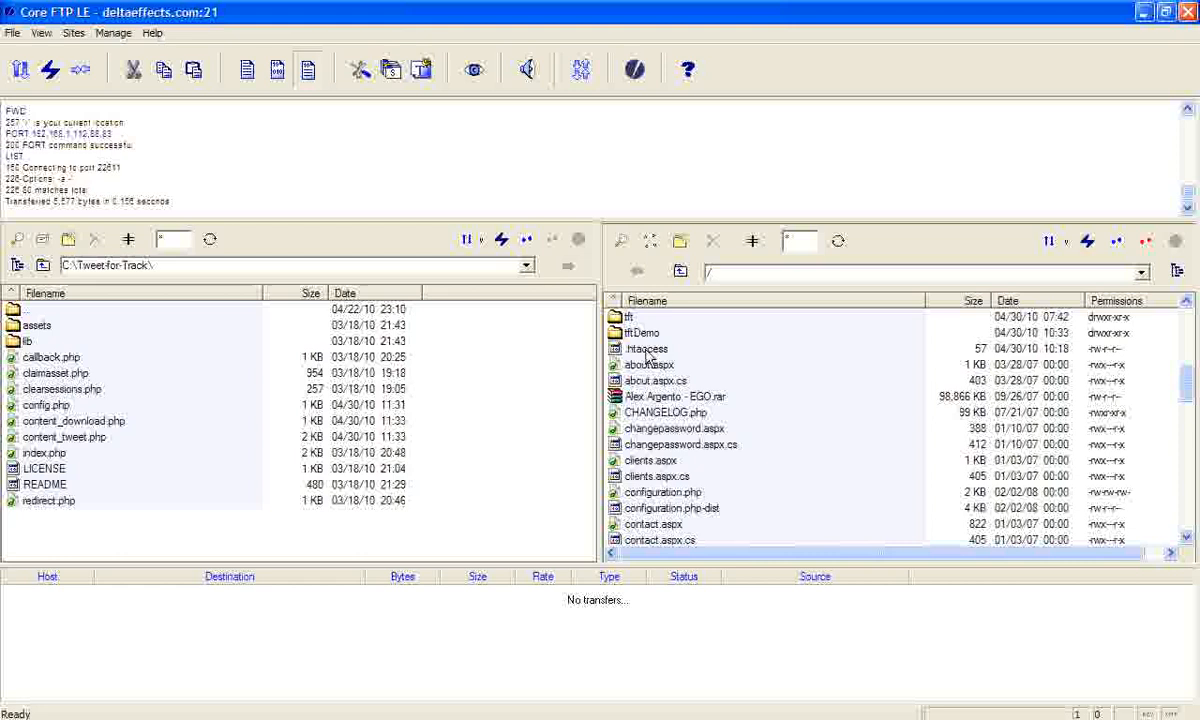
left_click(646, 348)
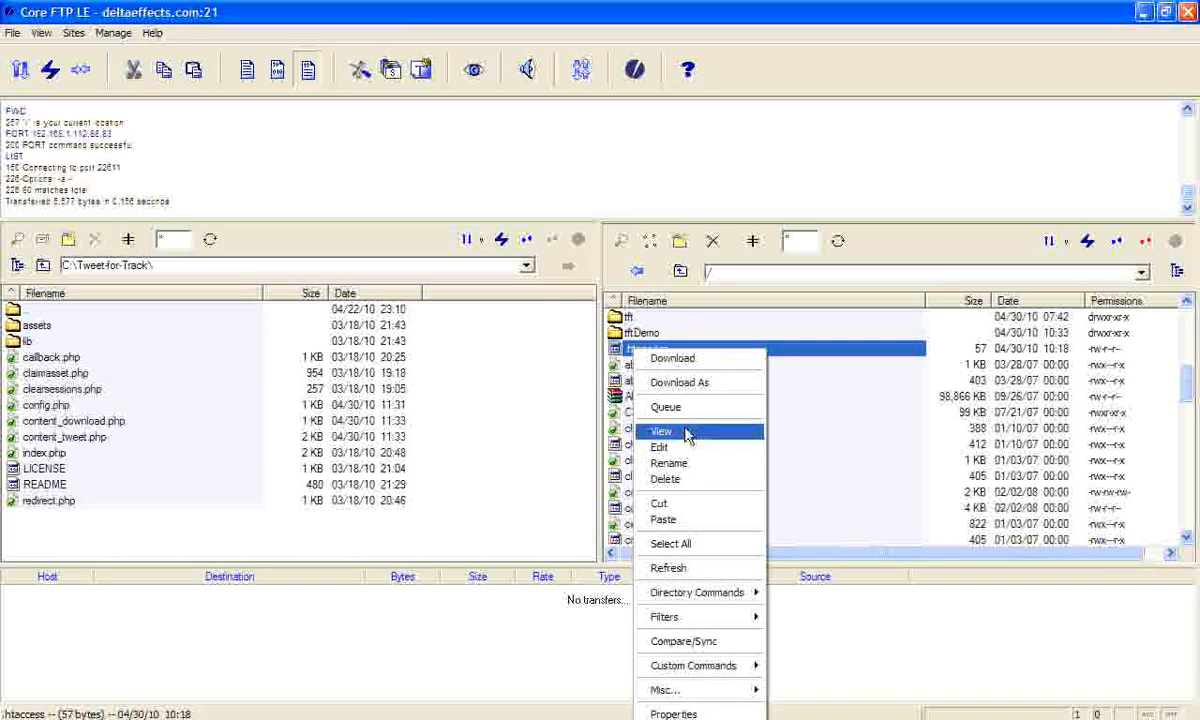
left_click(662, 430)
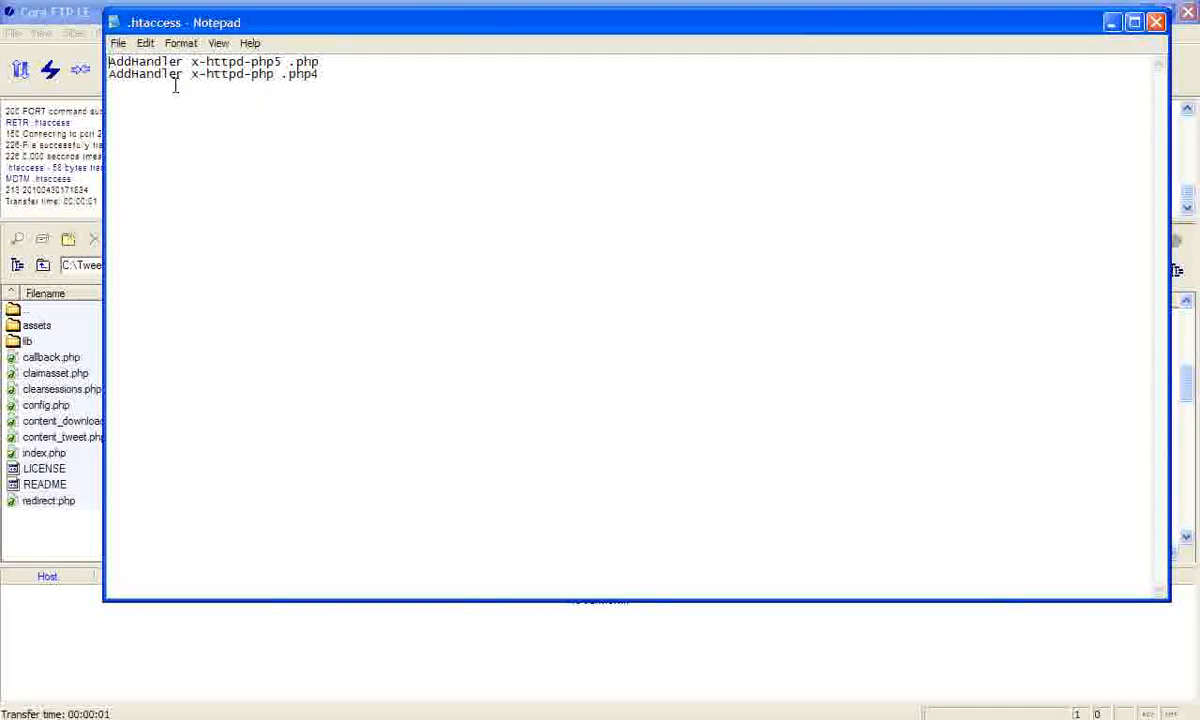
mouse_move(396, 128)
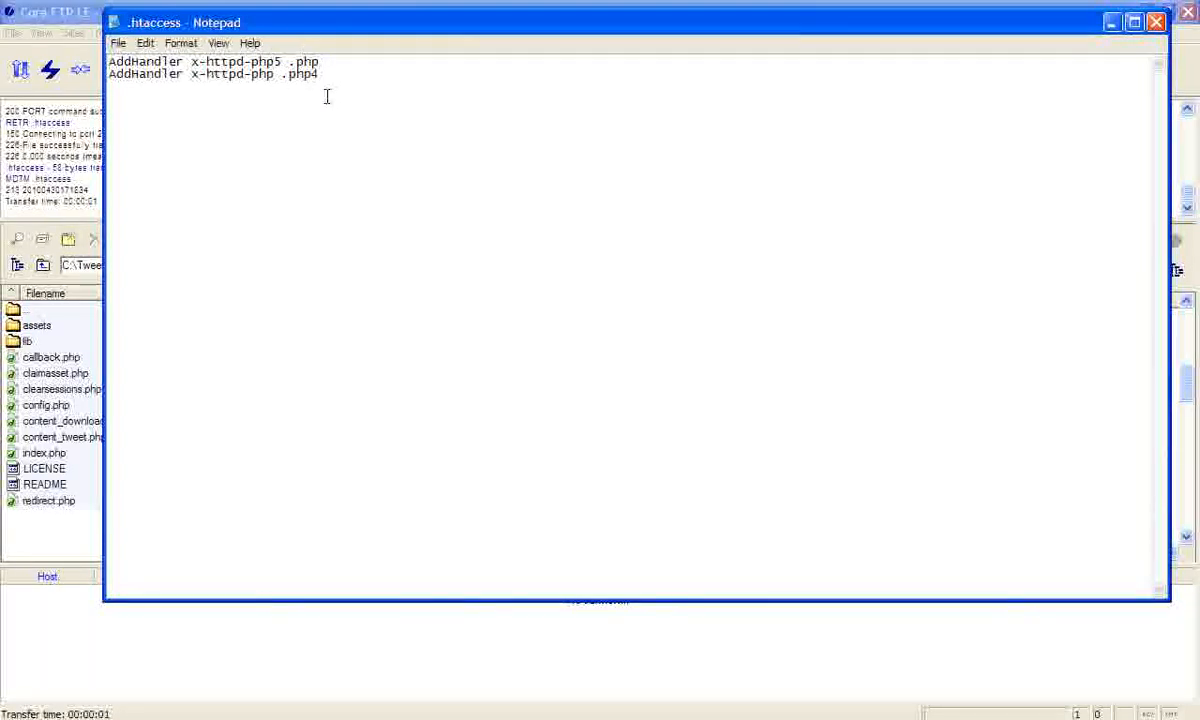
mouse_move(376, 130)
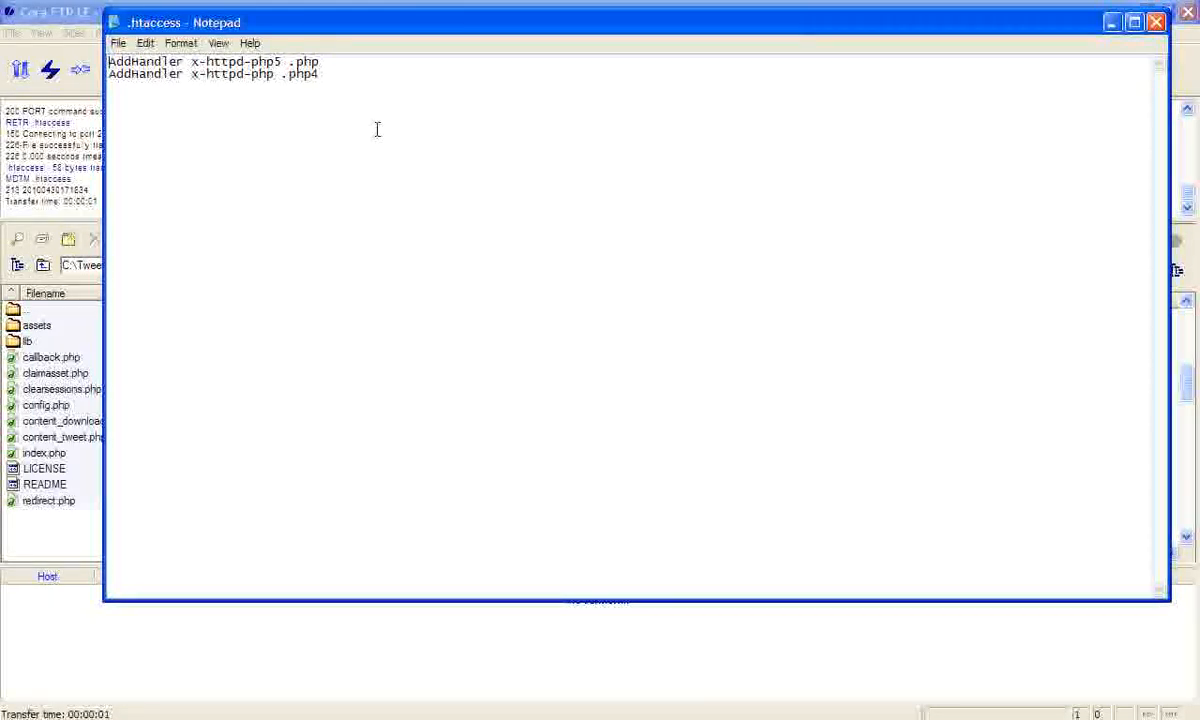
Review the .htaccess AddHandler lines mapping .php to x-httpd-php5 and .php4 to x-httpd-php
double_click(304, 60)
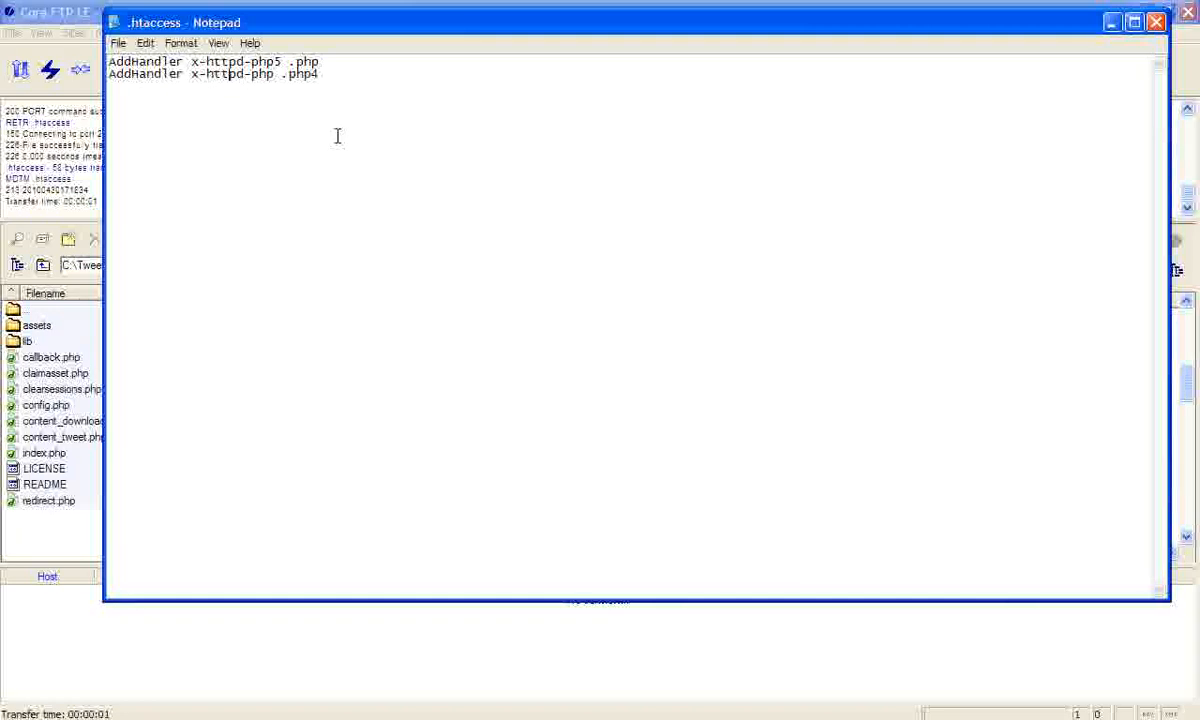
mouse_move(892, 84)
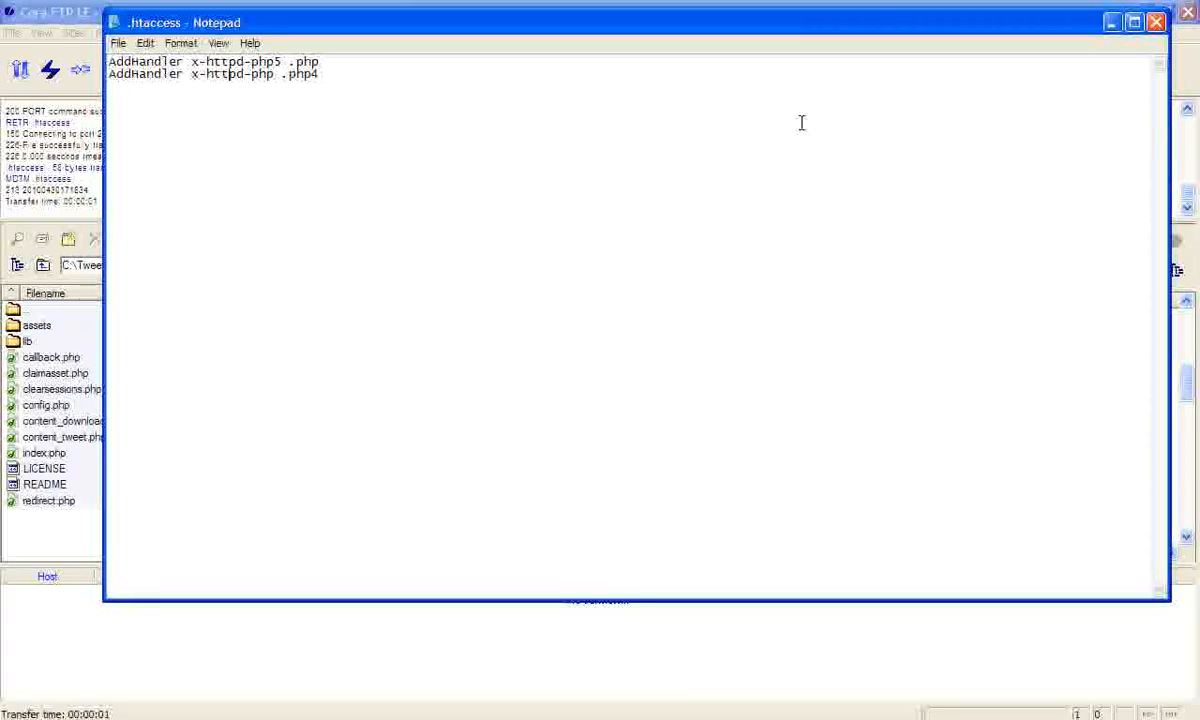
mouse_move(920, 670)
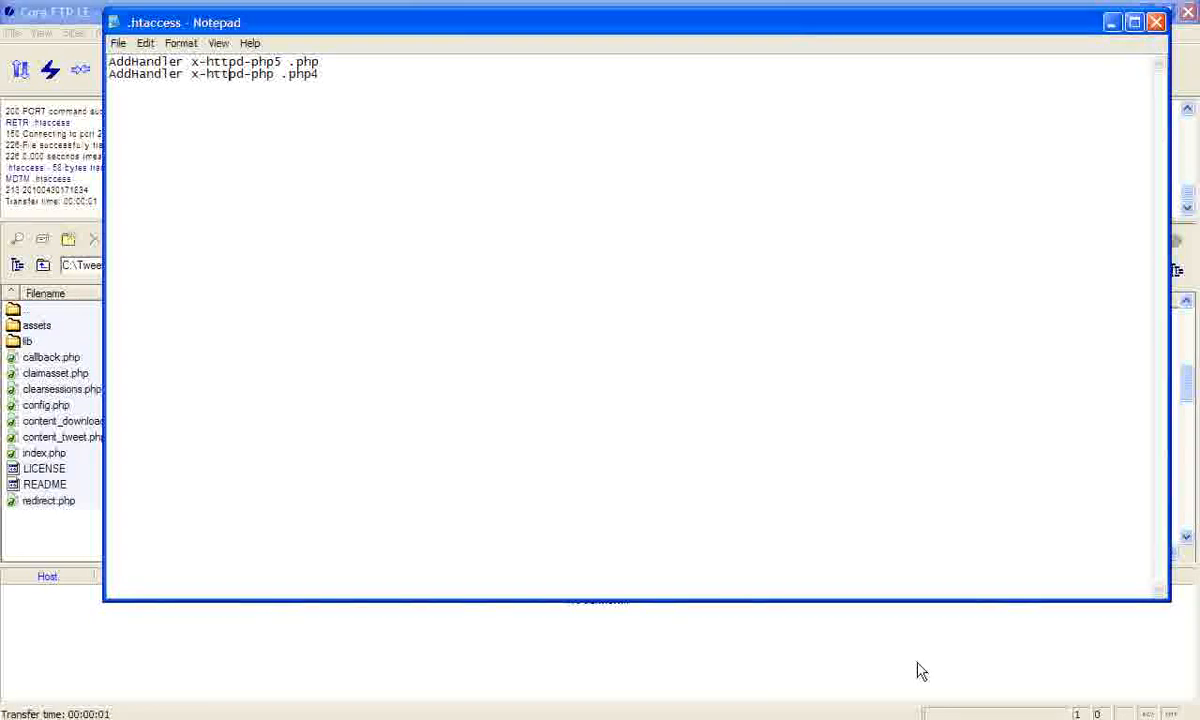